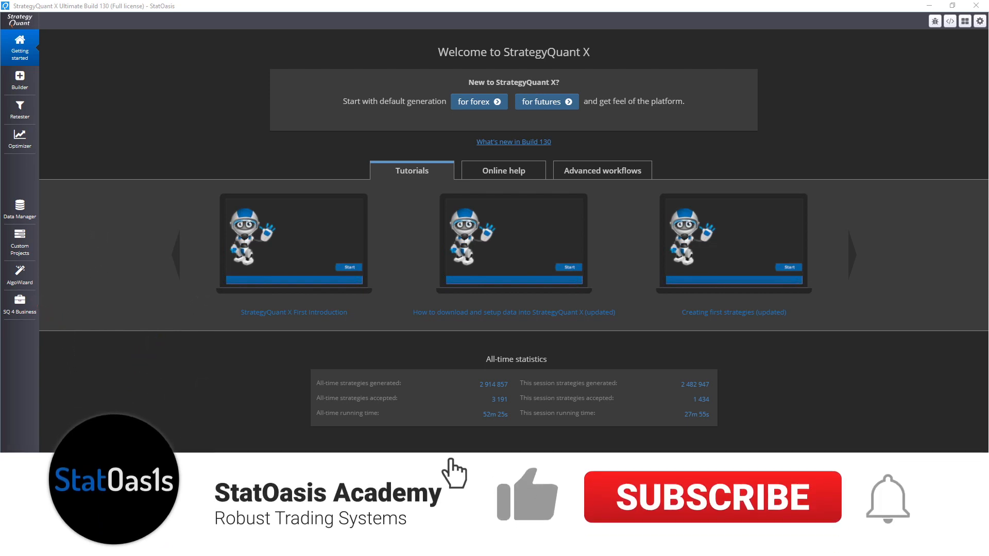
From Custom Projects, create a new project named 'ES MR' and open it
click(711, 496)
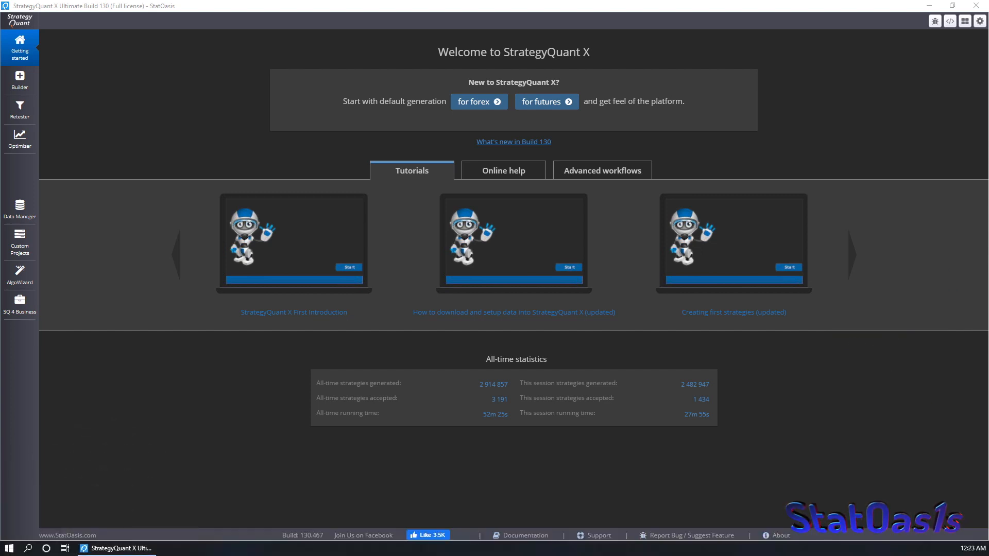
click(19, 240)
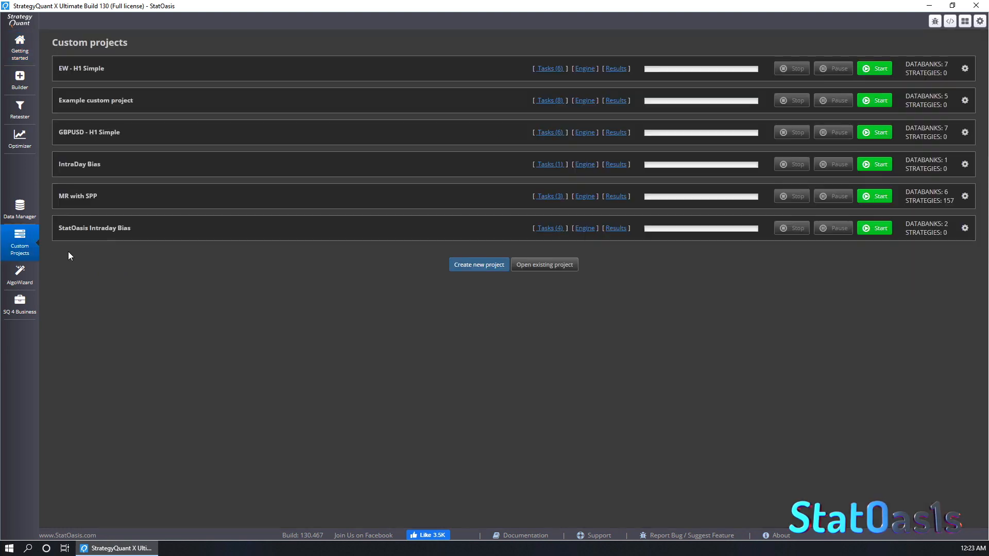
click(478, 264)
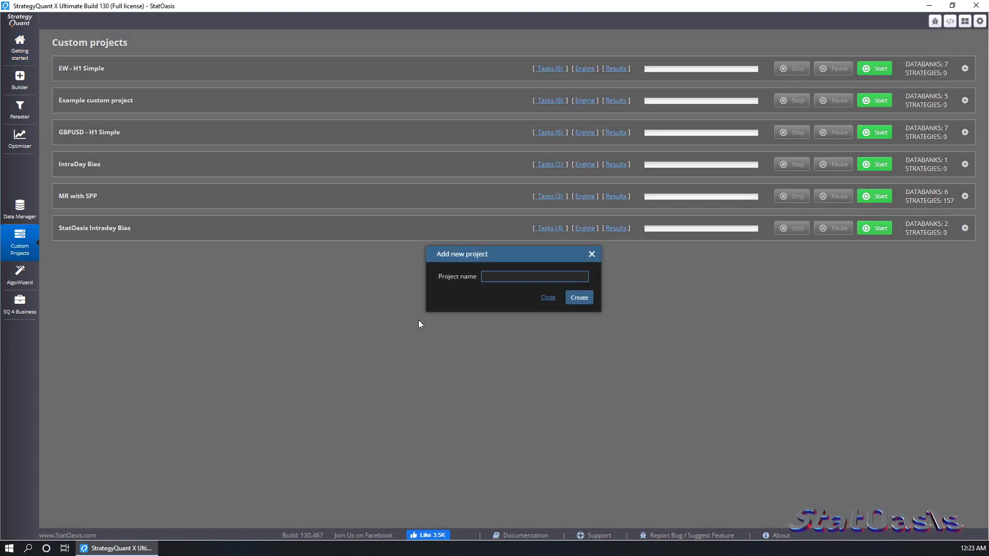
text(S)
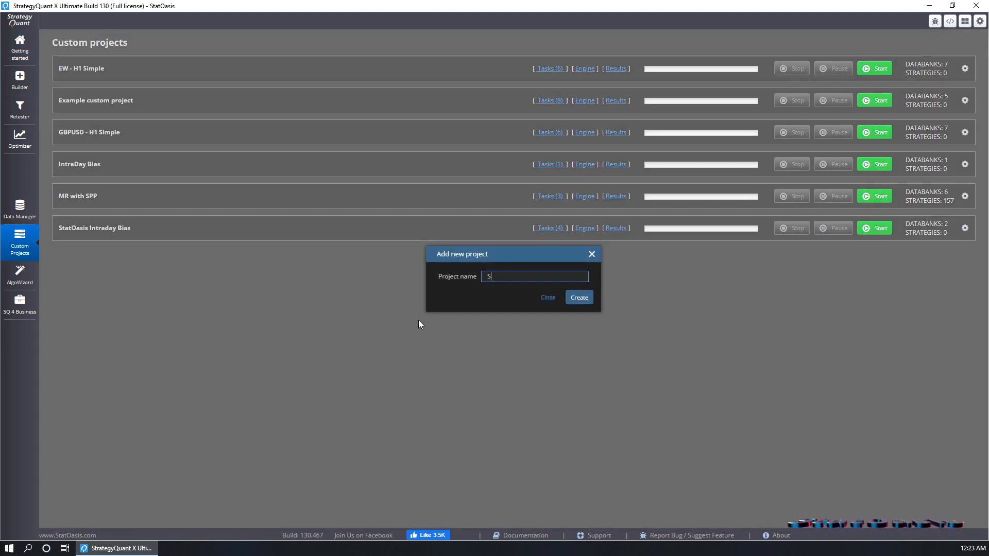
text(ES)
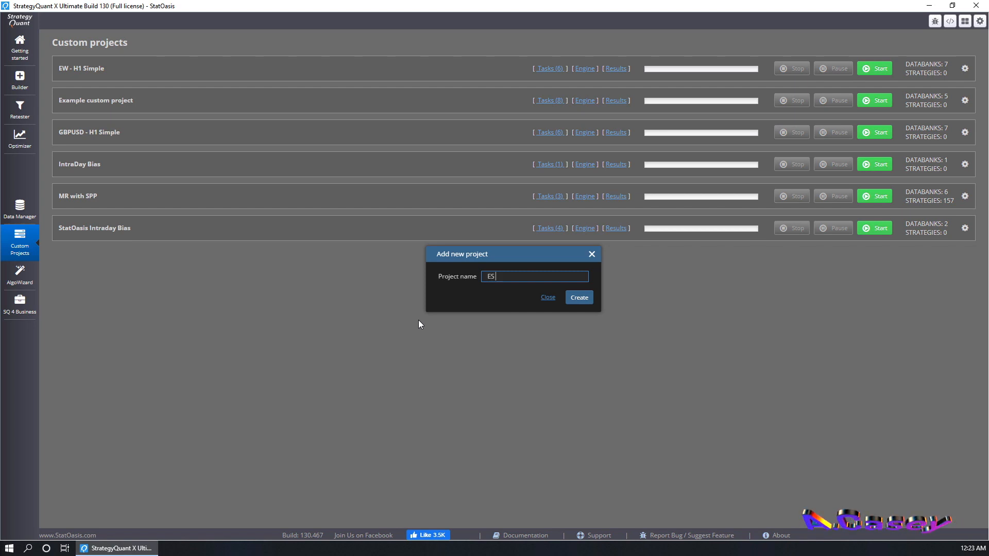
text(MR)
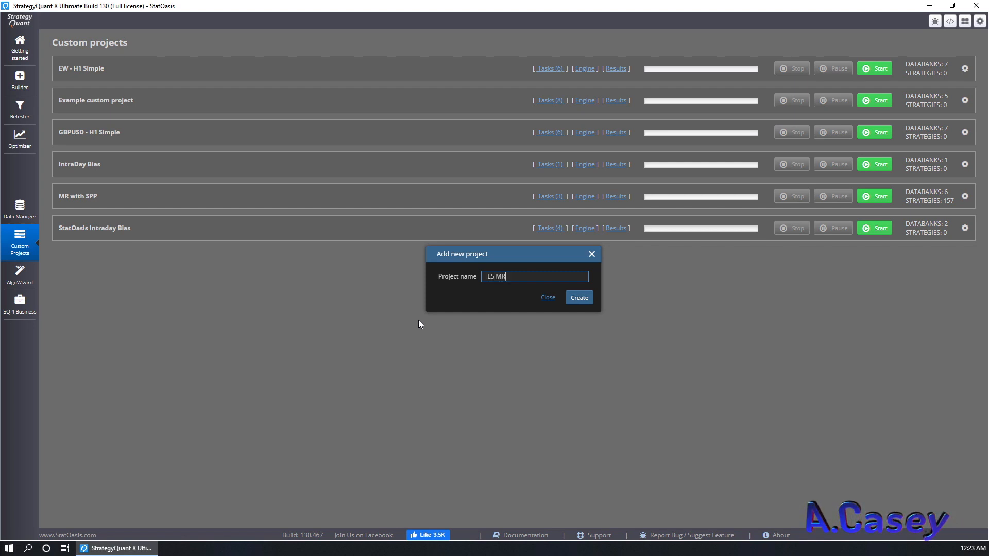
click(578, 297)
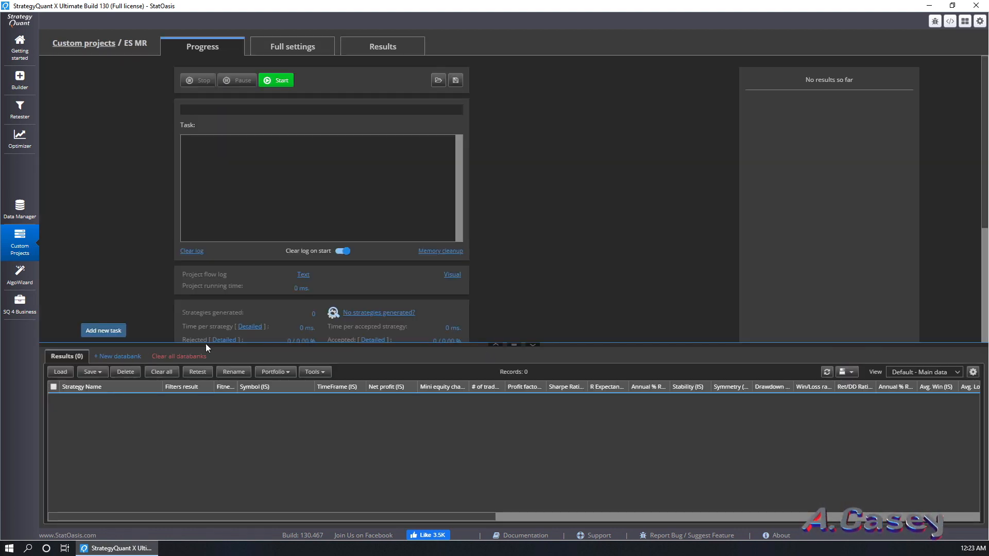
Add a Build strategies task to the ES MR project
click(103, 331)
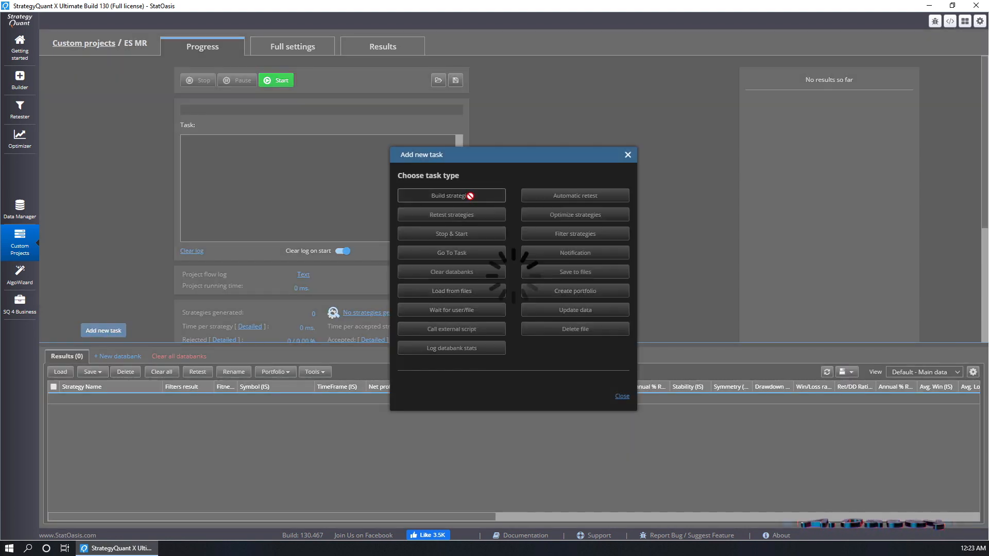
click(451, 195)
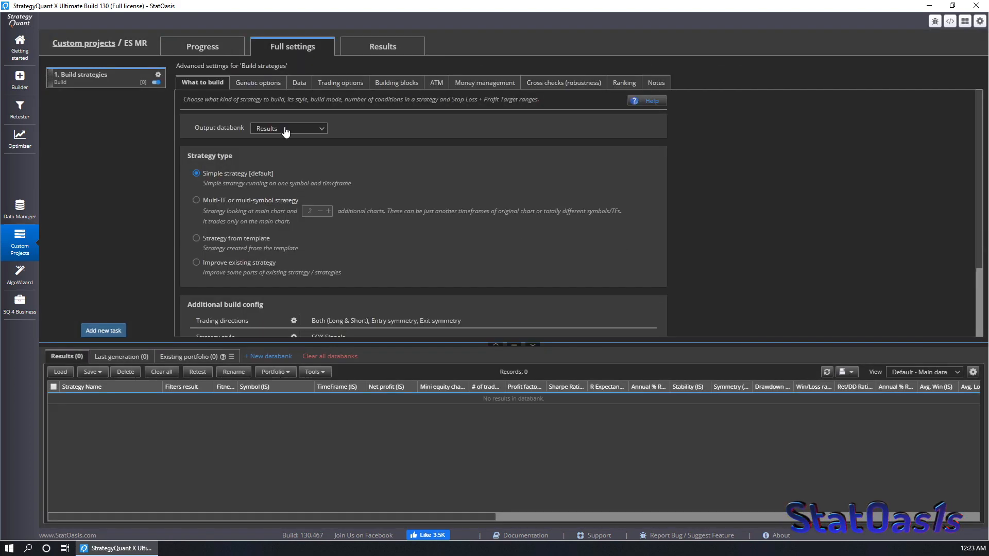
click(203, 47)
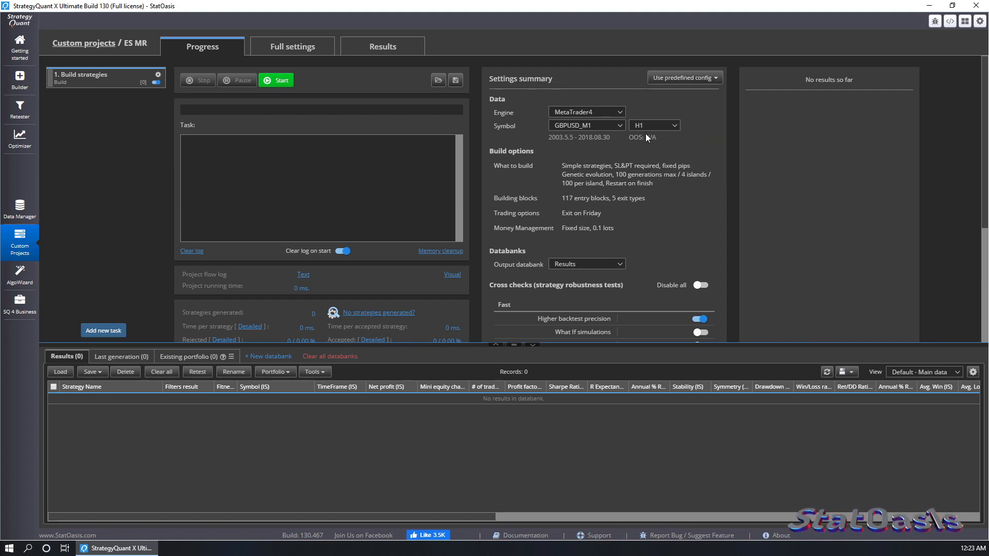
click(586, 111)
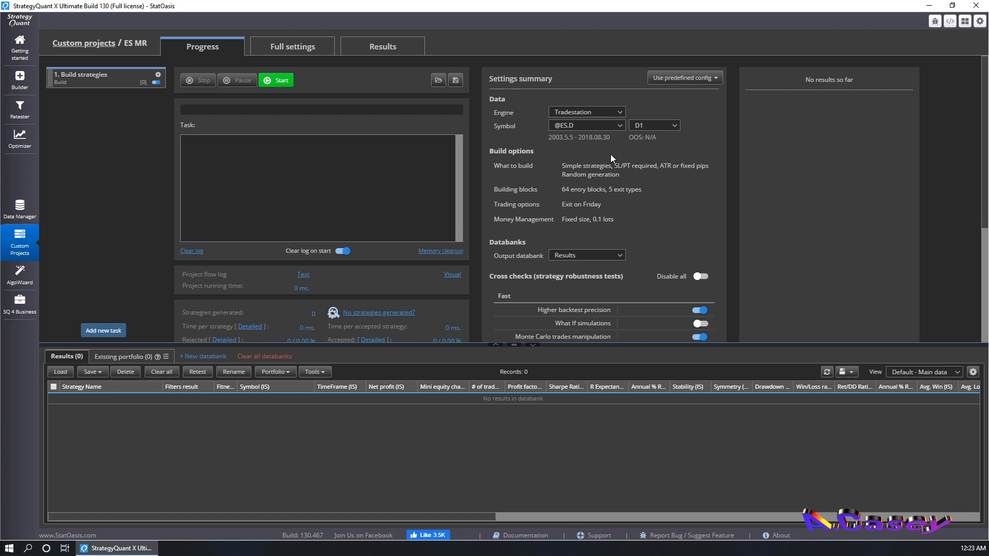
mouse_move(605, 258)
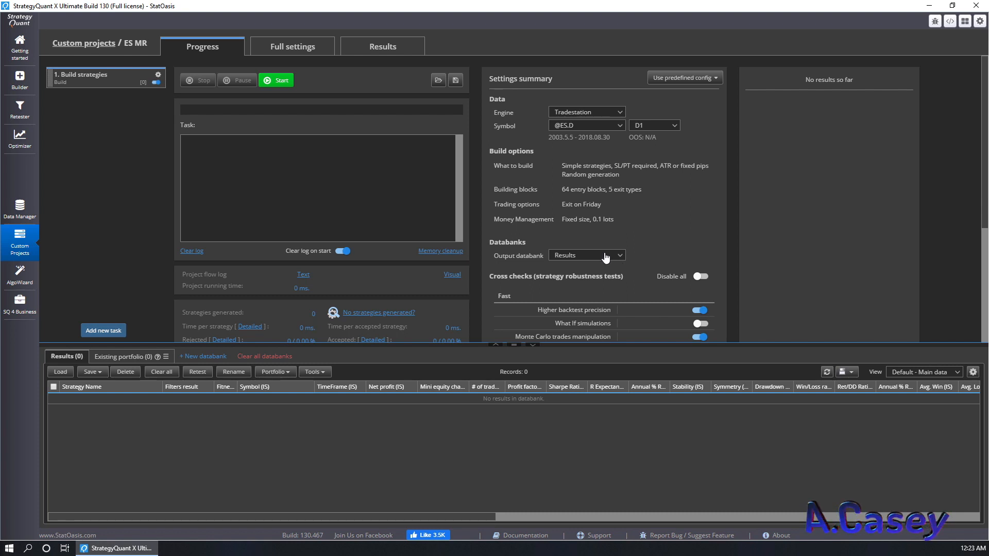
mouse_move(92, 343)
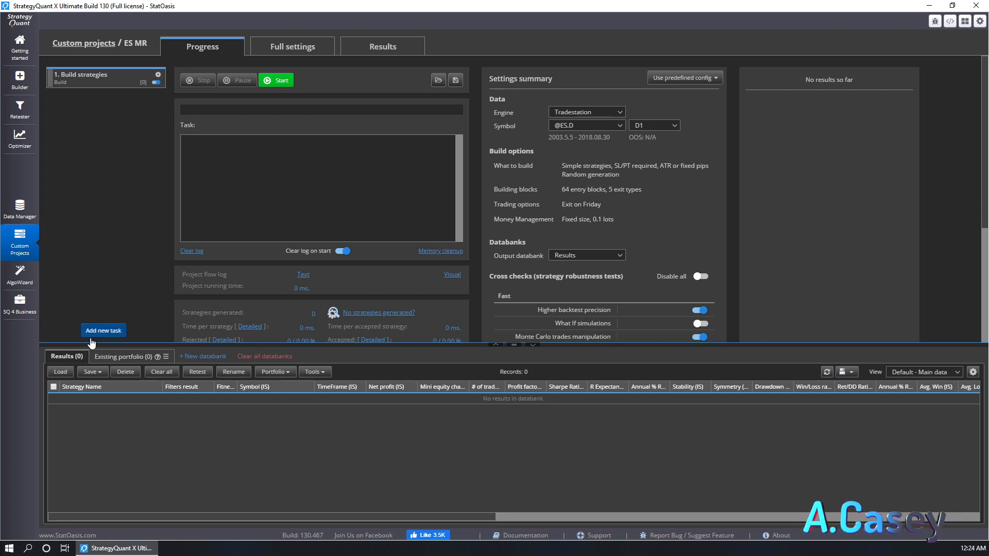
click(700, 276)
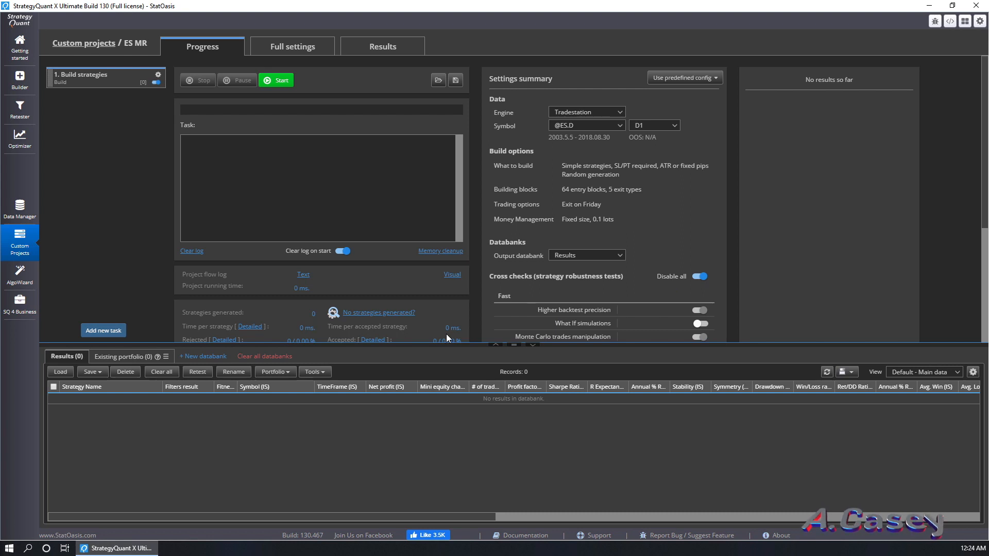
click(292, 46)
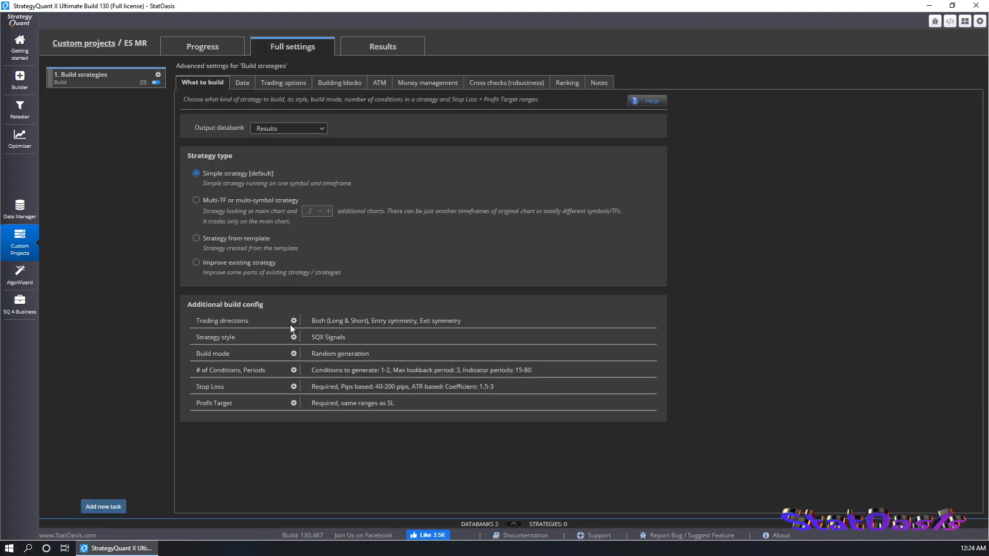
Make the build long-only and edit conditions/periods for lookback period 2
click(293, 320)
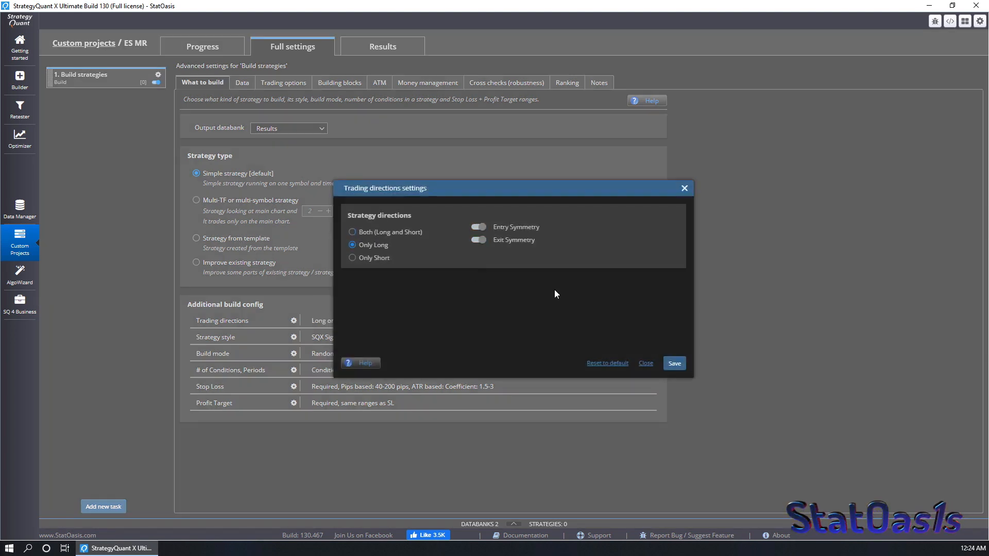
click(645, 363)
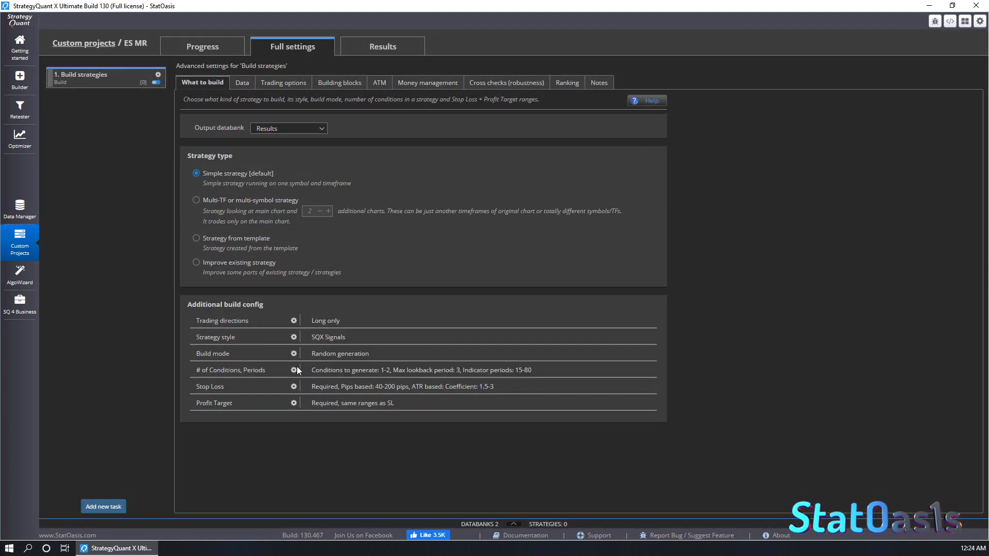
click(293, 370)
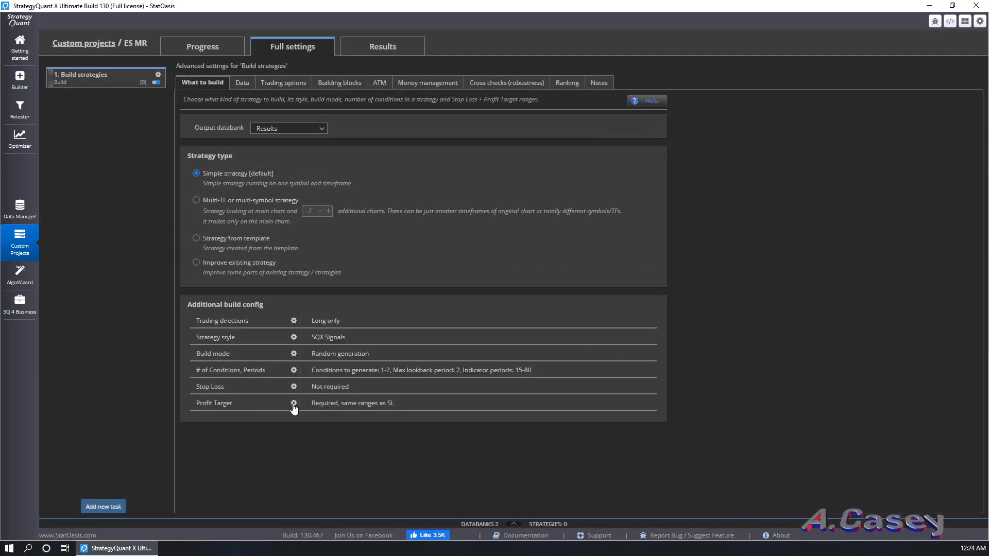
Set profit targets to ATR coefficient 1.5–5 and save
click(293, 403)
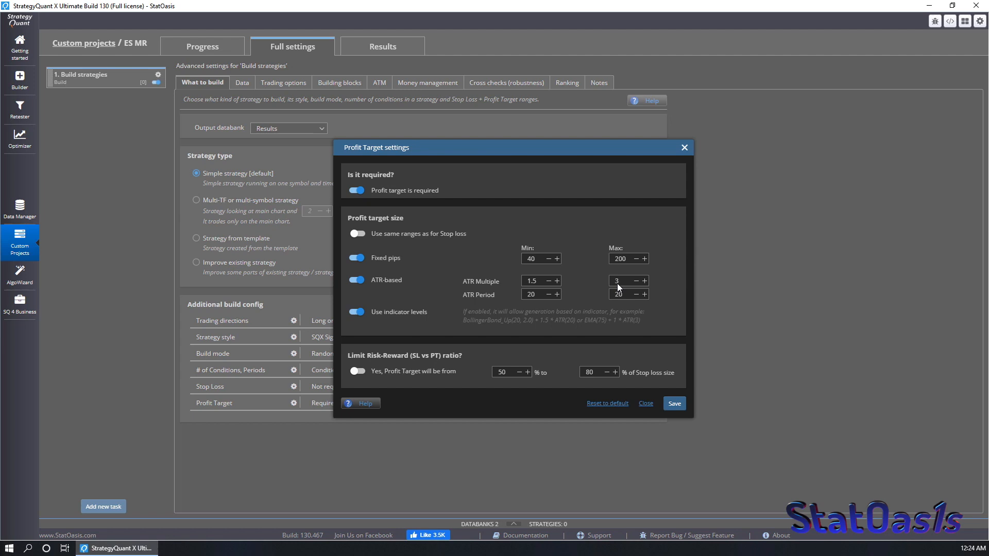
click(644, 280)
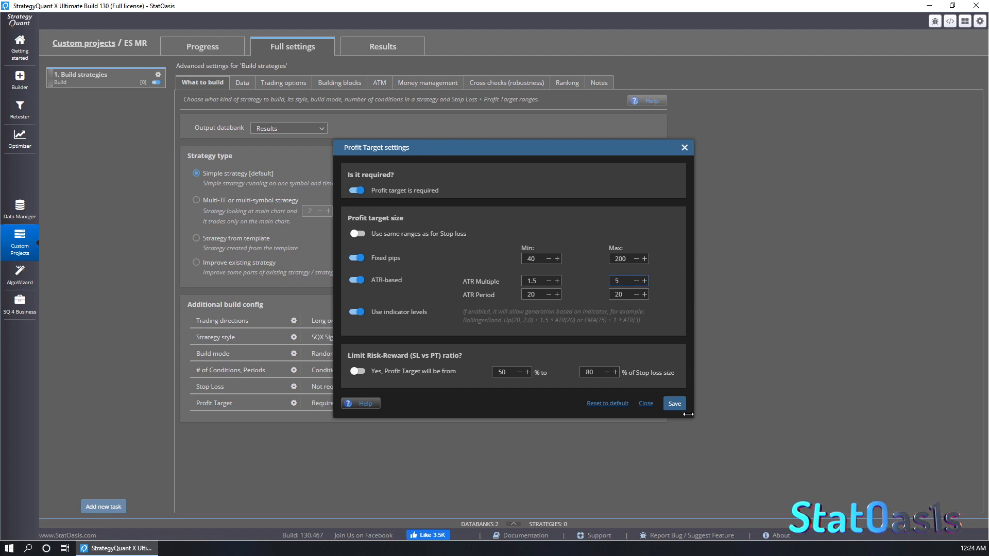
click(674, 403)
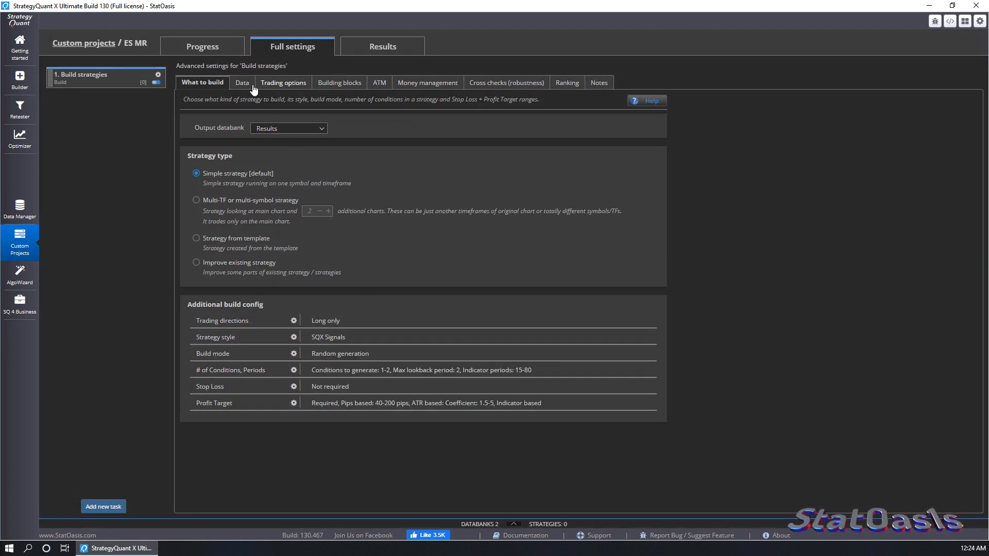
Set backtest data from 2008.01.01 to 2015.12.31 with ten out-of-sample parts
click(239, 83)
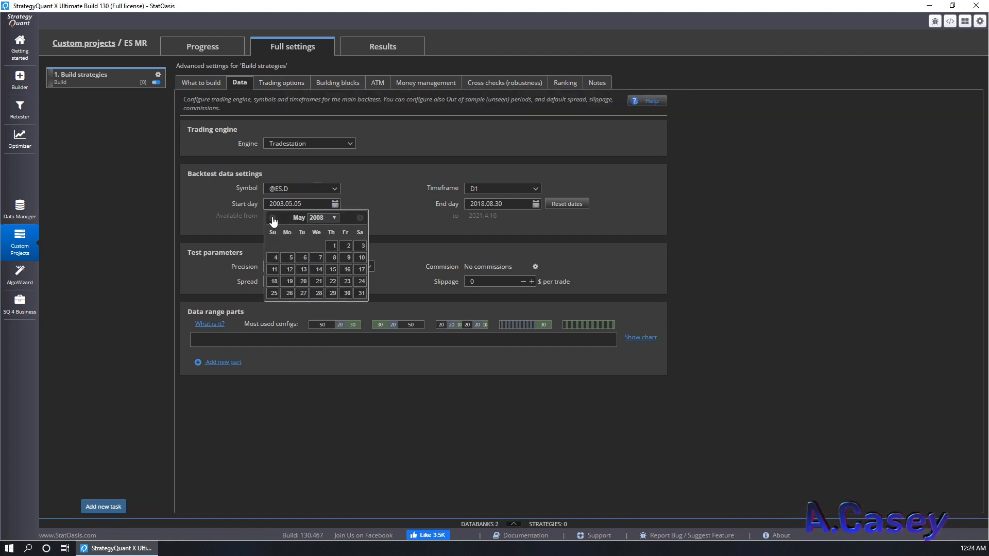
click(272, 218)
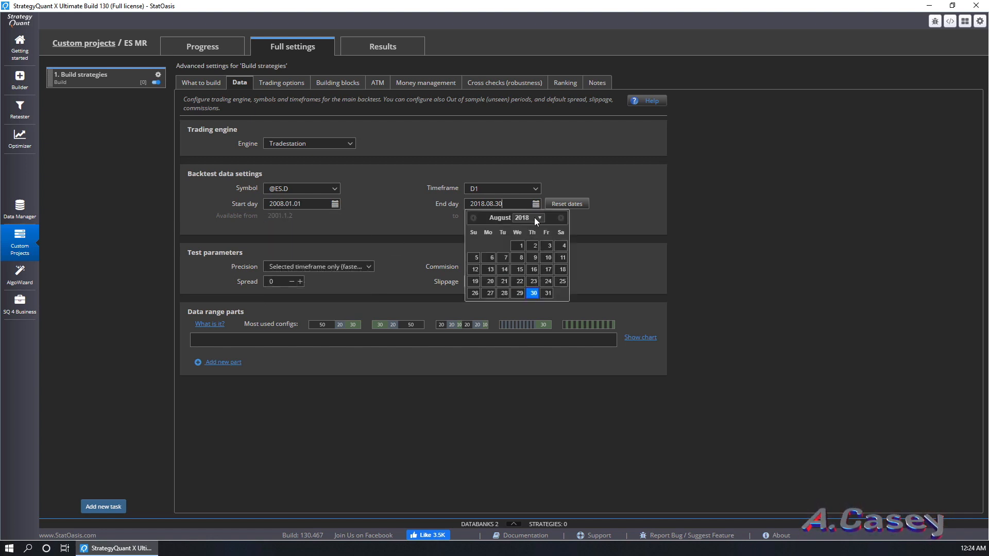
click(536, 217)
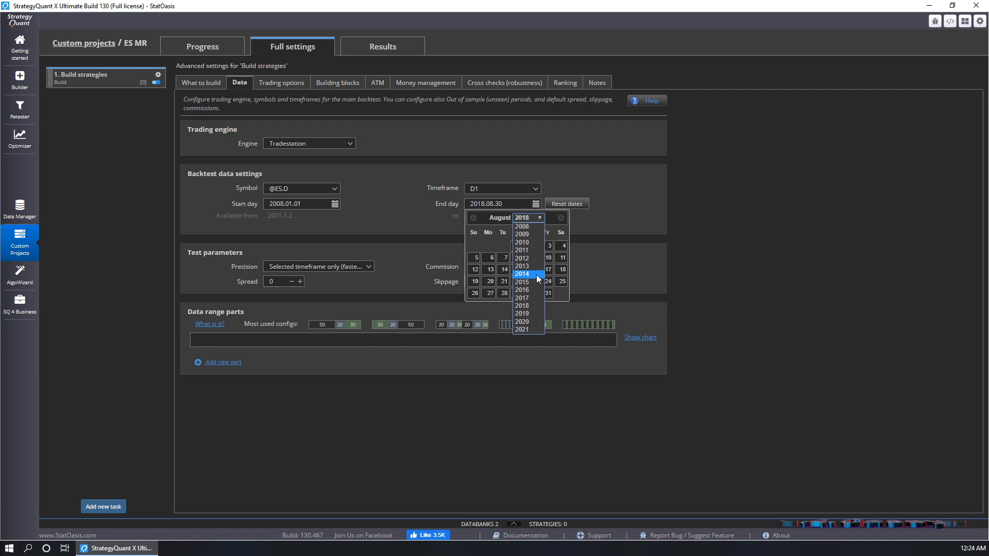
click(521, 281)
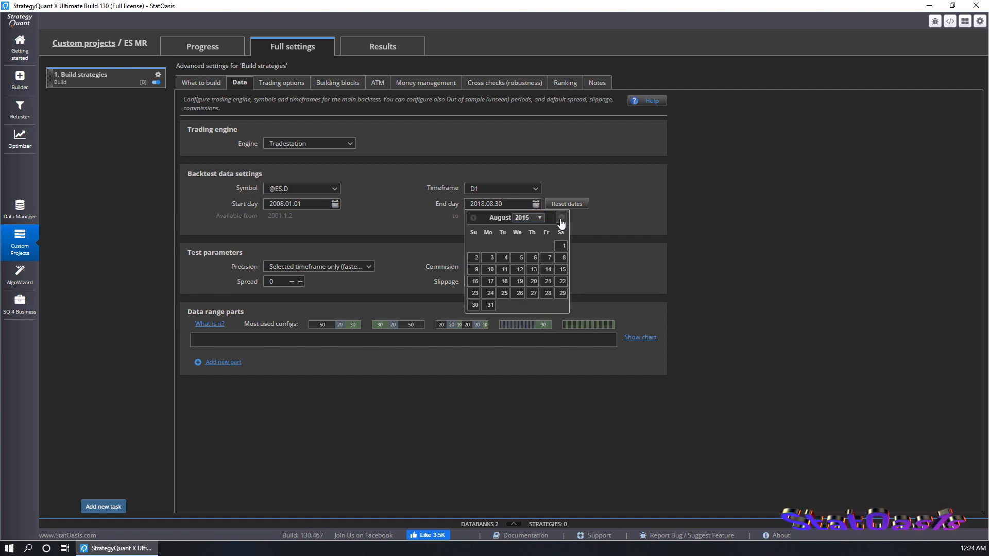
click(562, 218)
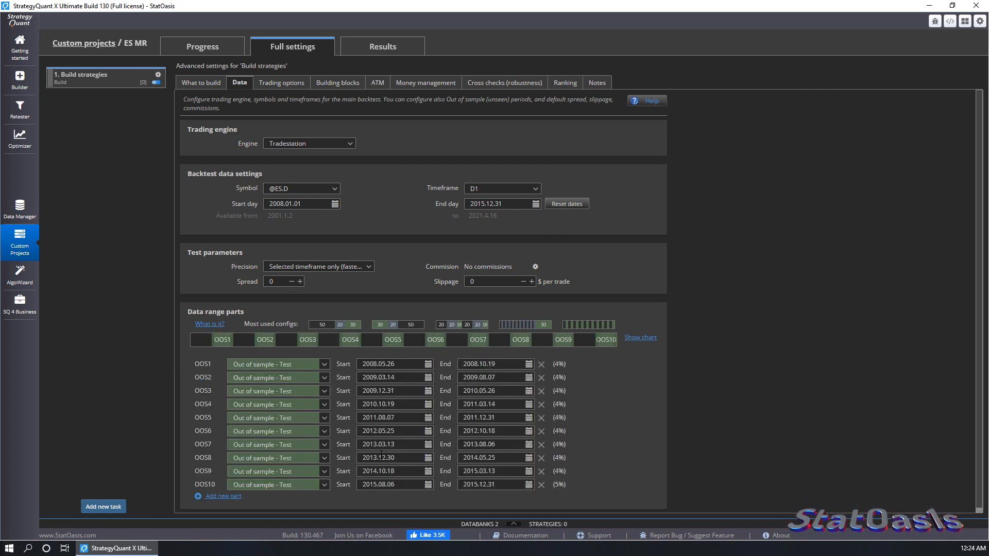
mouse_move(591, 386)
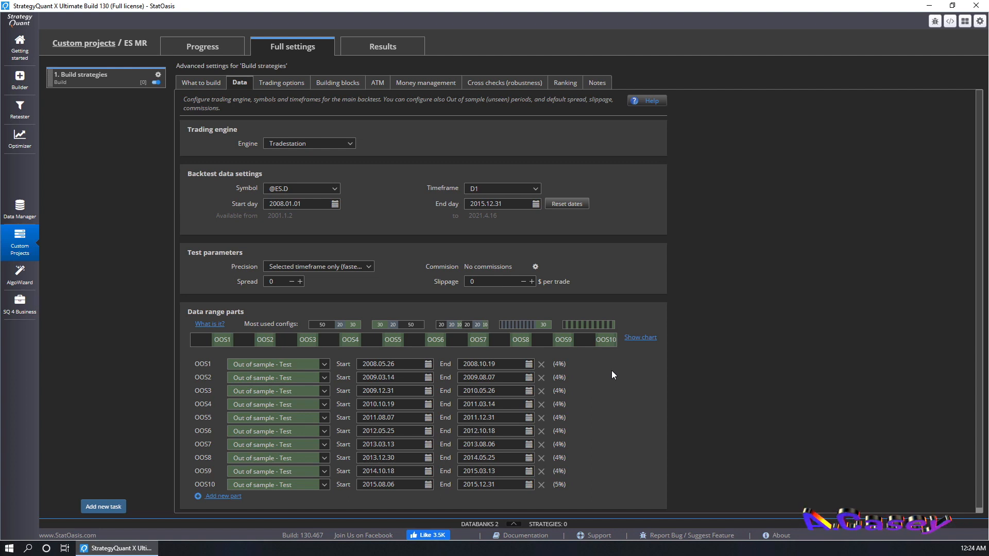
click(281, 82)
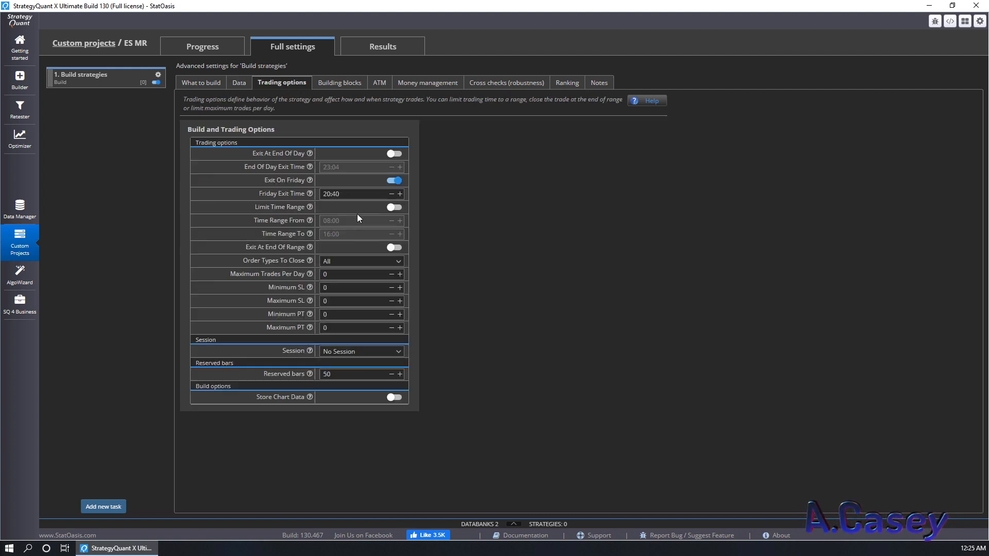
Limit the build to one trade per day with fixed order size 1
click(399, 274)
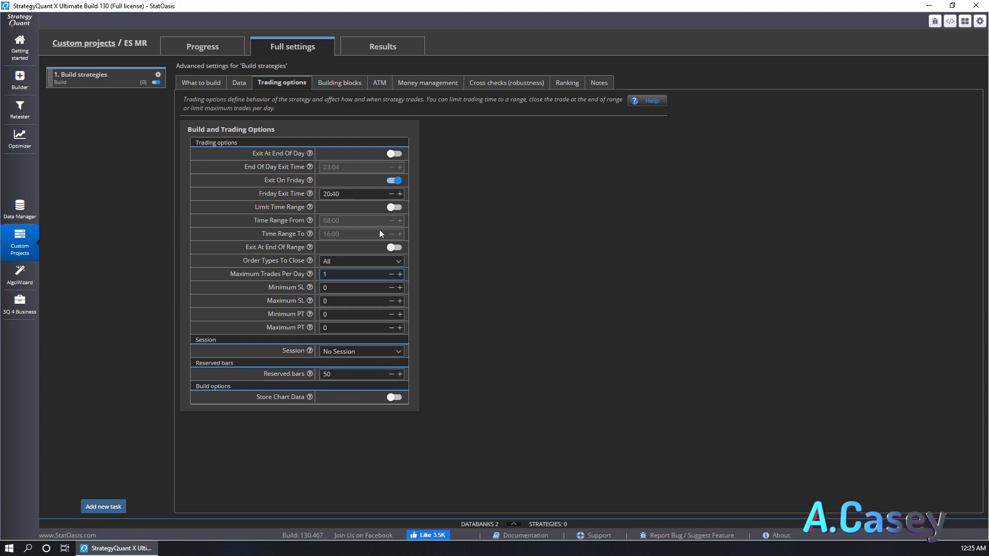
click(339, 82)
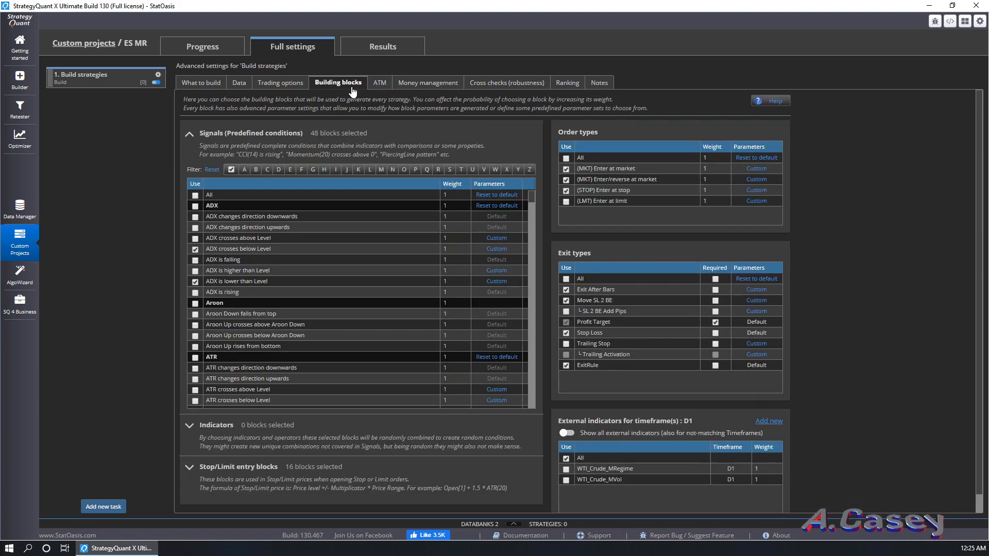
click(426, 83)
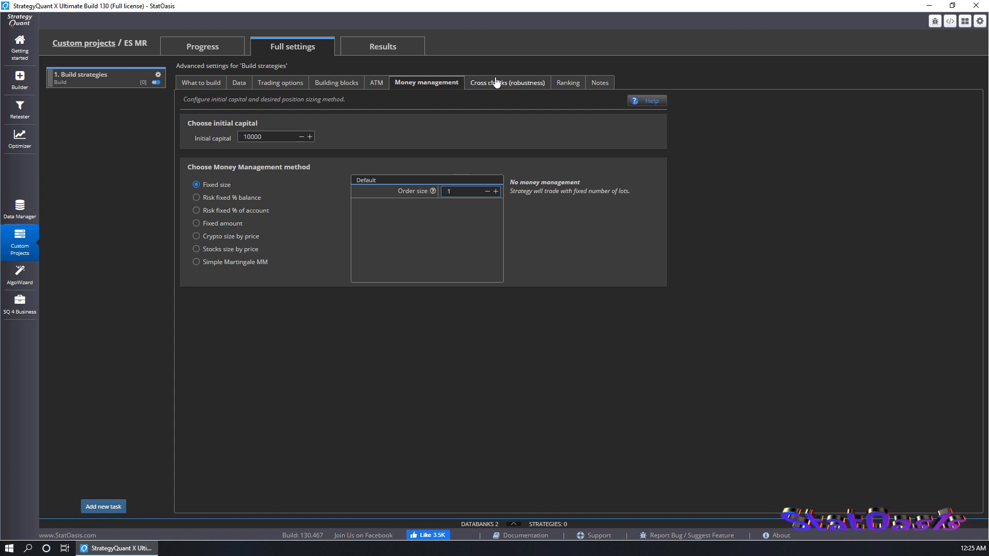
click(565, 82)
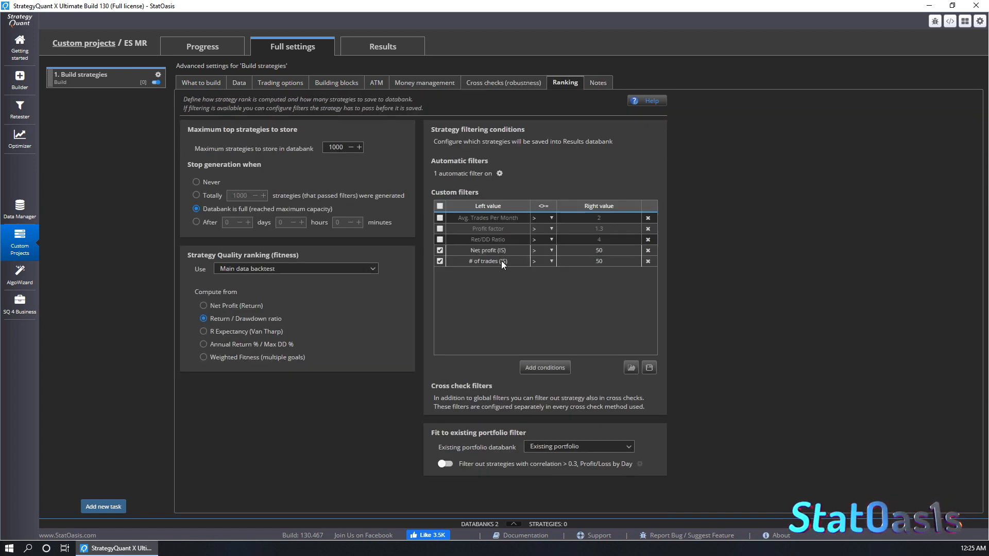
Add OOS net profit and trades conditions requiring 75% of in-sample values
click(545, 367)
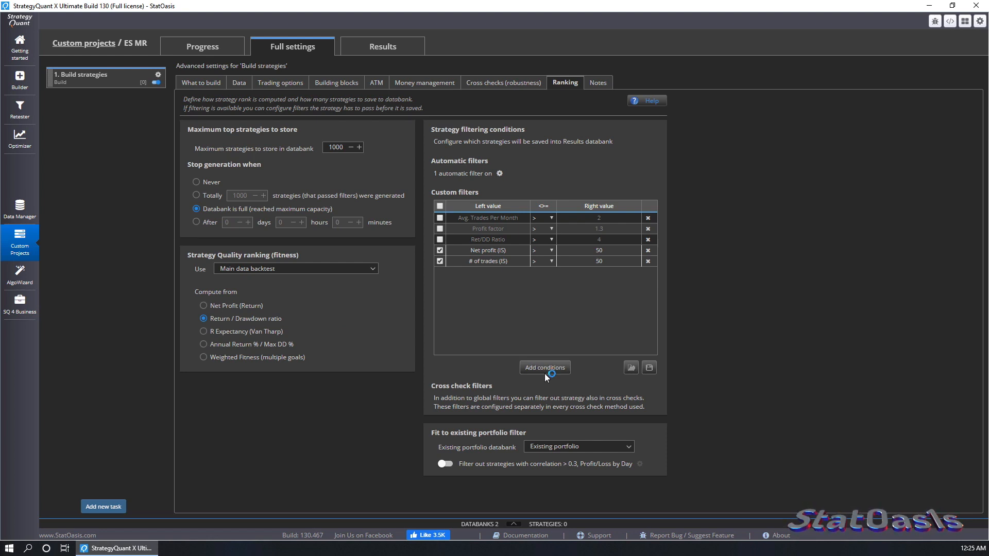
click(545, 367)
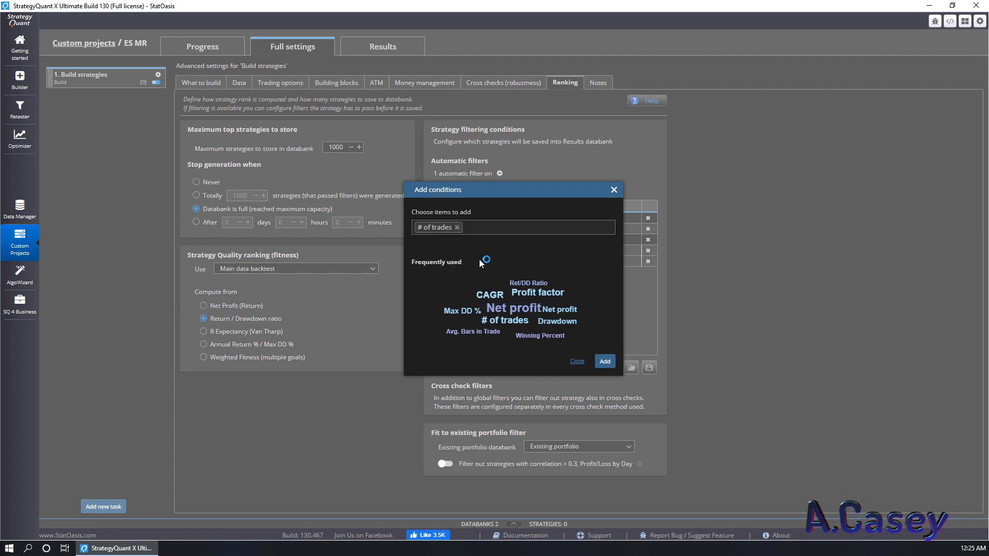
text(net)
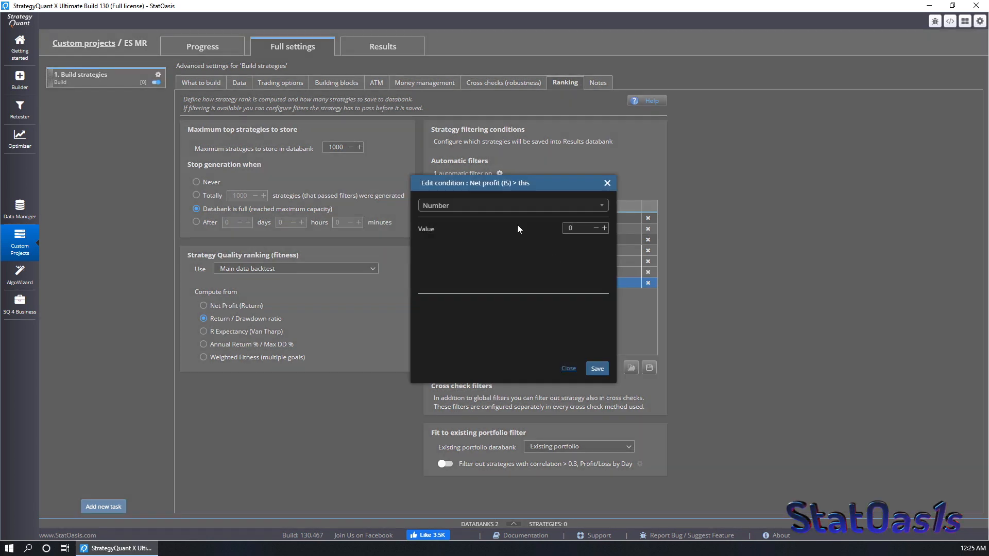
text(net)
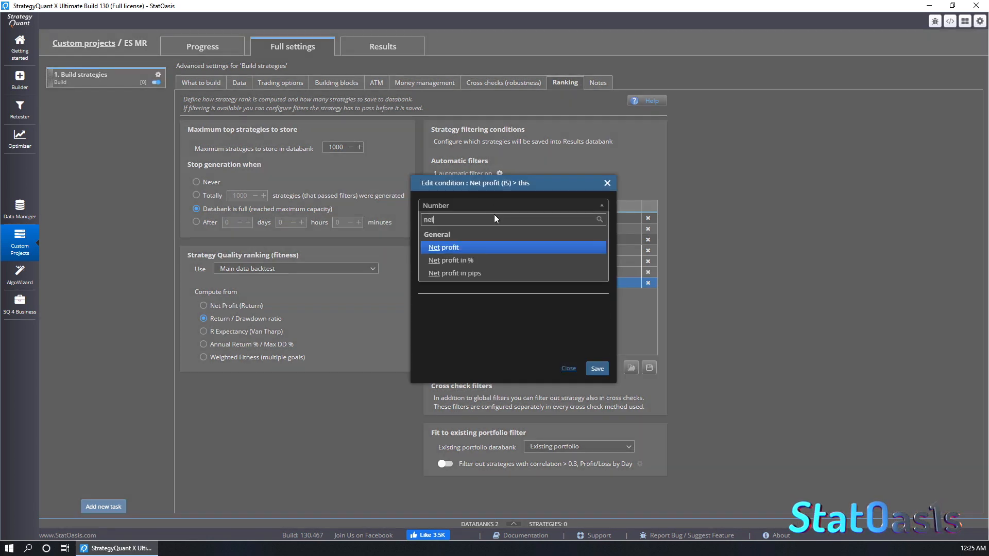
click(596, 368)
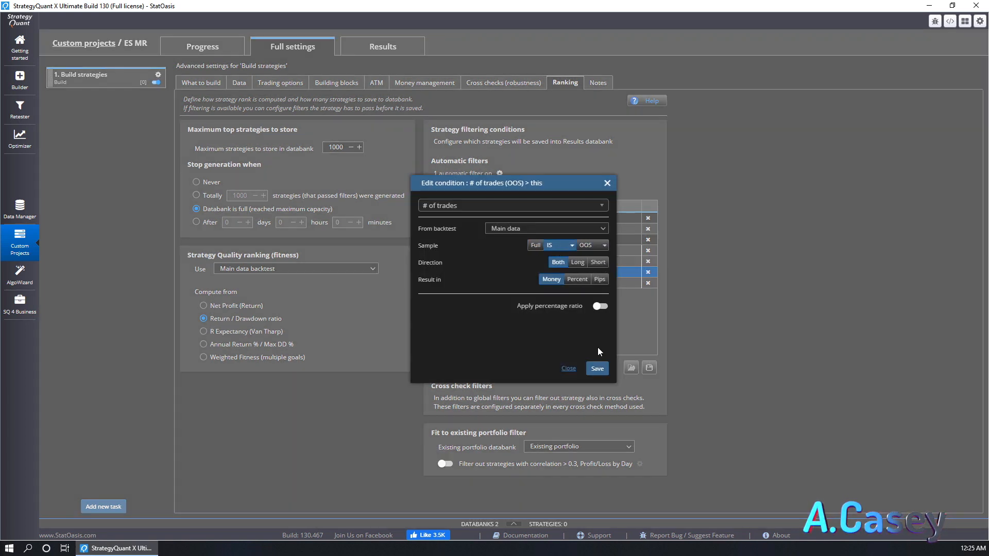
click(600, 306)
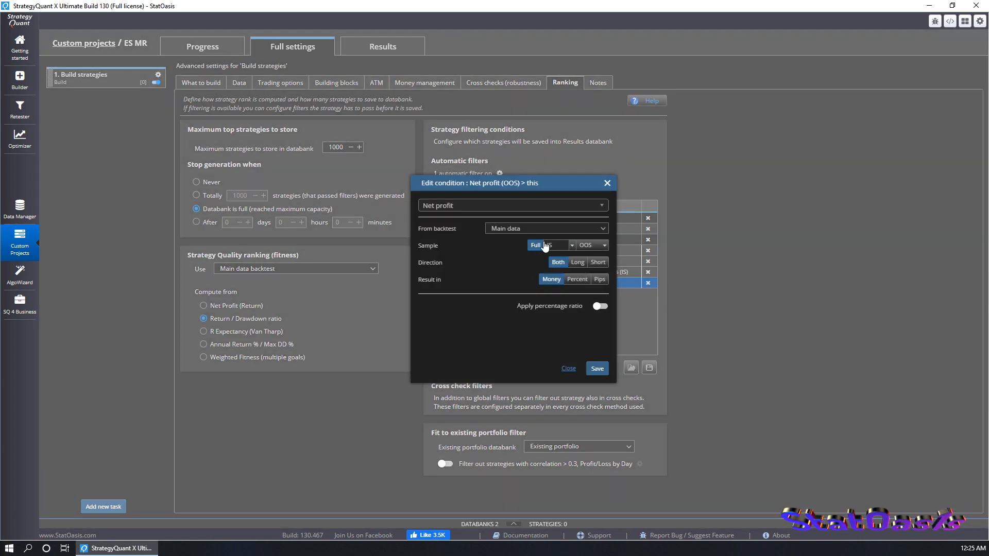
click(599, 306)
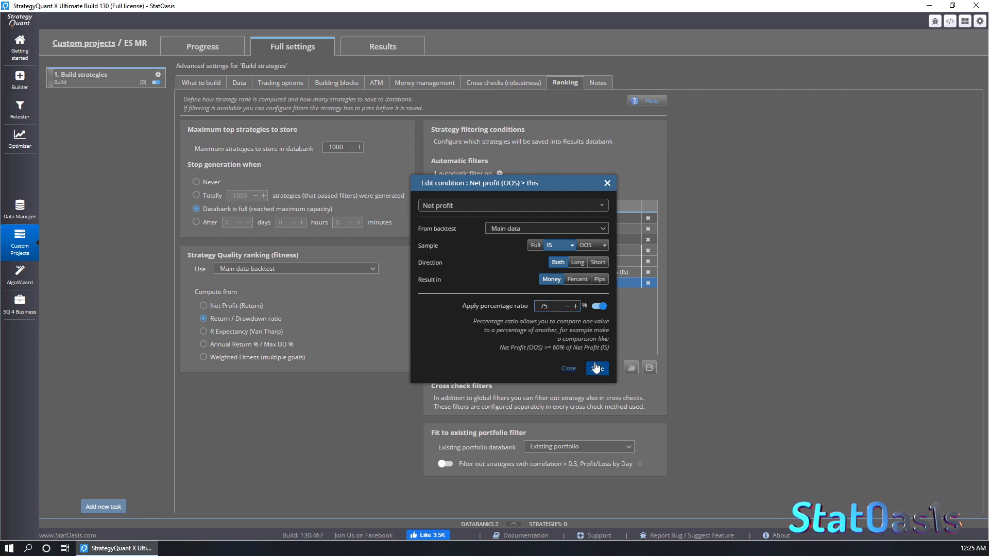
click(596, 368)
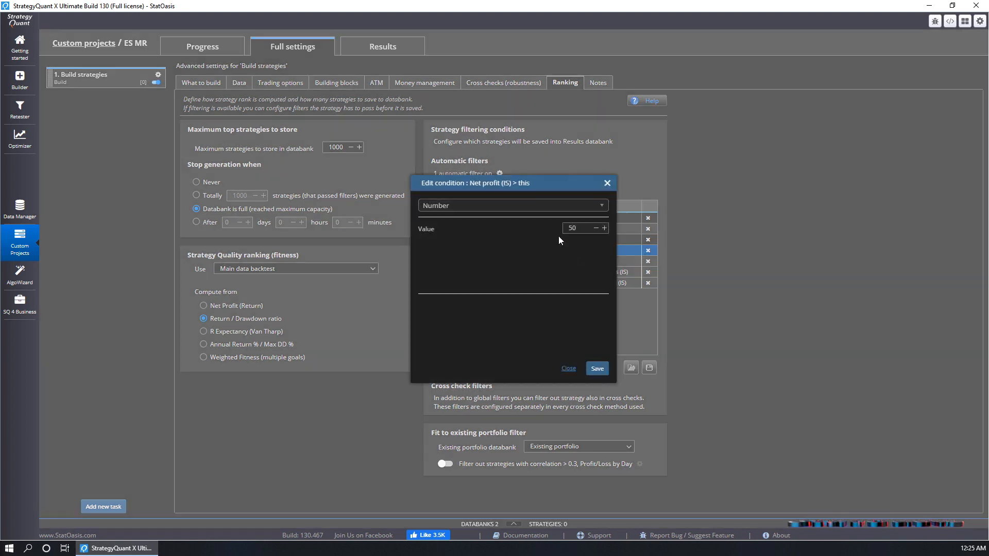
Set in-sample thresholds: net profit above 2500 and trades above 150
text(250)
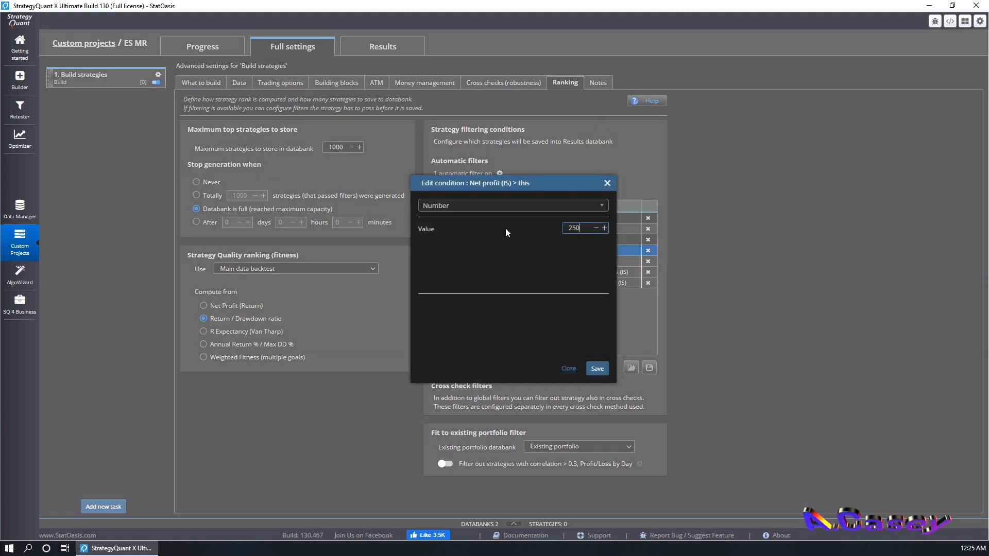
click(597, 368)
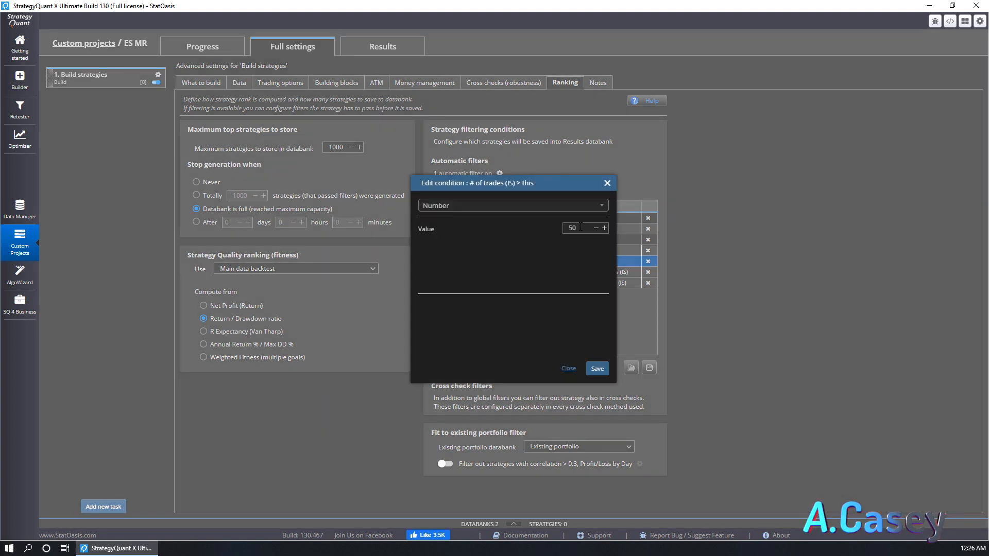
text(1580)
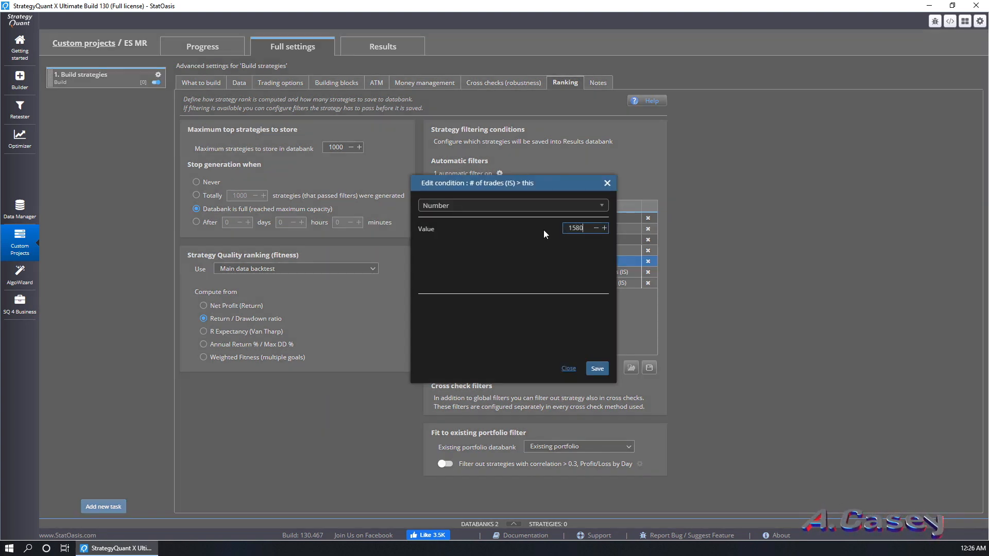
key(BackSpace)
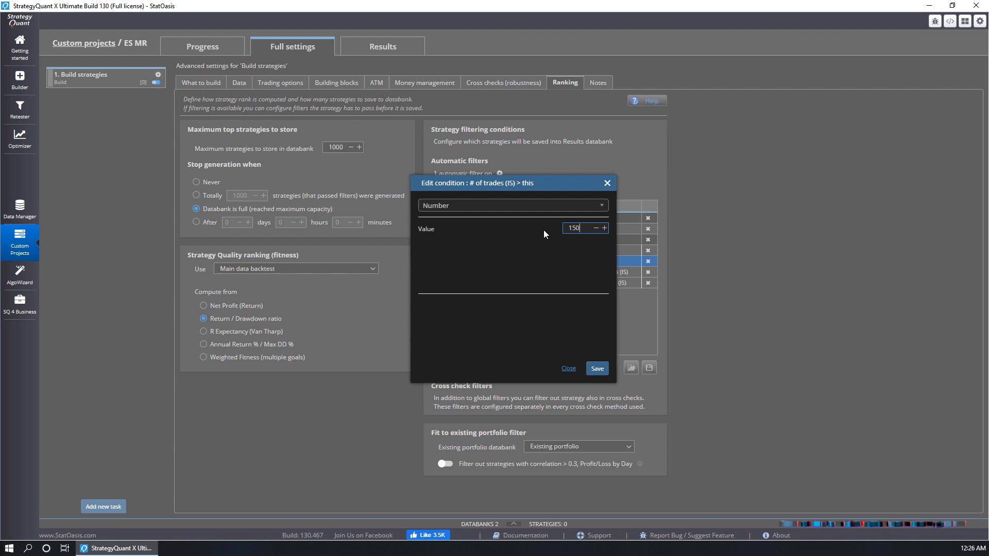
click(597, 369)
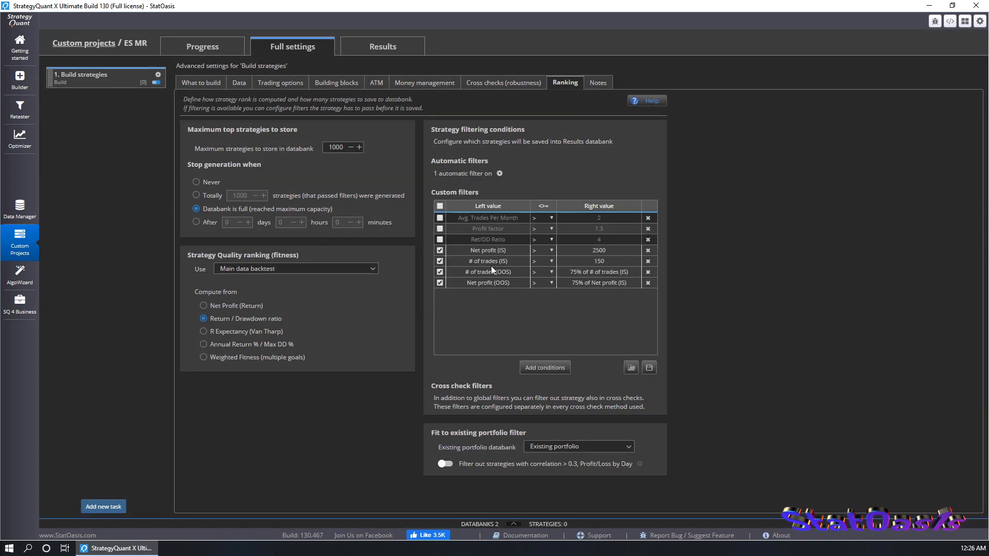
mouse_move(594, 275)
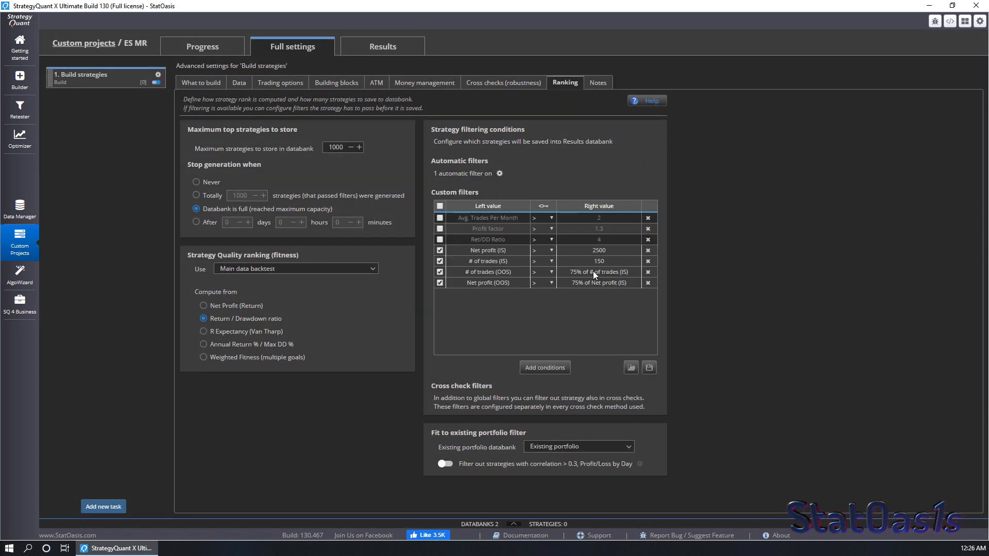
mouse_move(607, 276)
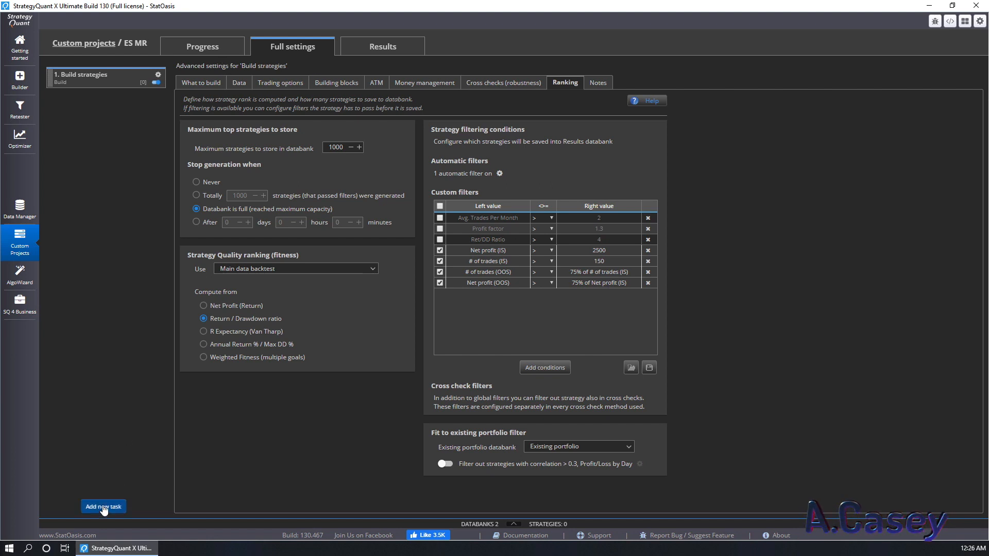
Add a Retest strategies task after the build, retesting from the Results databank
click(334, 147)
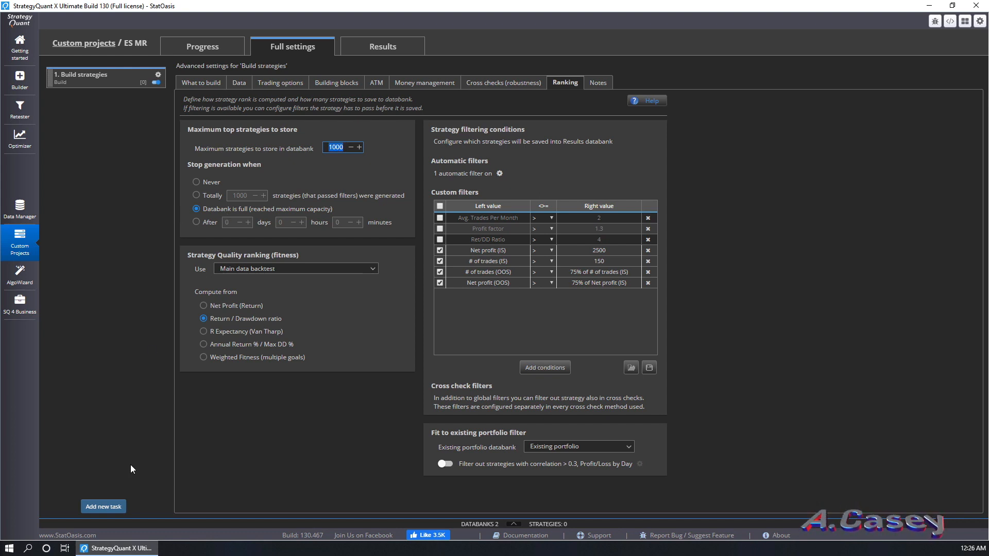
click(103, 506)
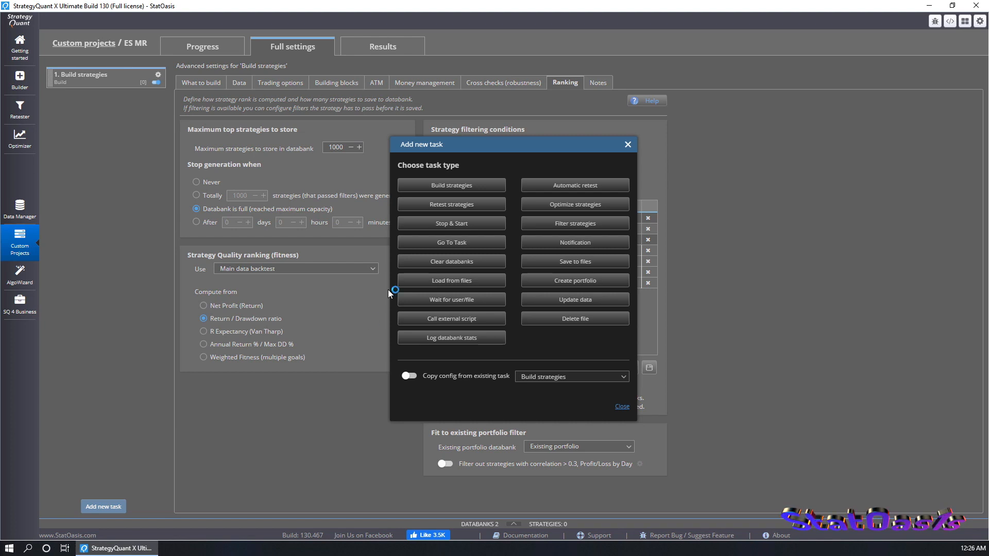
click(408, 376)
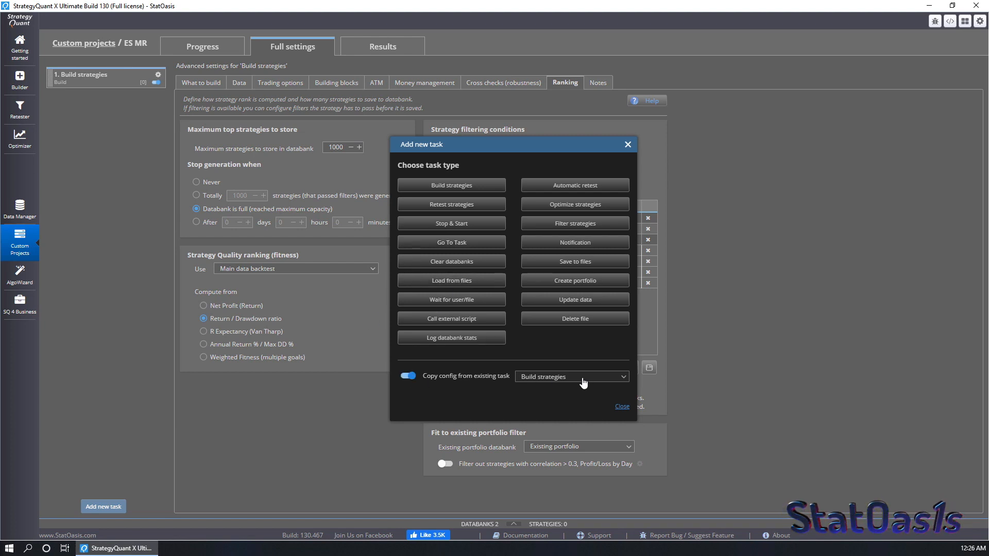
click(407, 375)
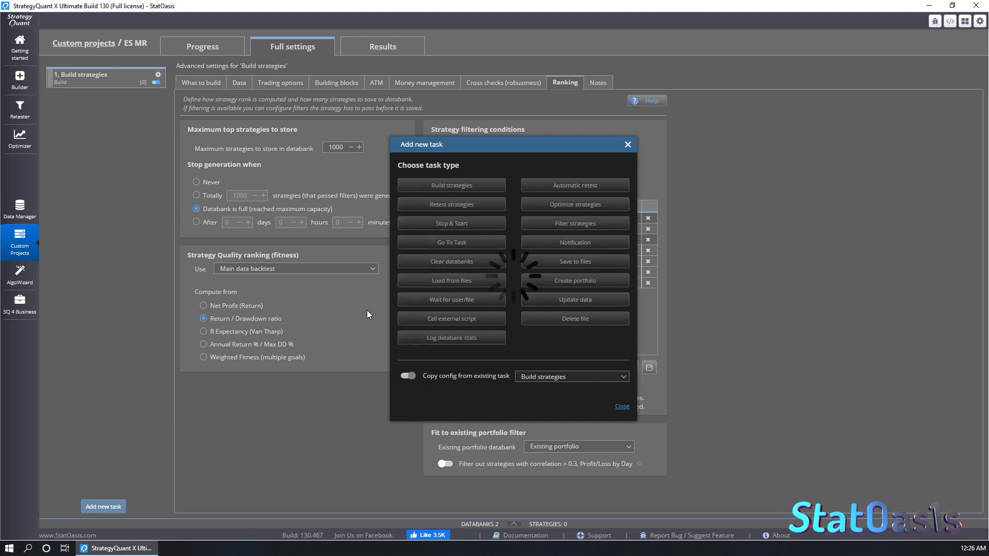
click(451, 203)
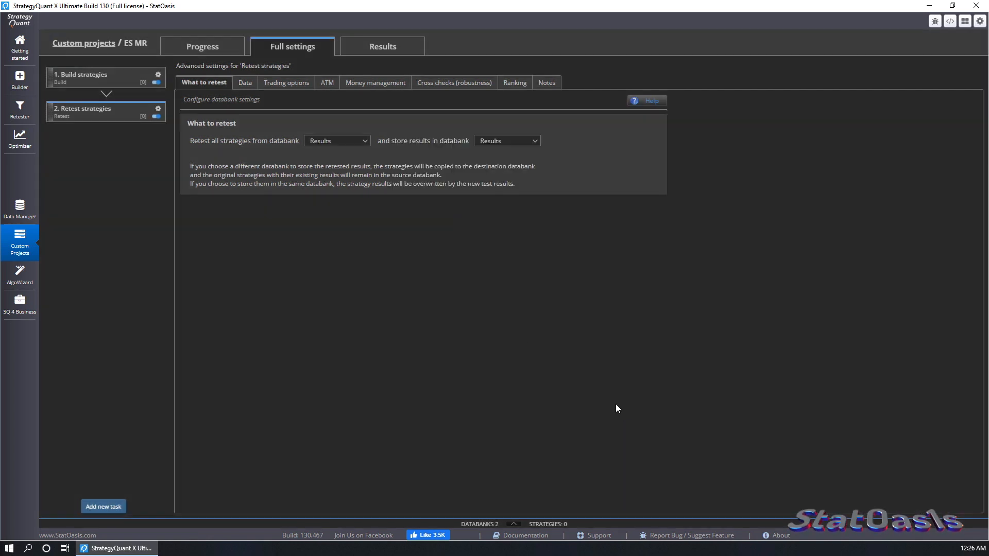
mouse_move(336, 145)
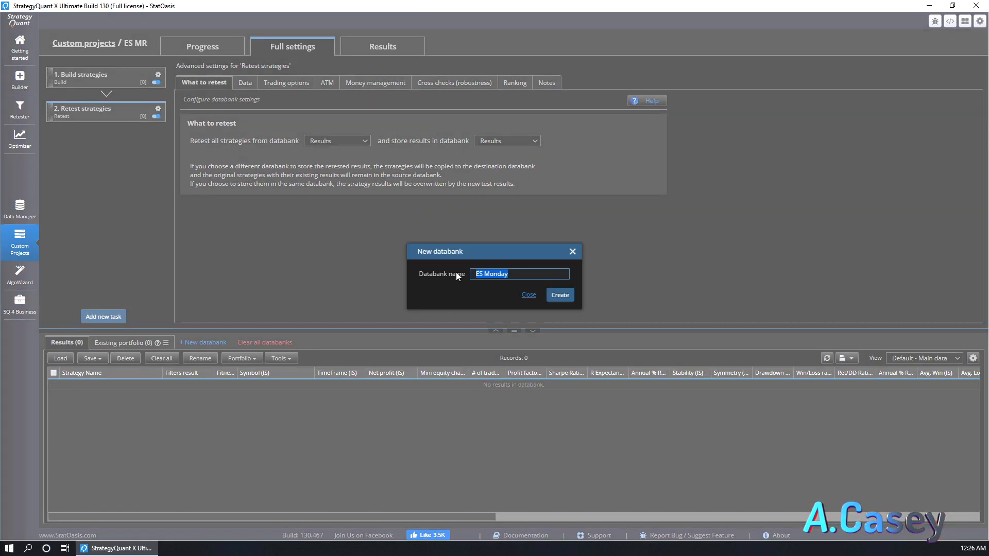
Create an 'ES MC' databank and make it the retest results destination
text(ES MC)
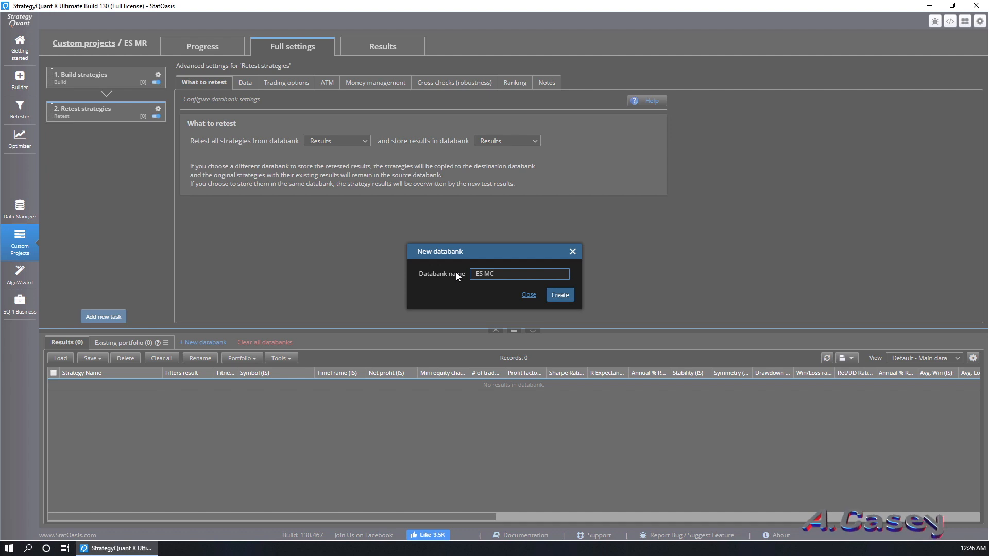
click(559, 294)
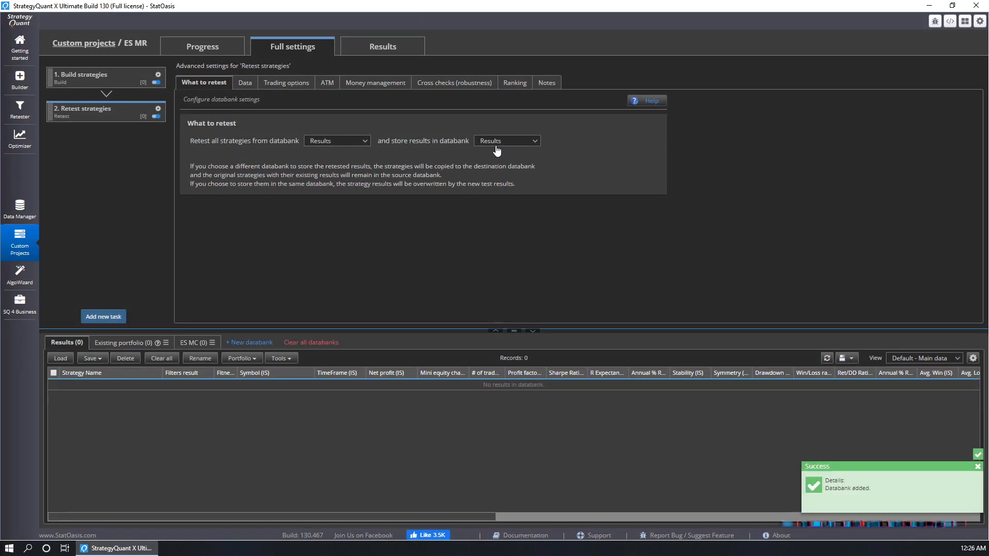
click(506, 140)
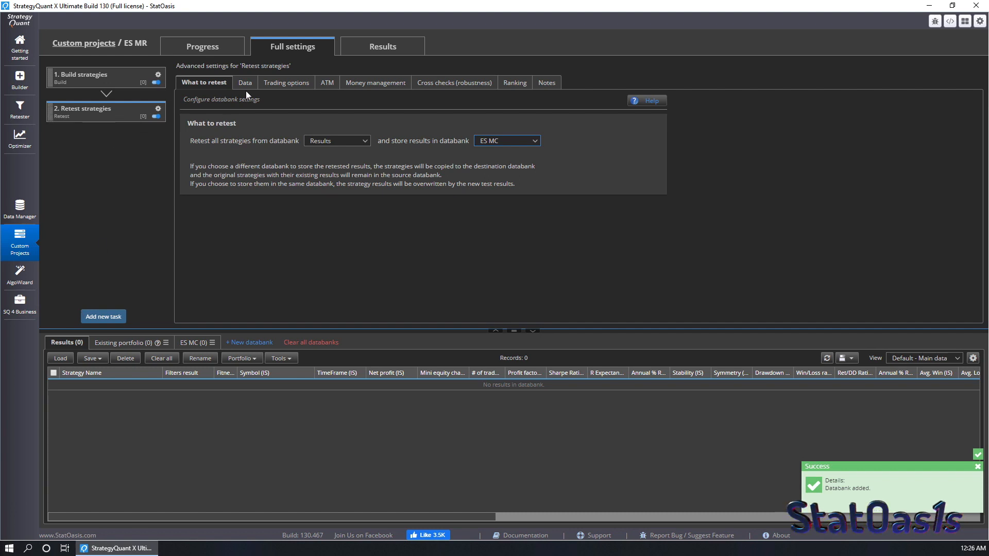
click(244, 83)
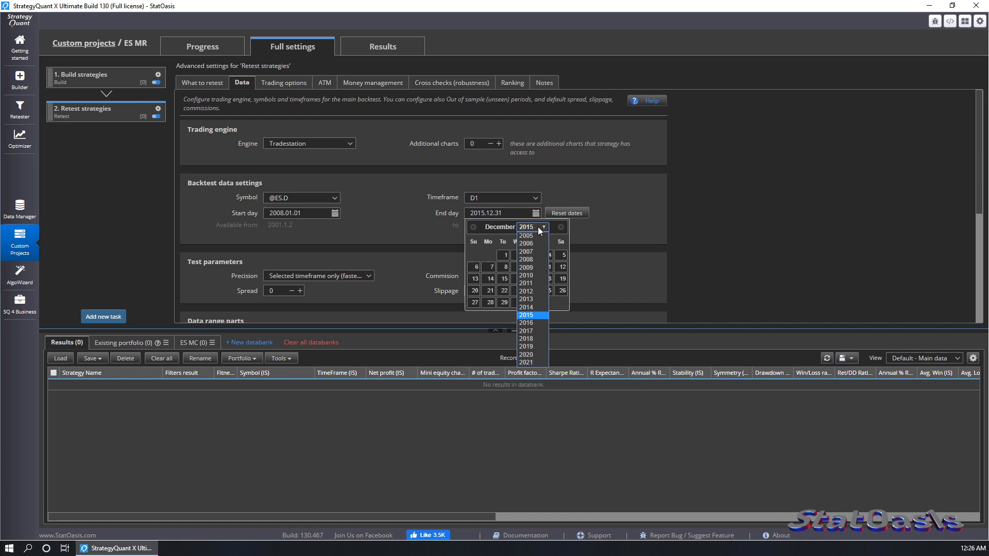
Extend the retest data end date to 2017.12.31
click(525, 331)
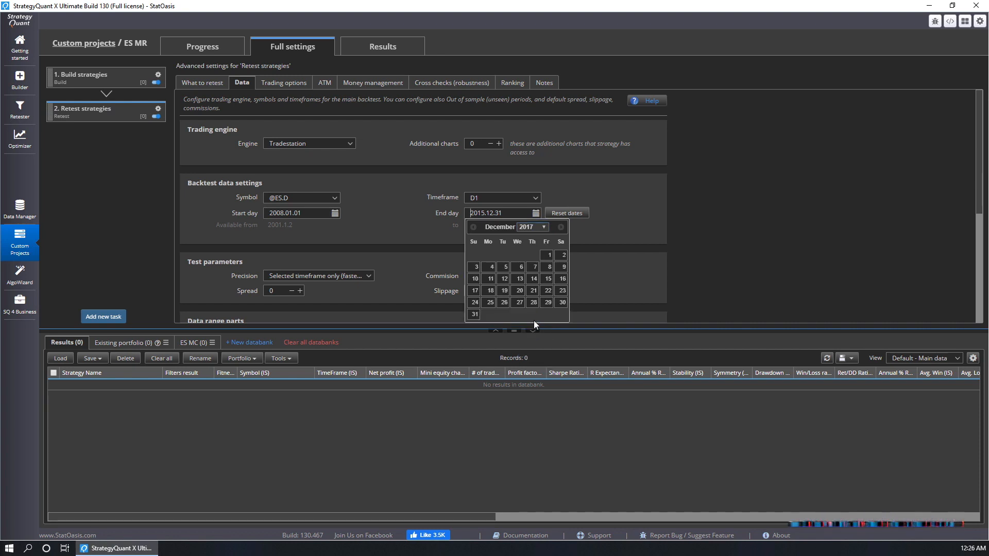
click(473, 314)
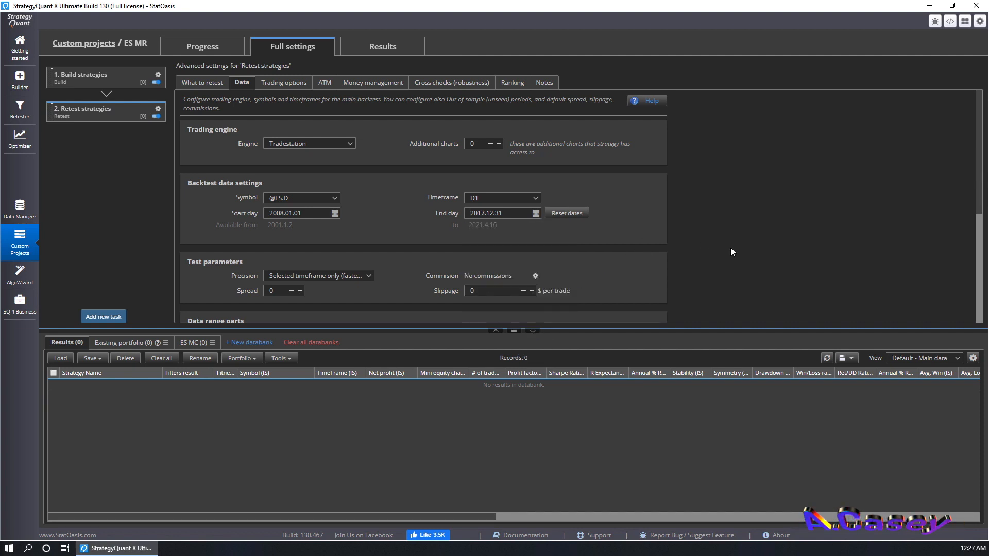
scroll(down, 3)
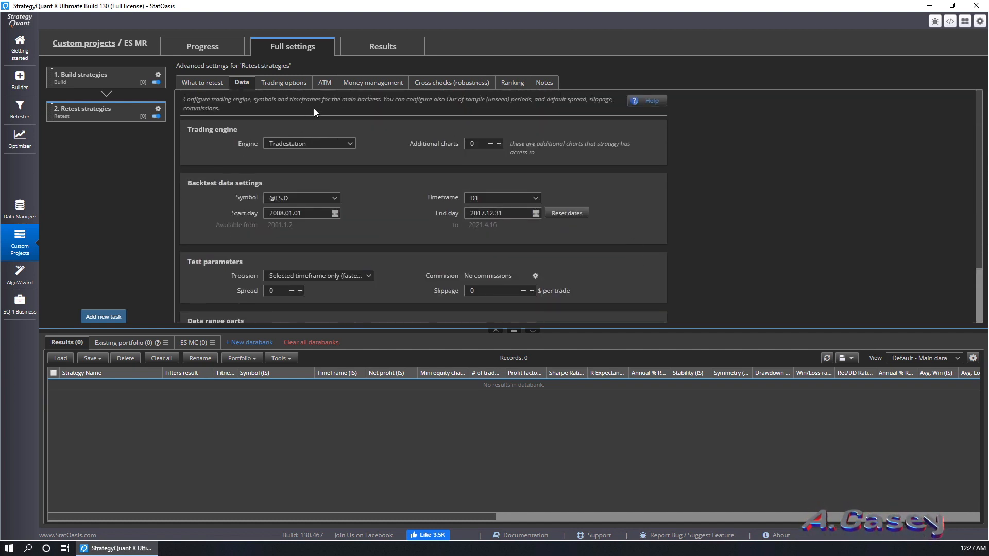
mouse_move(241, 87)
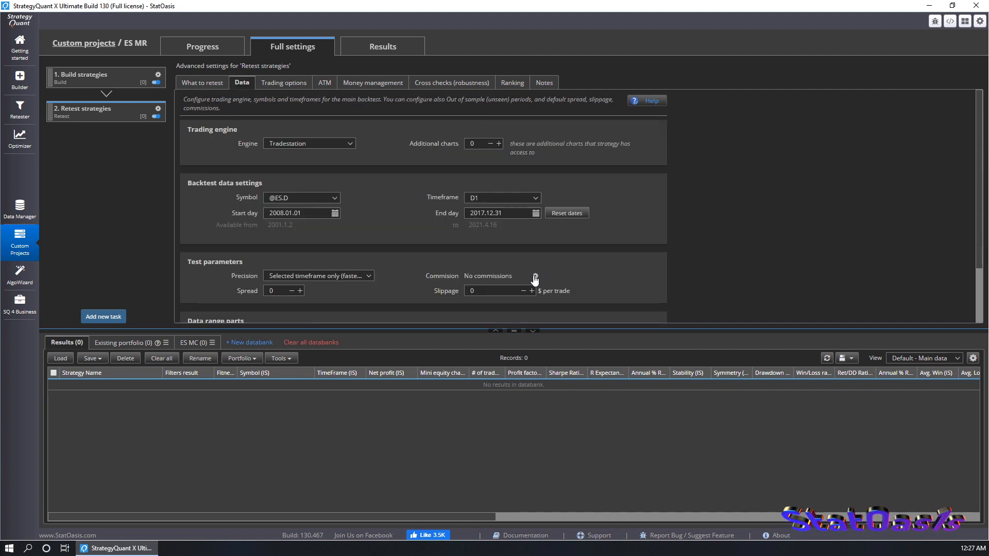
Set the commission to per trade with a value of 10
click(534, 276)
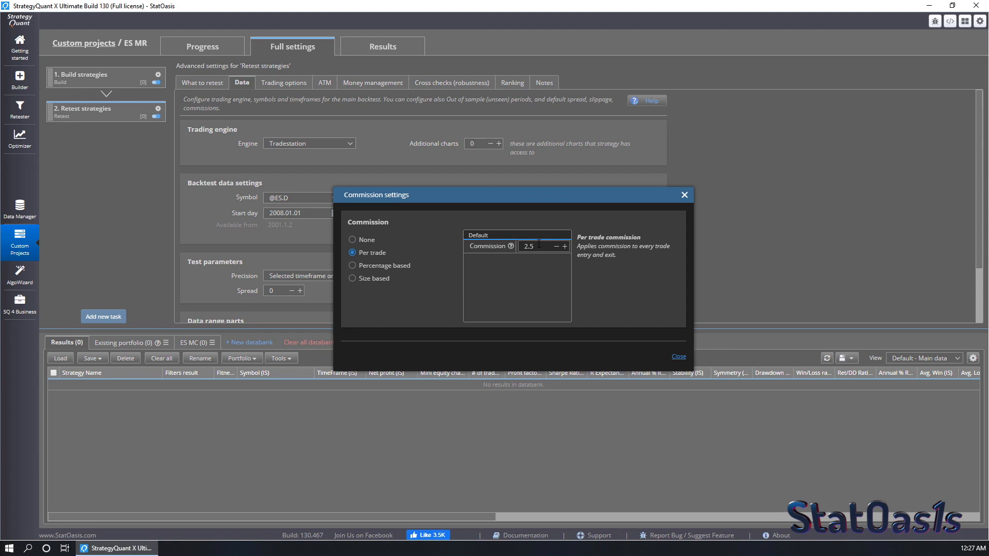
text(10)
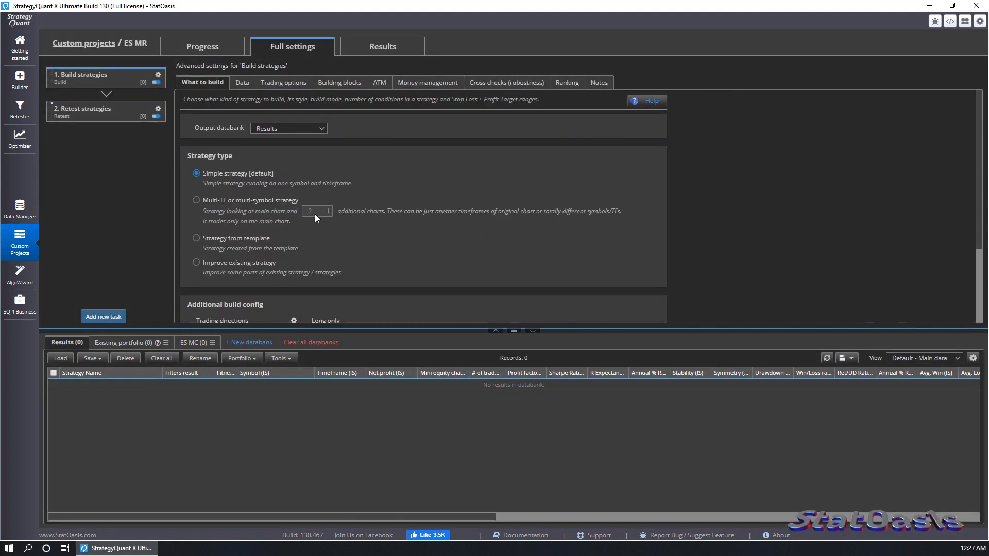
click(239, 83)
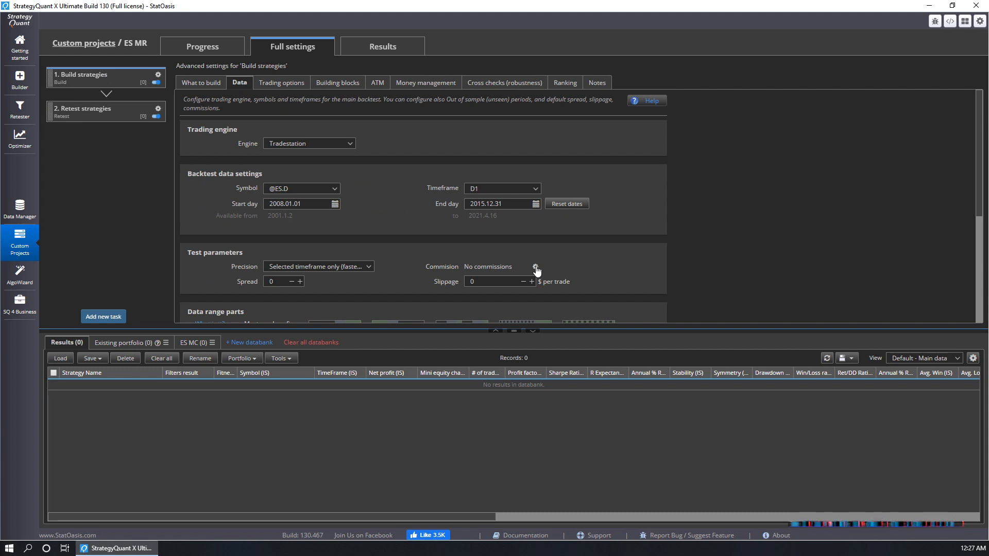
click(534, 267)
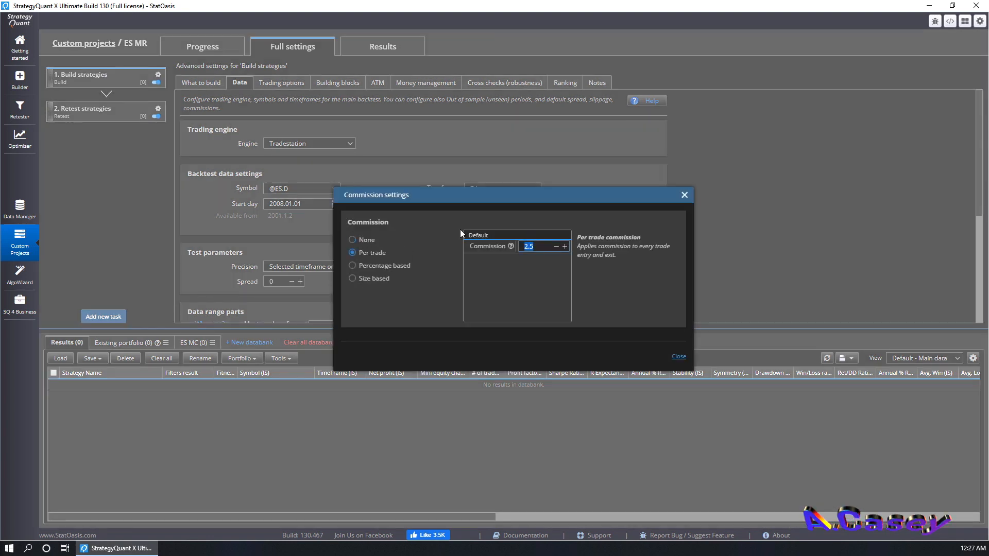
text(10)
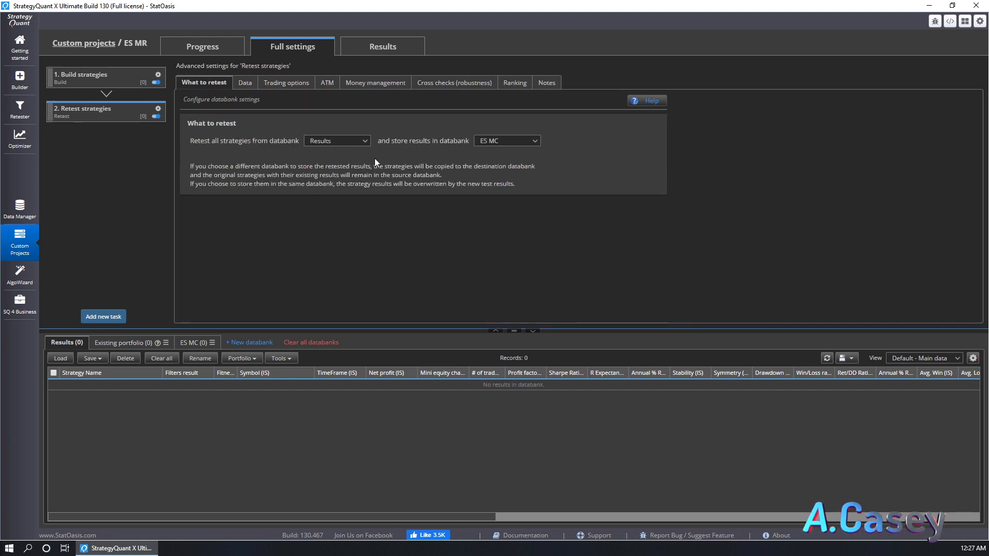
mouse_move(519, 148)
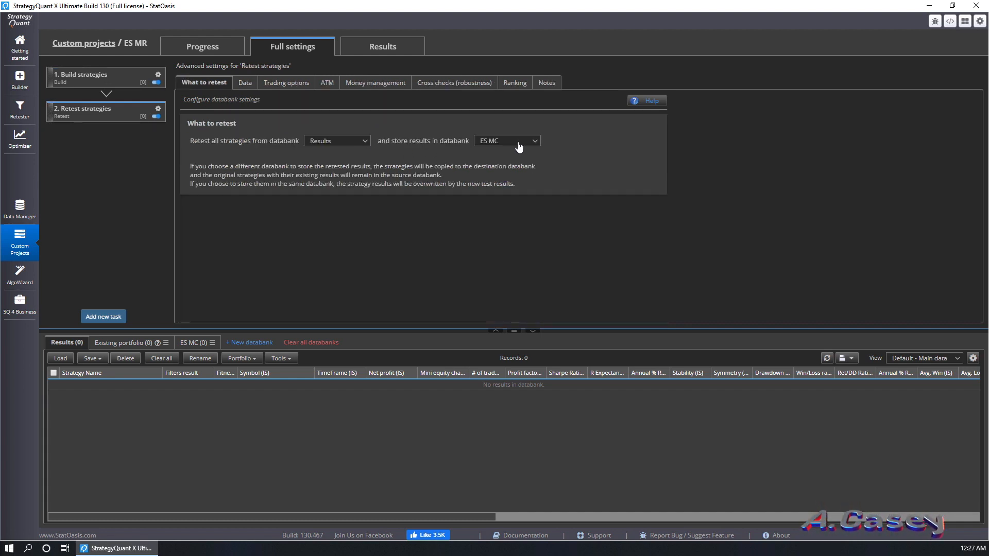
Enable retest cross checks and turn on deleting FAILED strategies
click(284, 82)
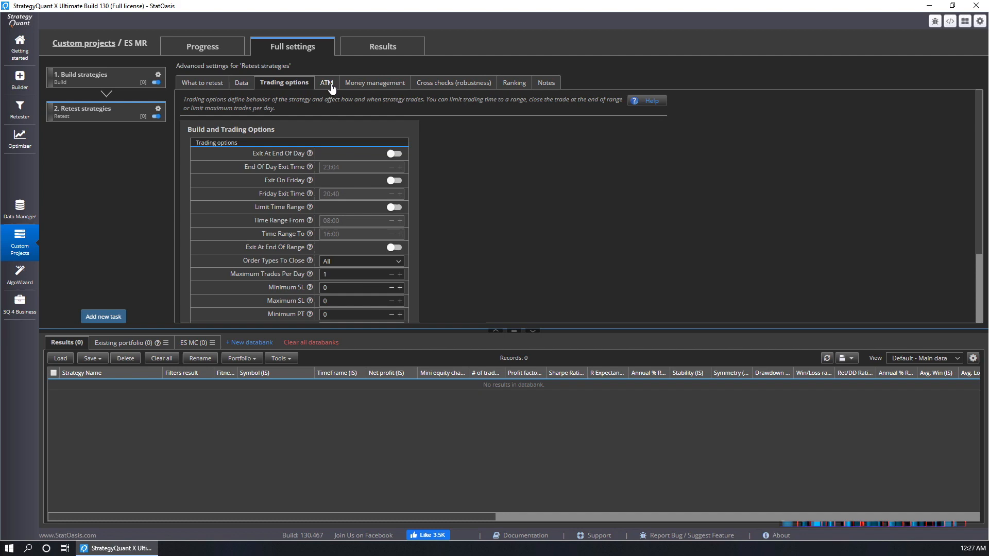
click(373, 83)
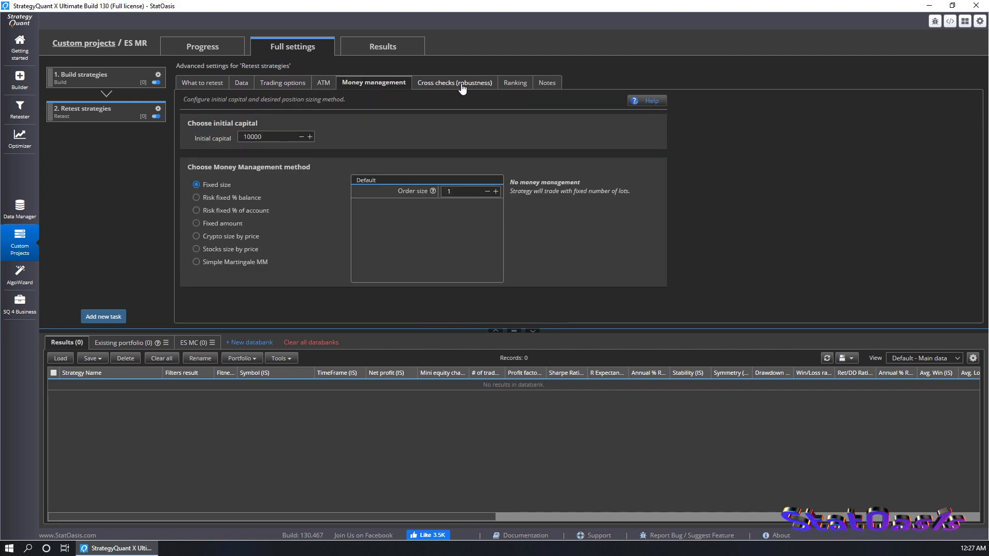
click(454, 83)
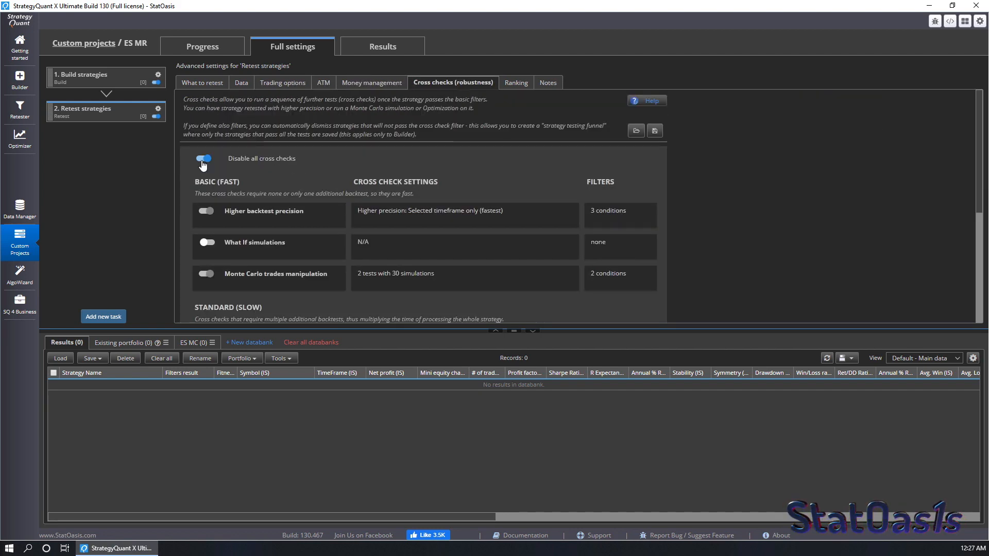
click(512, 82)
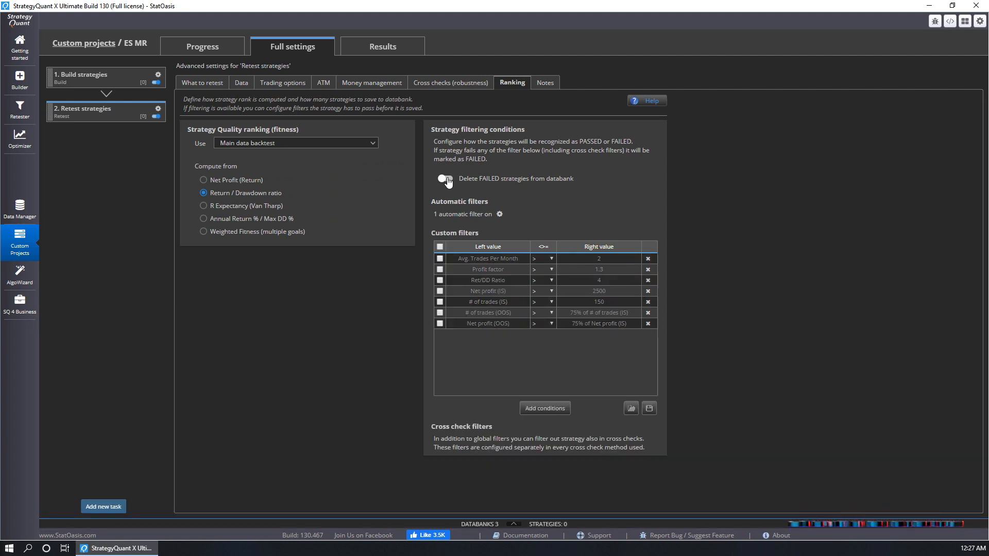
click(444, 179)
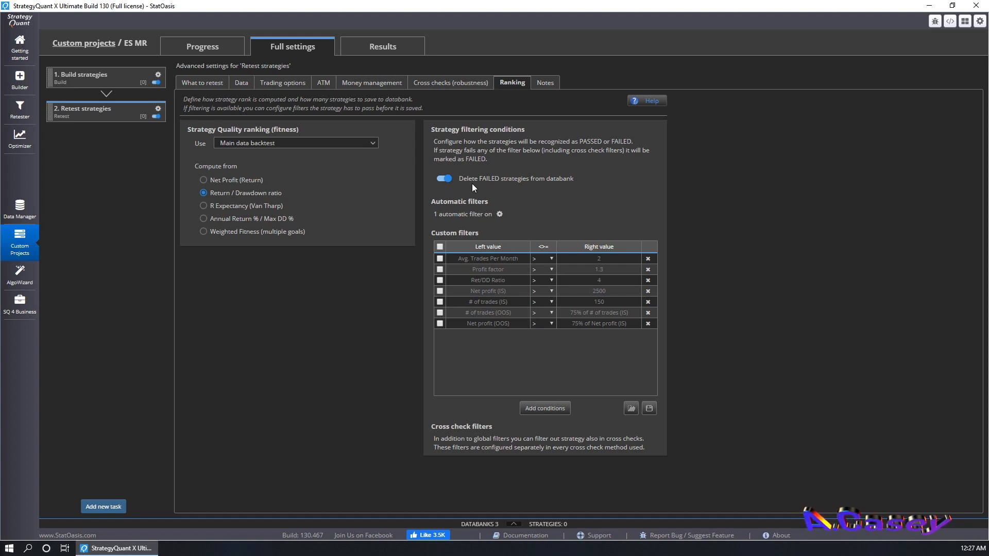
mouse_move(440, 88)
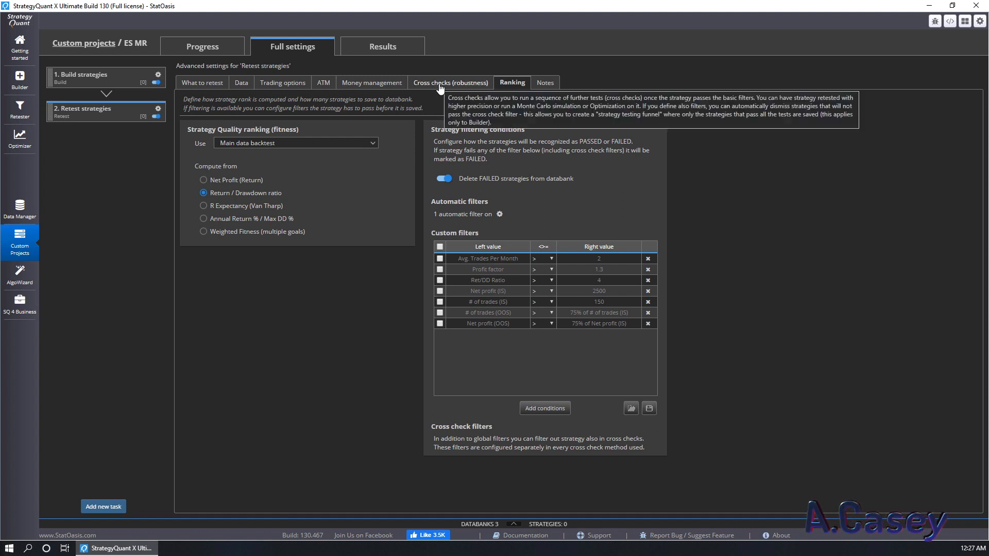
mouse_move(440, 87)
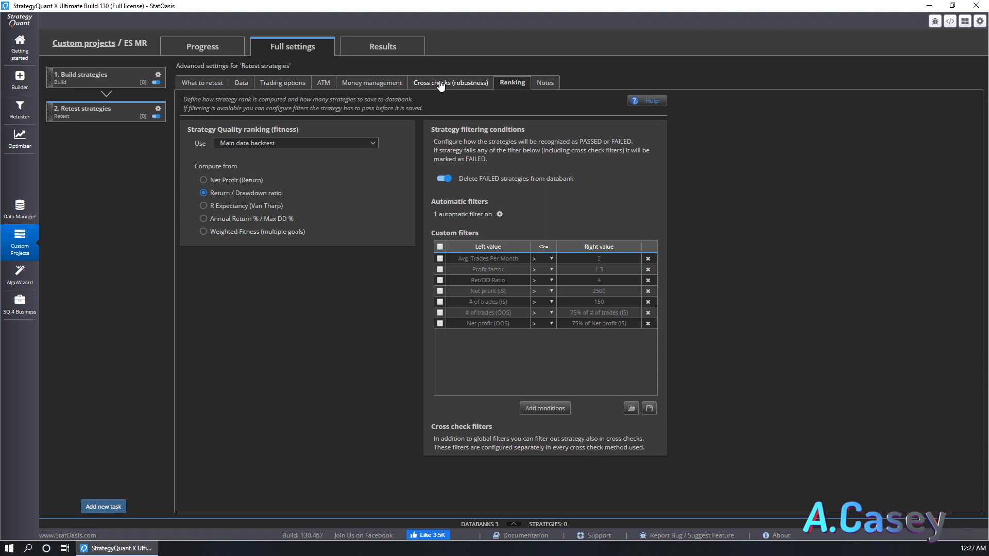
click(449, 83)
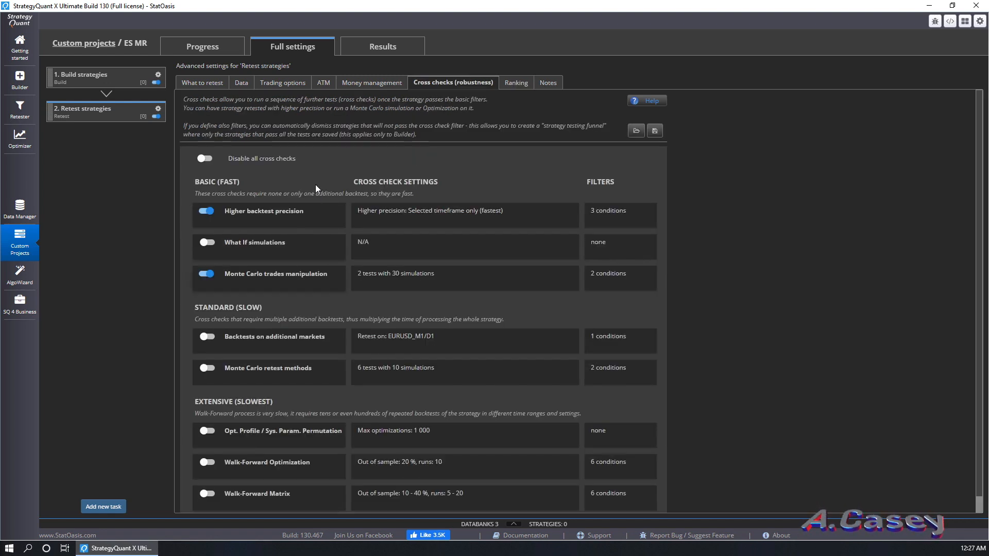
Turn off higher backtest precision; set Monte Carlo trades manipulation to 1000 full-sample simulations
click(202, 82)
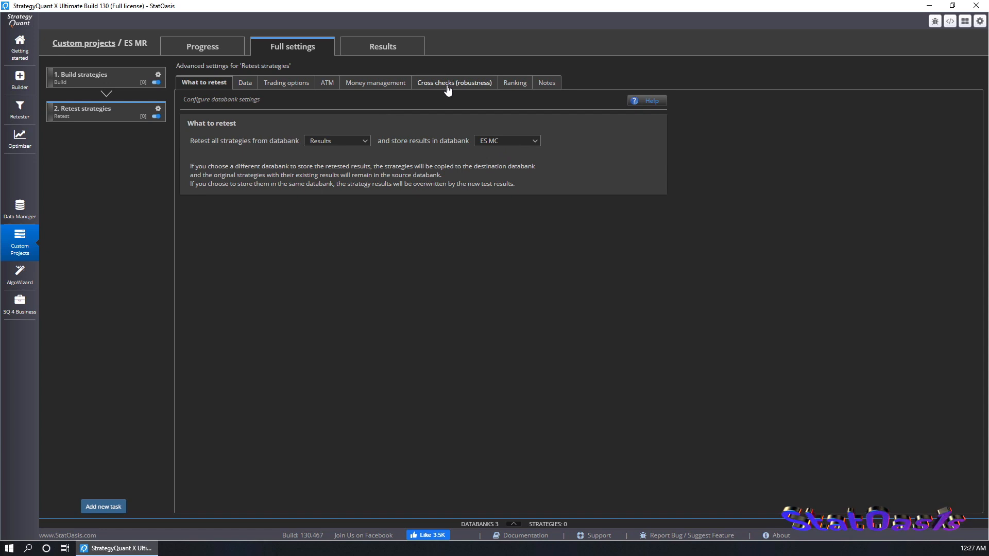
click(455, 82)
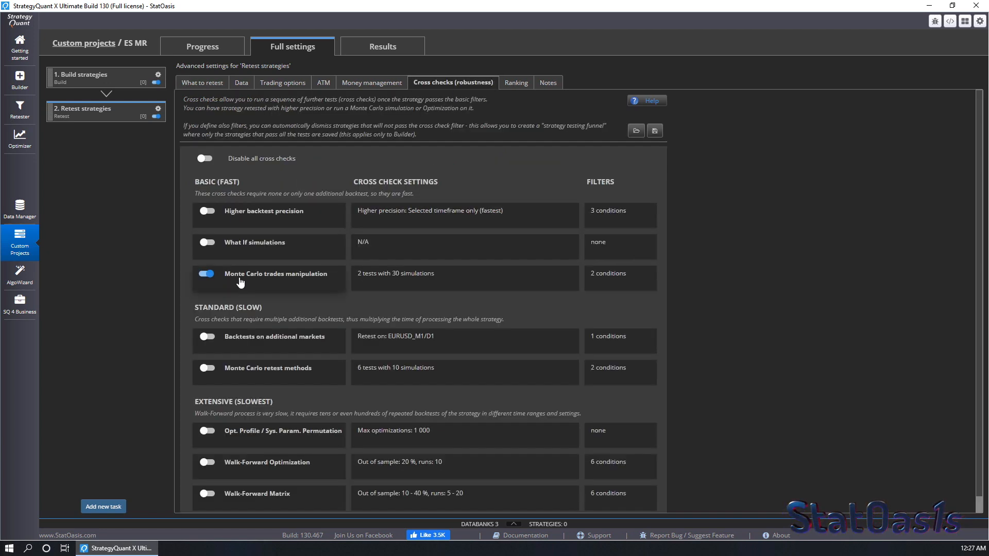
click(276, 274)
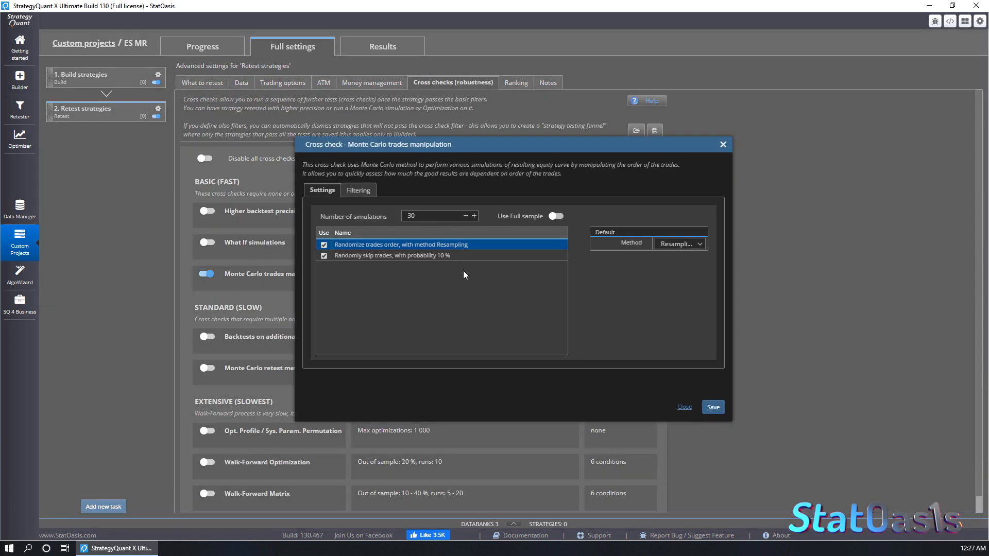
click(429, 216)
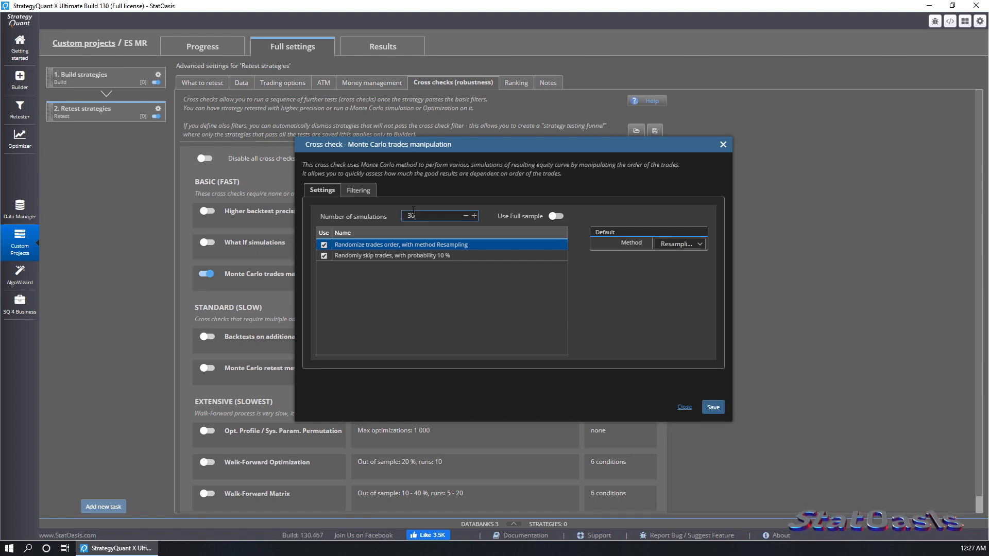
text(1000)
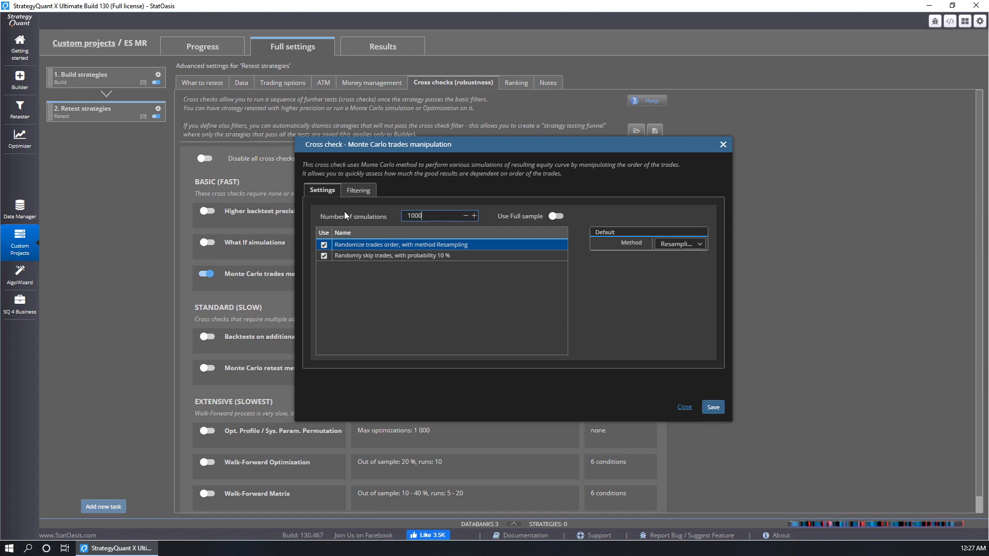
click(555, 215)
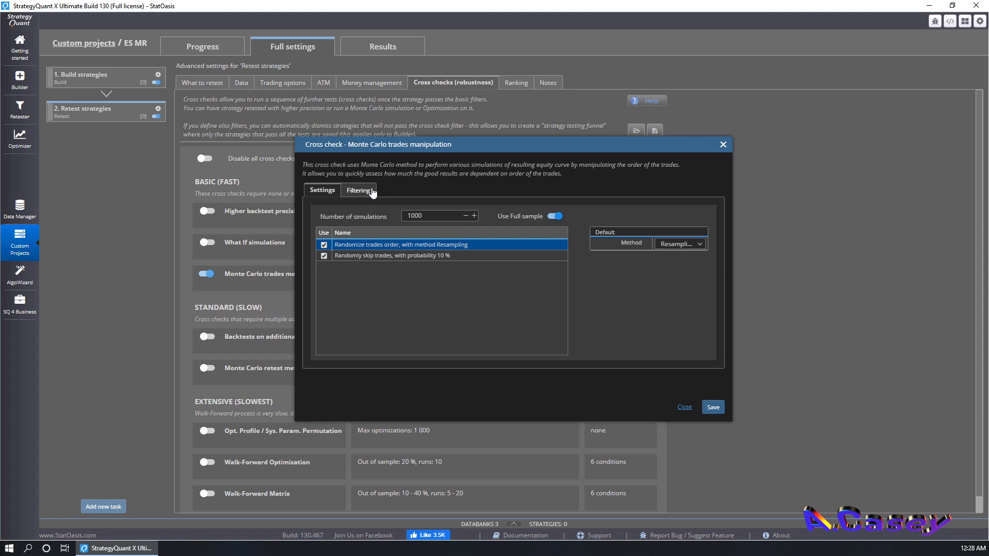
click(684, 406)
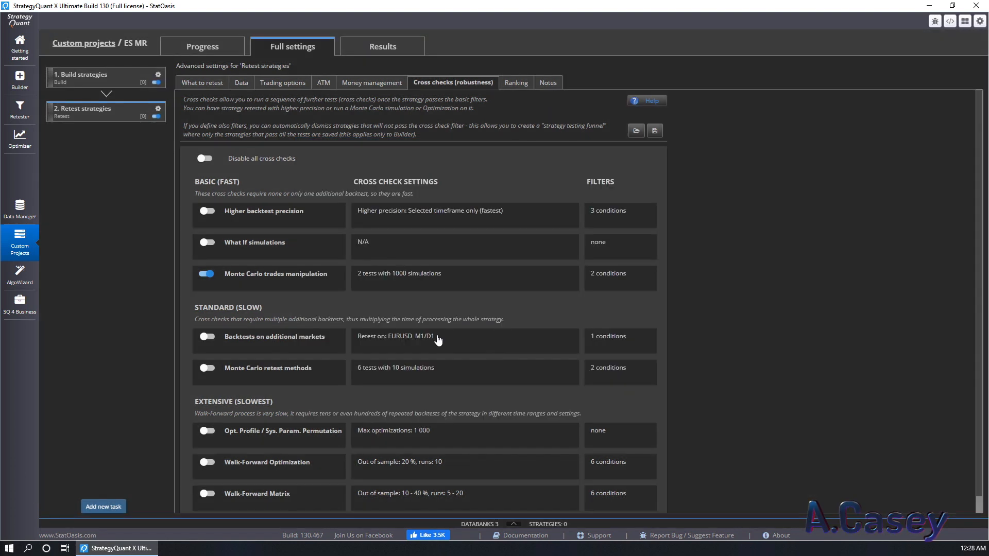
mouse_move(374, 282)
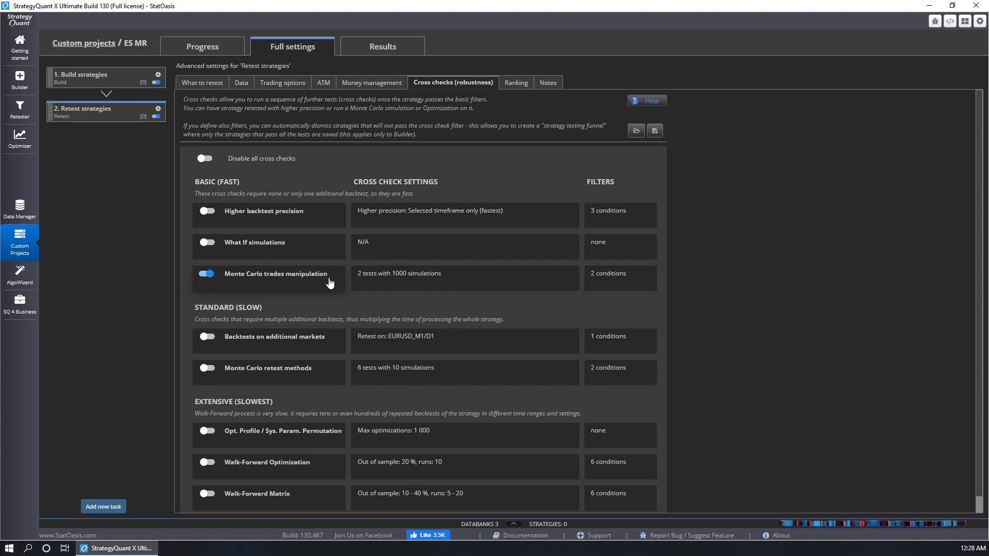
mouse_move(306, 289)
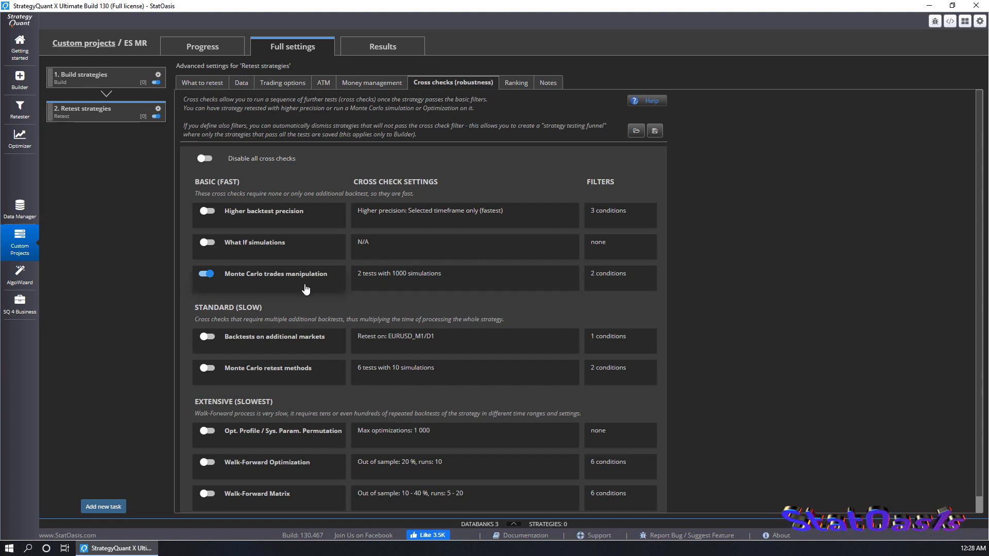
mouse_move(381, 245)
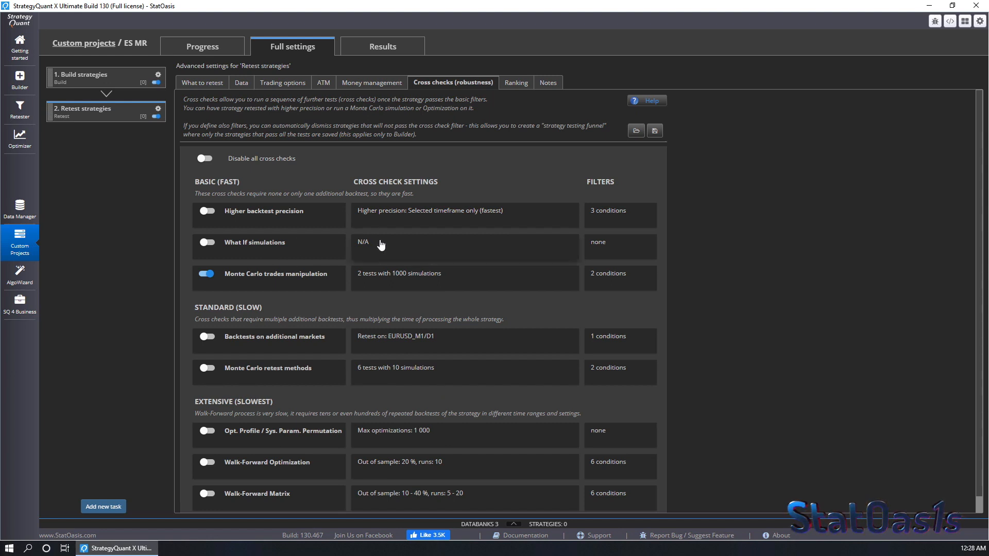
mouse_move(103, 509)
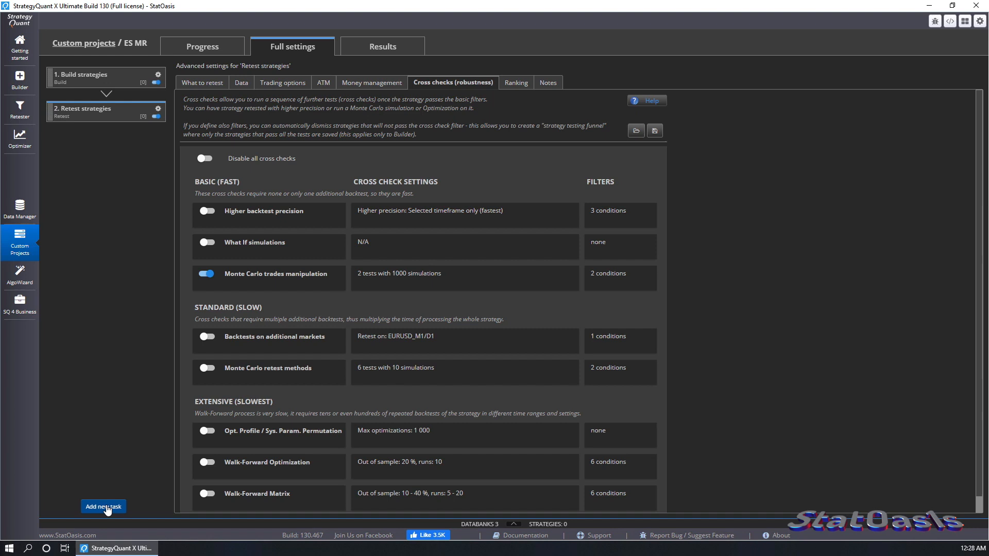
Add a third Retest strategies task copying its configuration from the existing retest
click(103, 506)
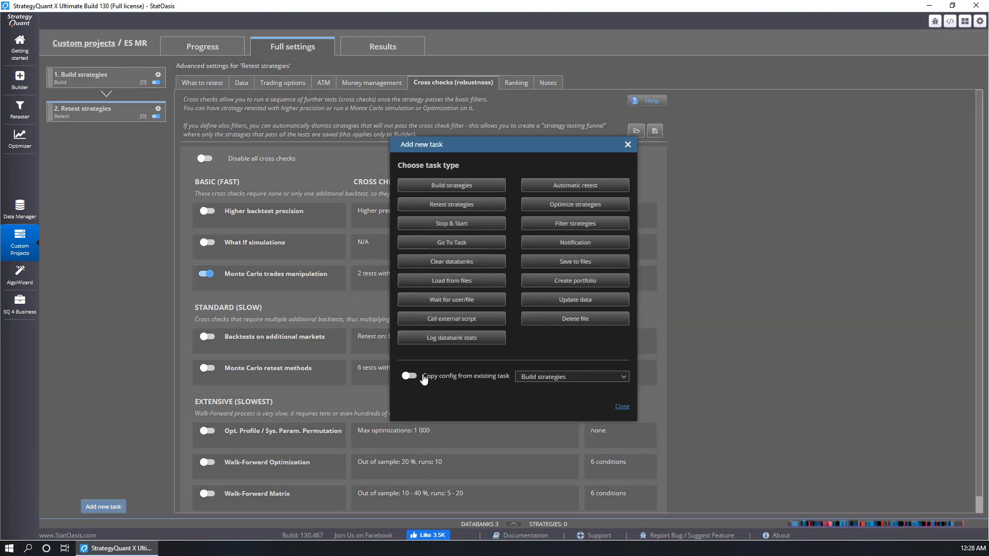
click(408, 376)
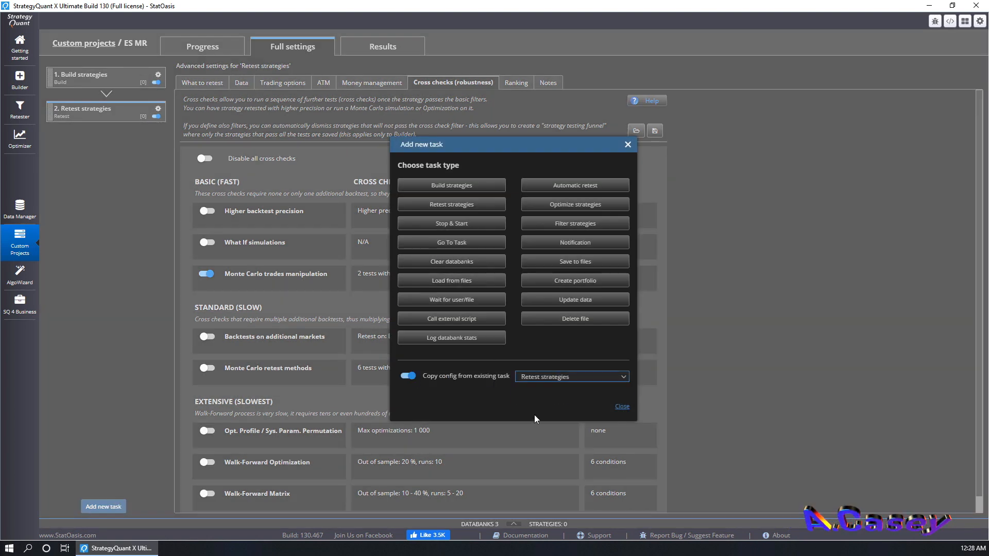
mouse_move(451, 204)
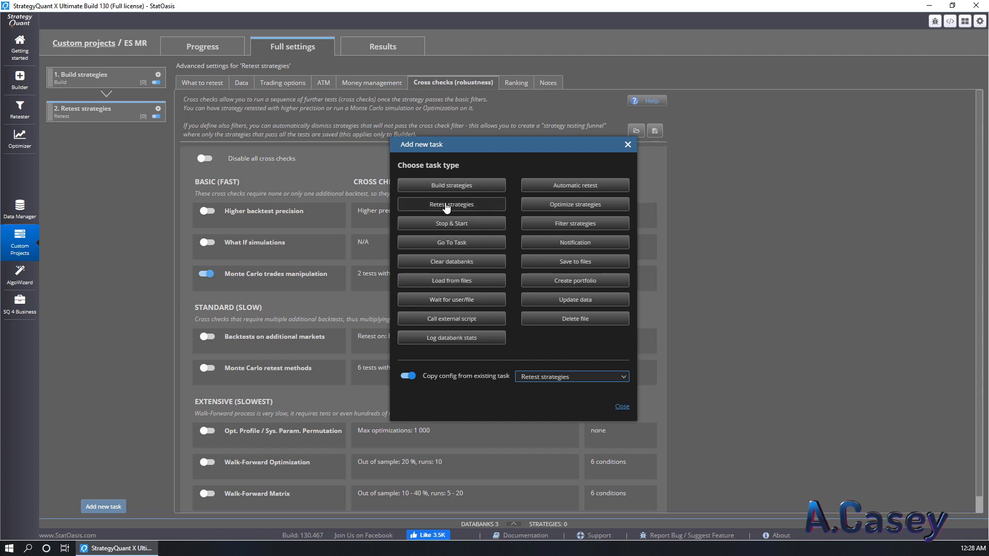
click(451, 204)
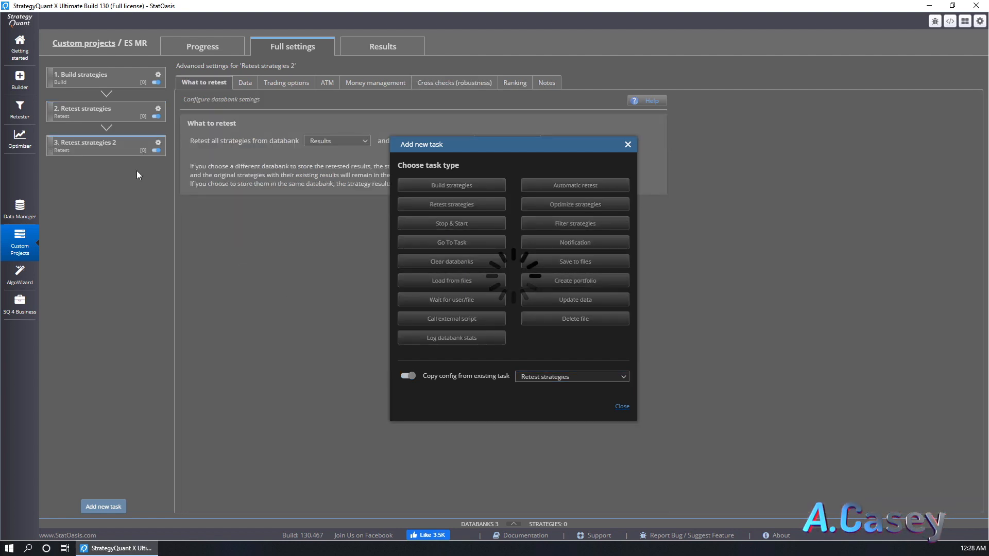
click(407, 376)
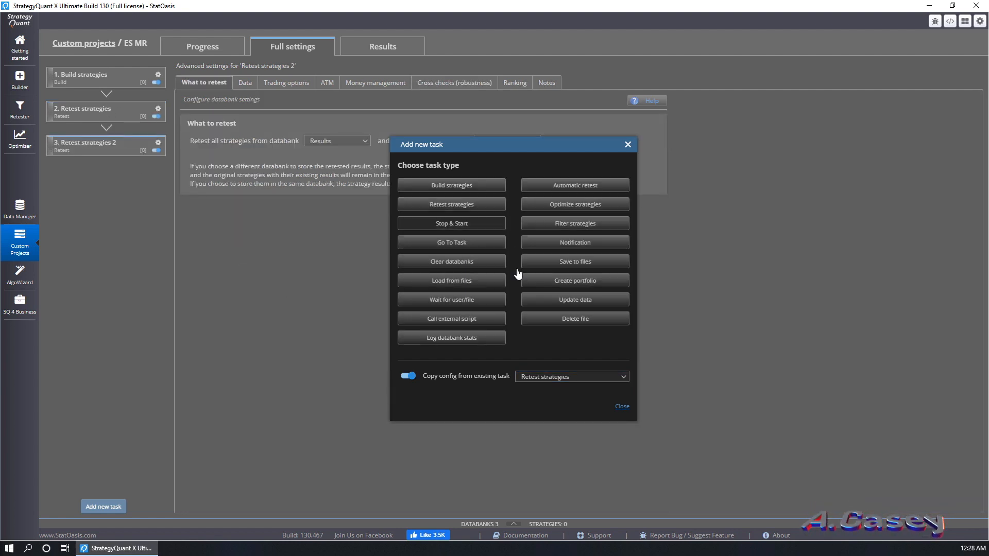
click(628, 144)
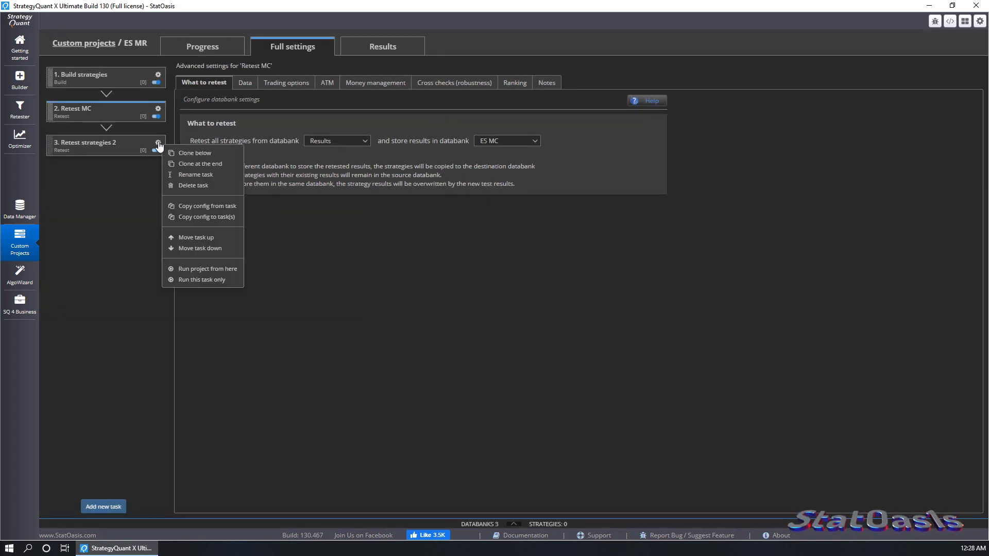
Rename the third task to 'Retest Full' and bring up its settings
click(196, 174)
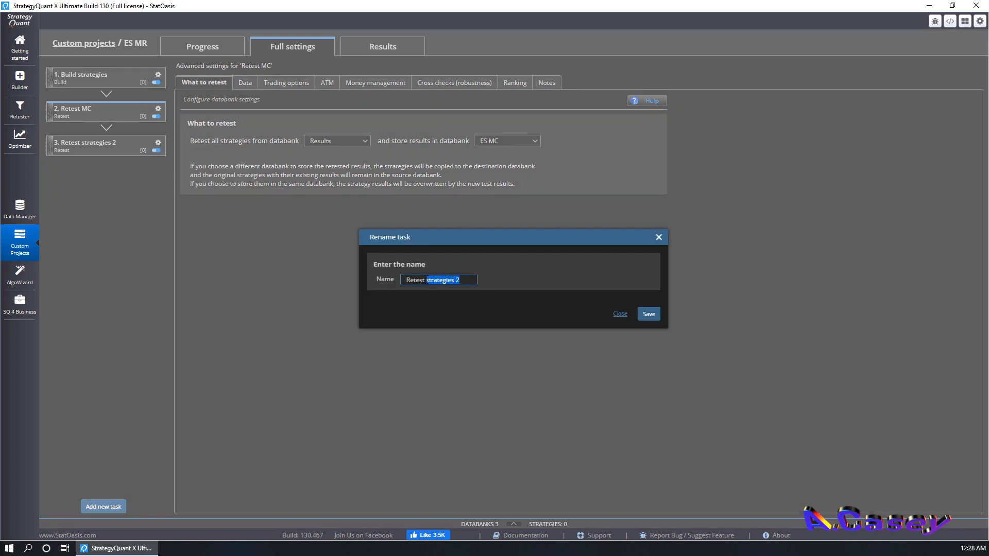
text(Retest Full)
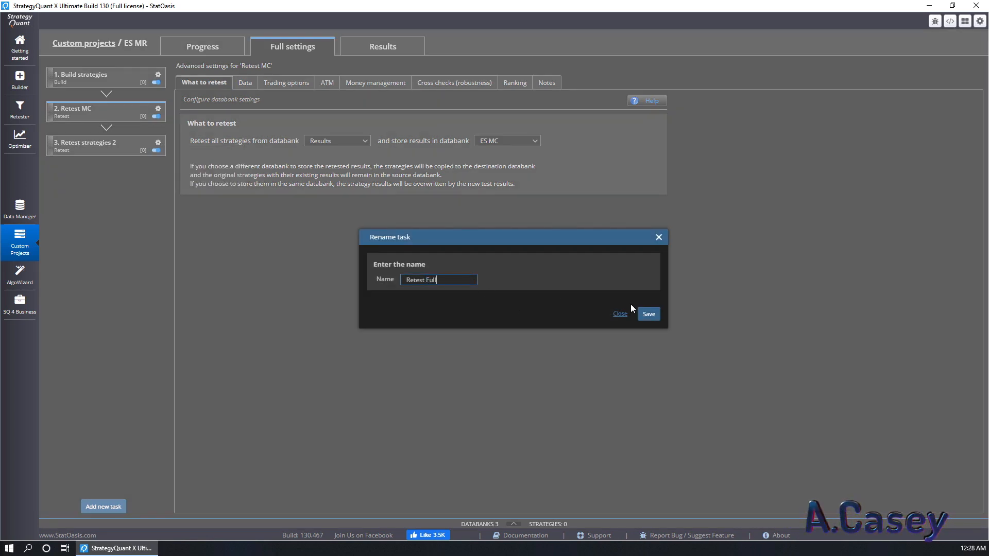
click(649, 314)
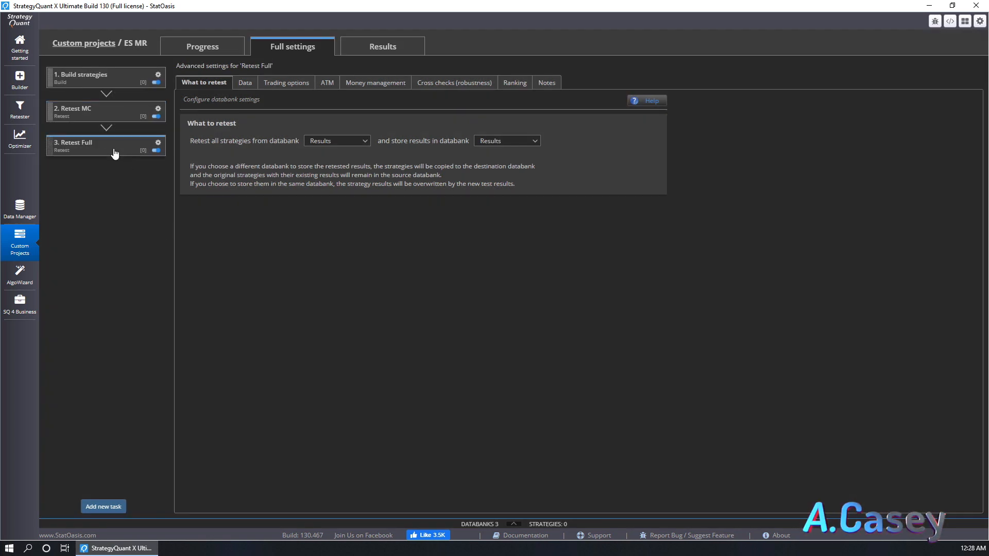
click(337, 140)
text(ES MFull)
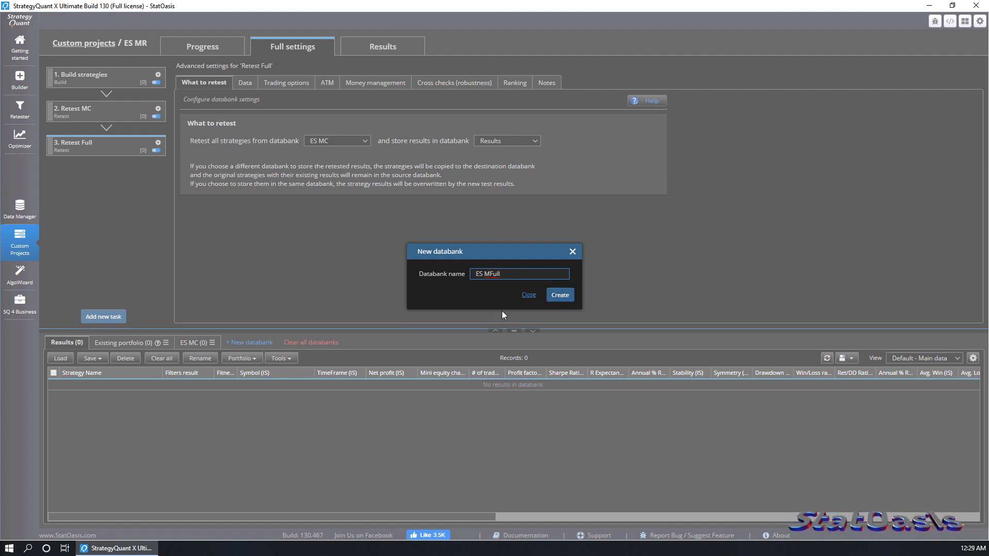
Create the ES Full databank for Retest Full results and disable all its cross checks
click(560, 295)
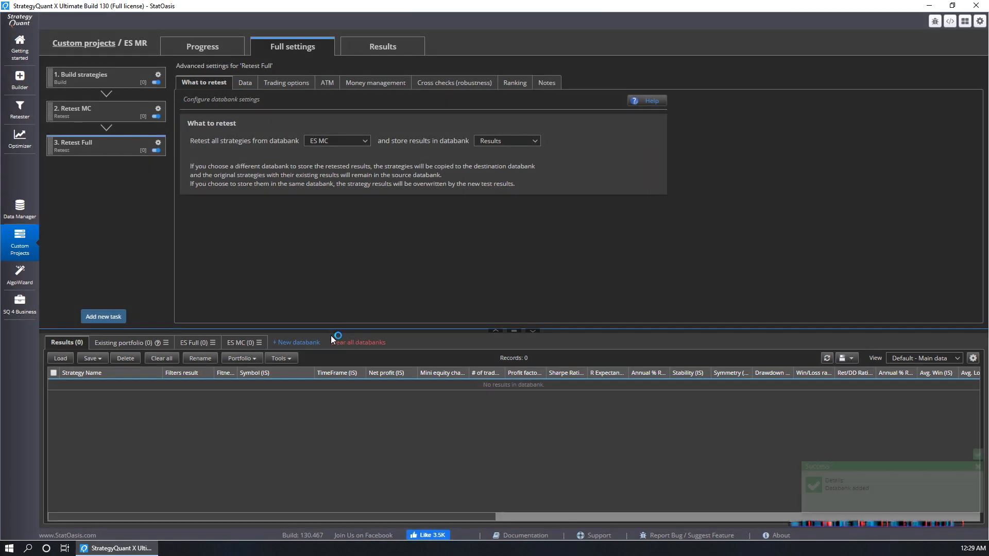
click(507, 140)
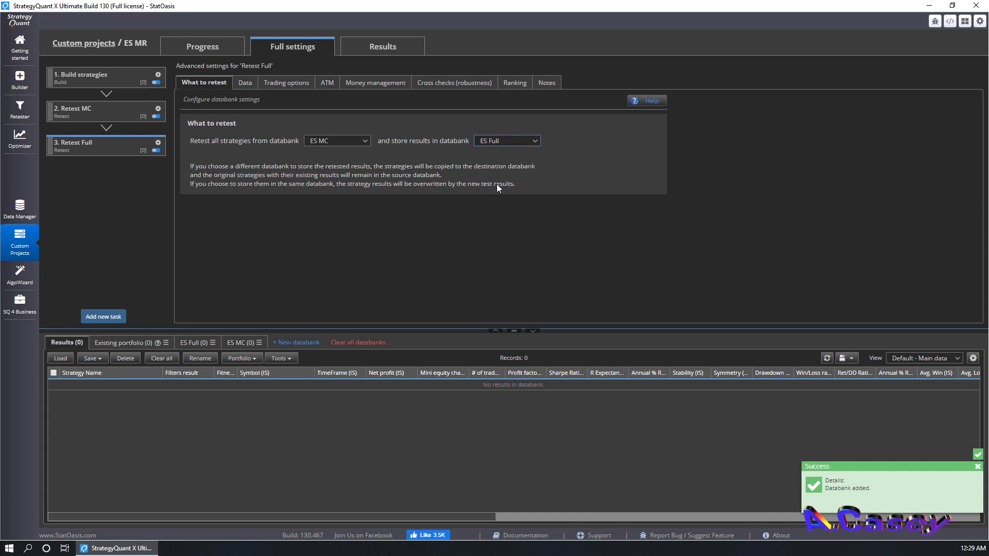
mouse_move(310, 155)
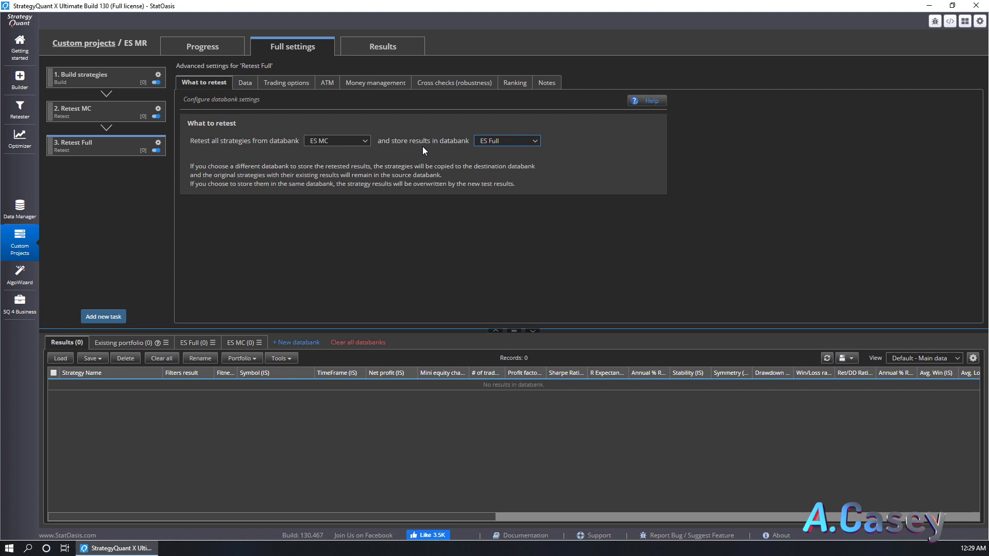
click(454, 83)
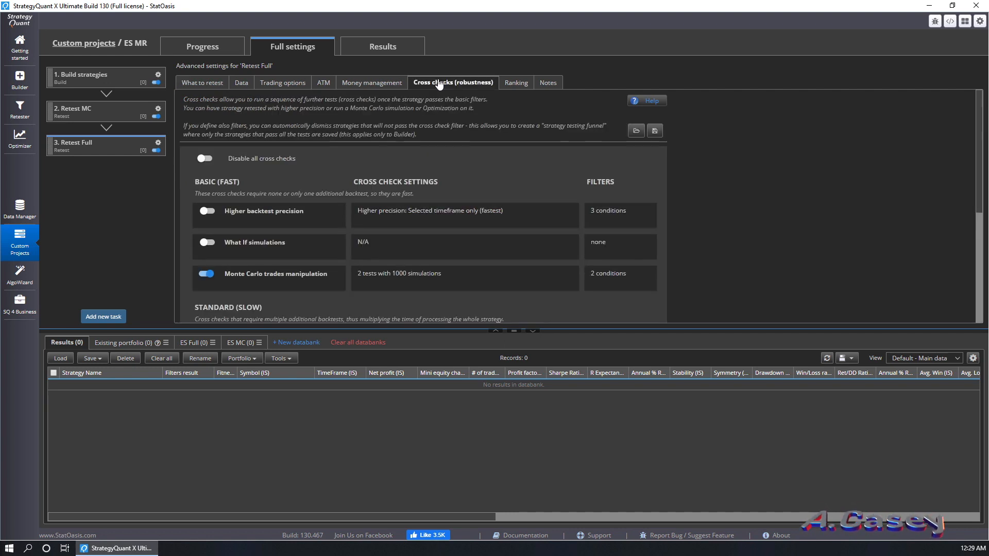
click(205, 274)
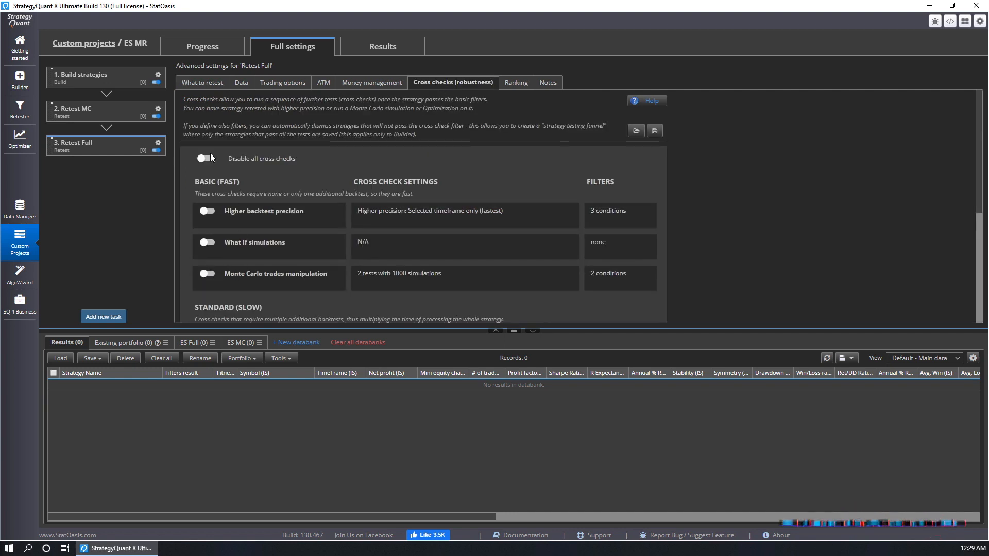
click(204, 159)
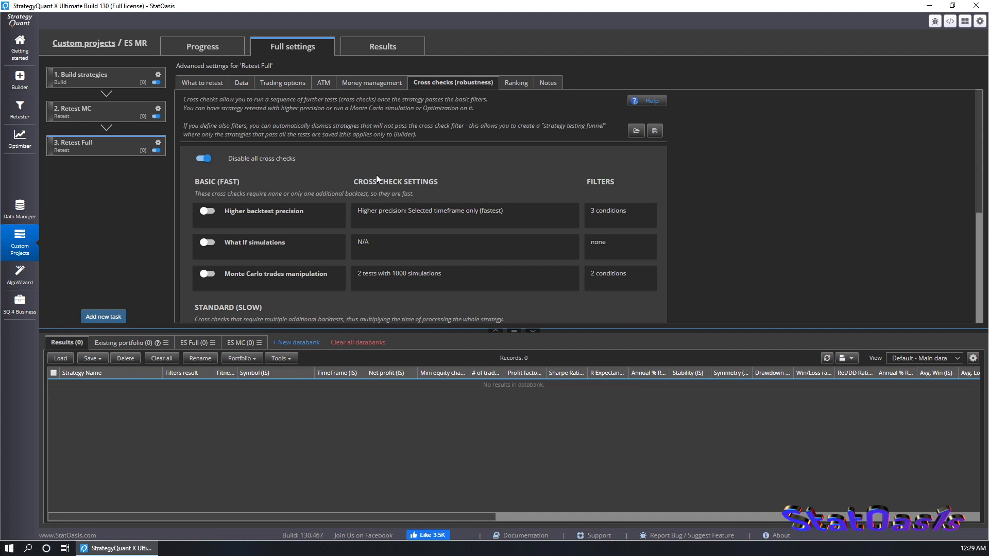
click(513, 83)
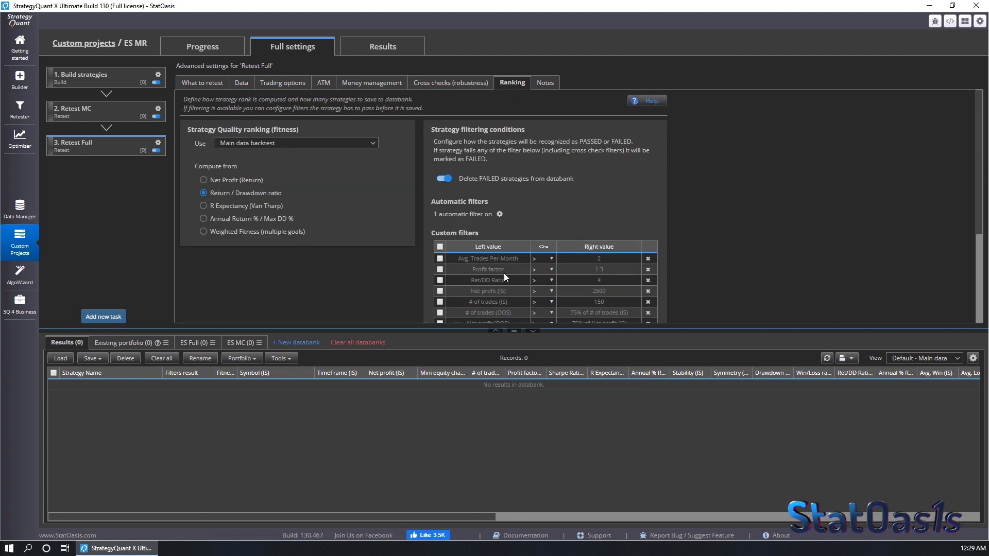
Enable OOS filters comparing # of trades against 5000 and Net profit against 250
scroll(down, 3)
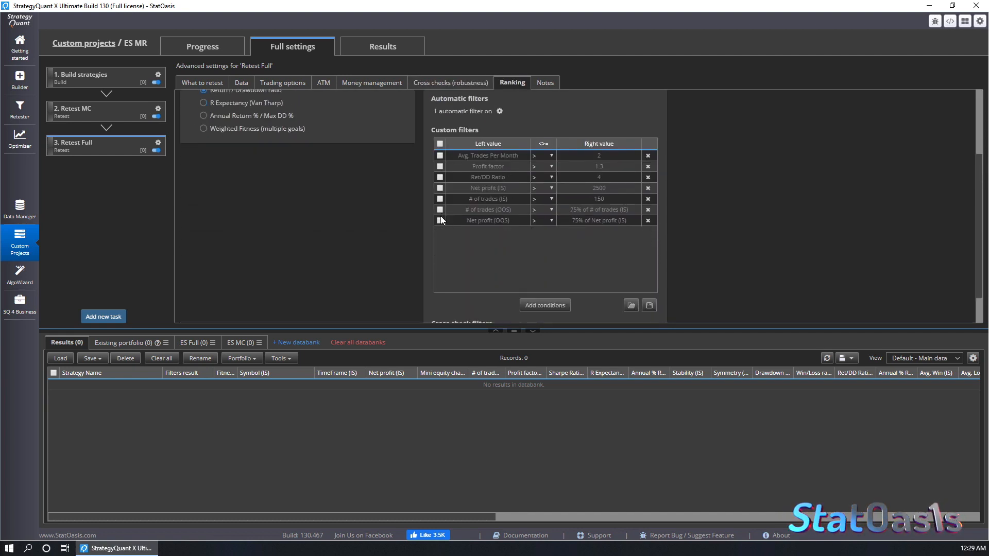
click(439, 221)
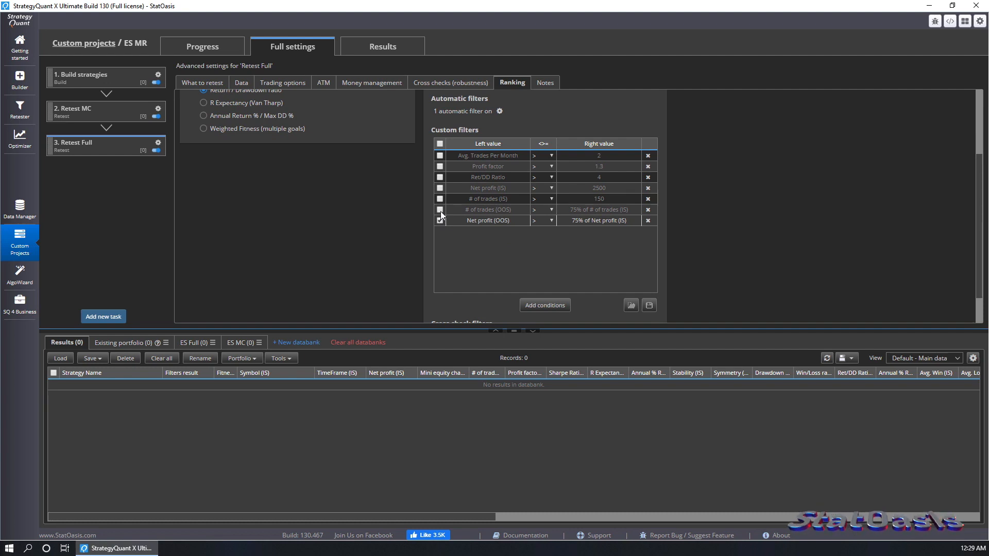
click(439, 209)
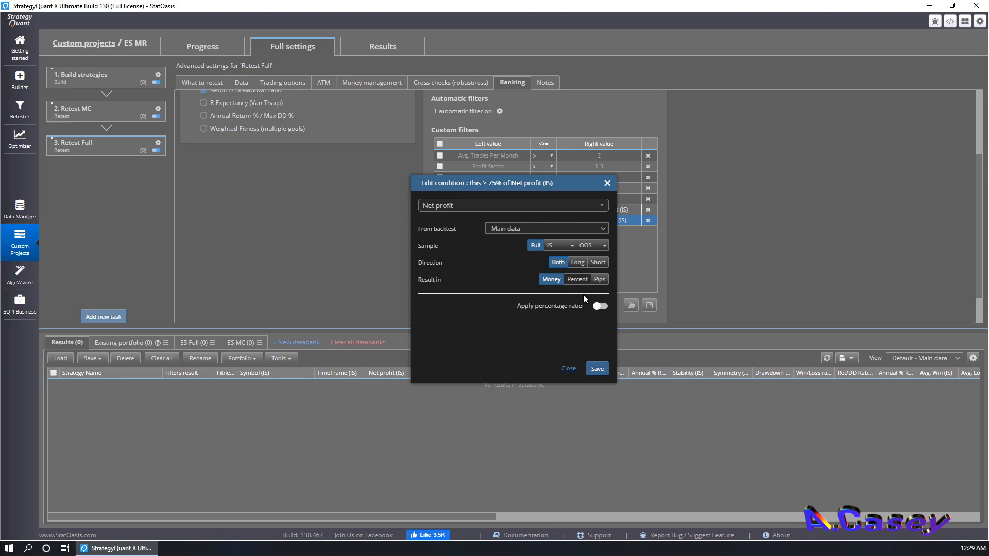
click(513, 206)
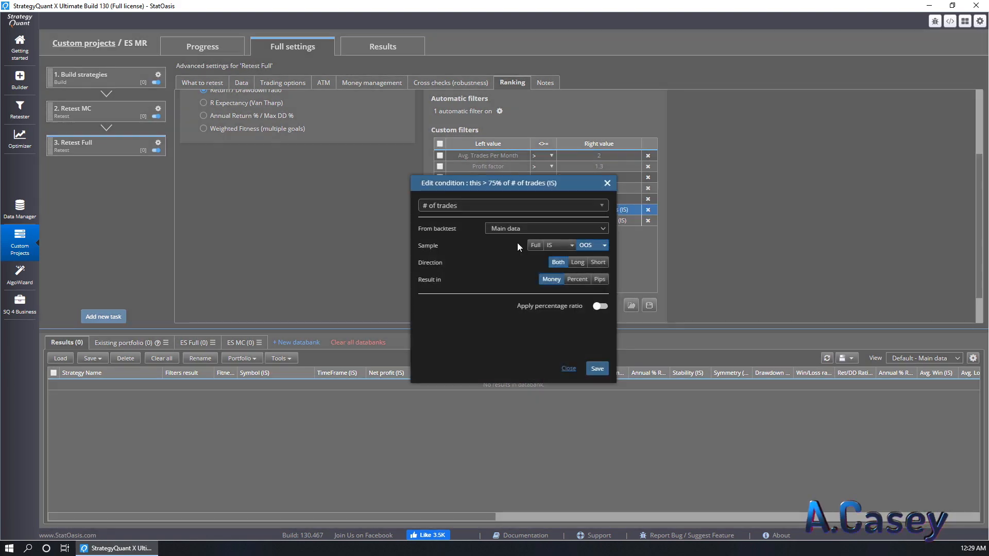
click(597, 368)
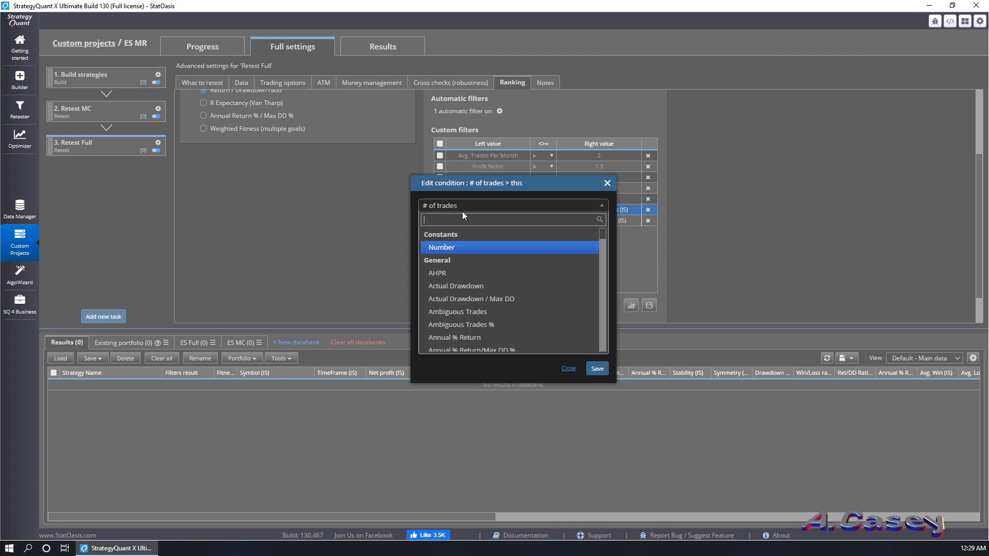
click(442, 247)
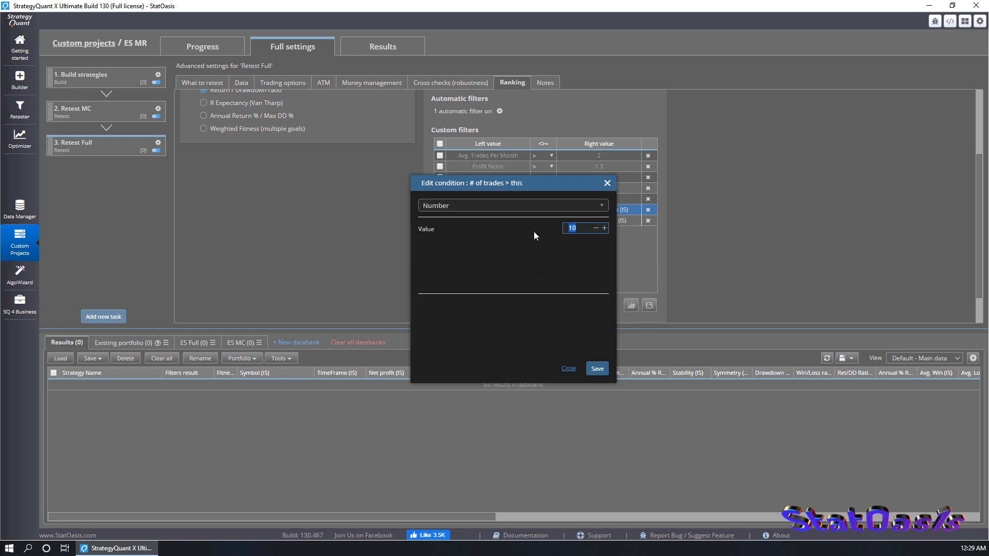
text(5000)
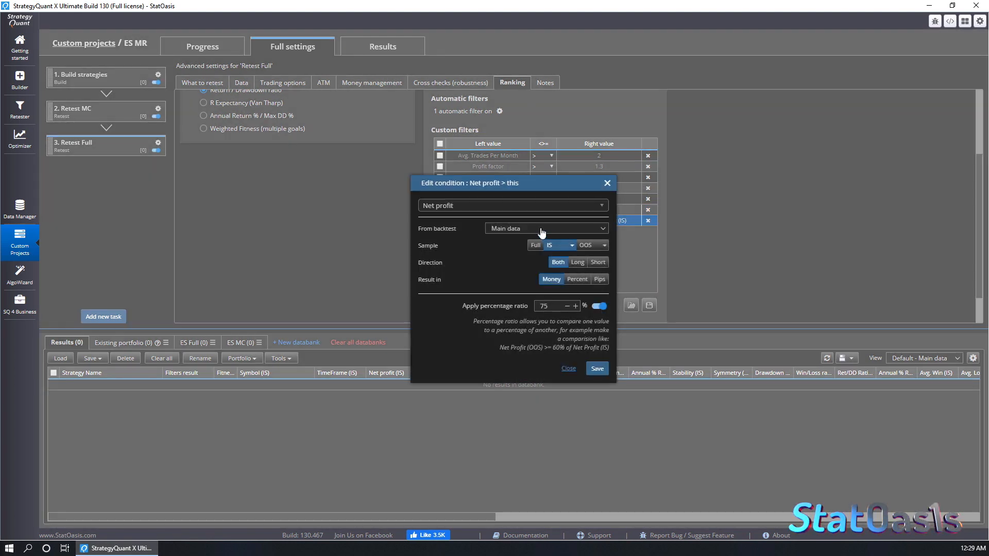
click(513, 206)
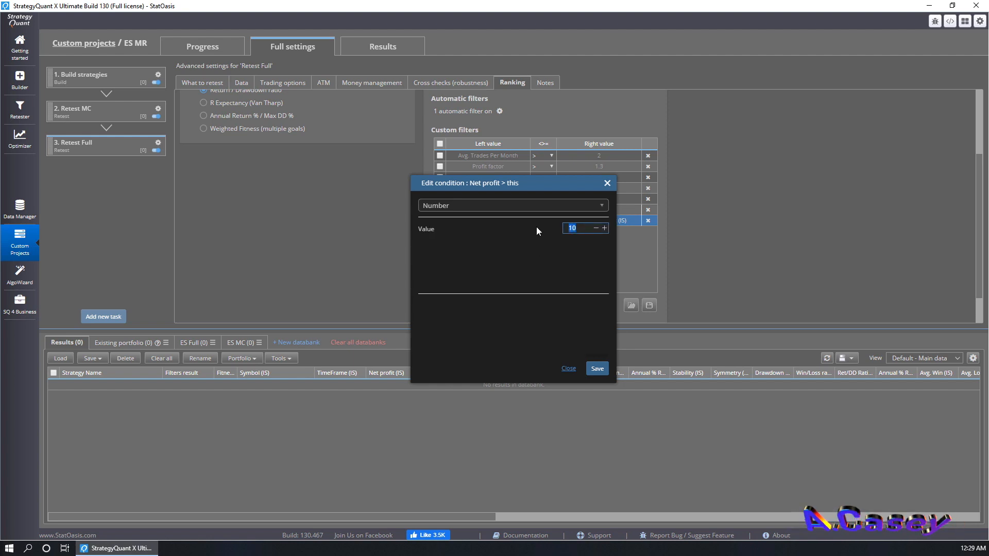
click(597, 368)
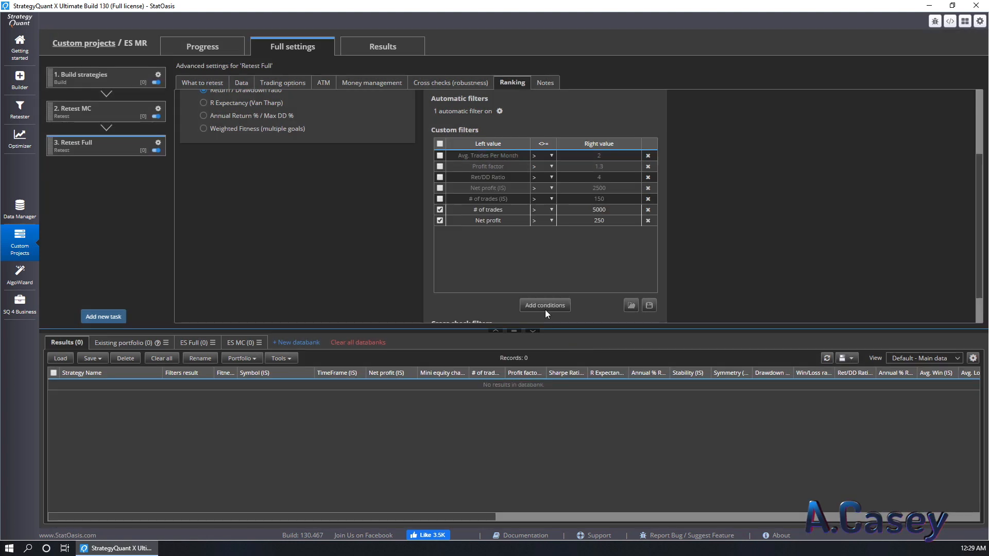
mouse_move(228, 84)
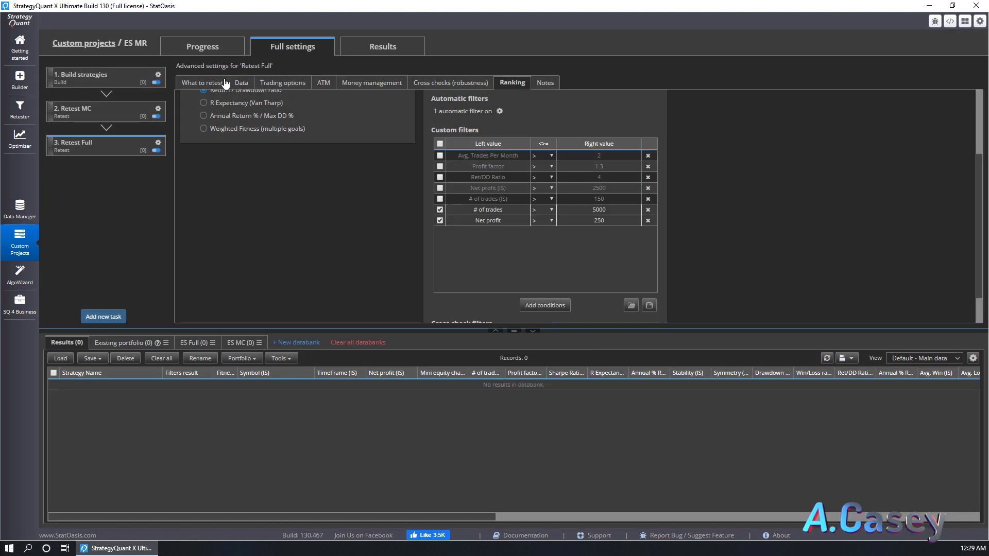
click(242, 82)
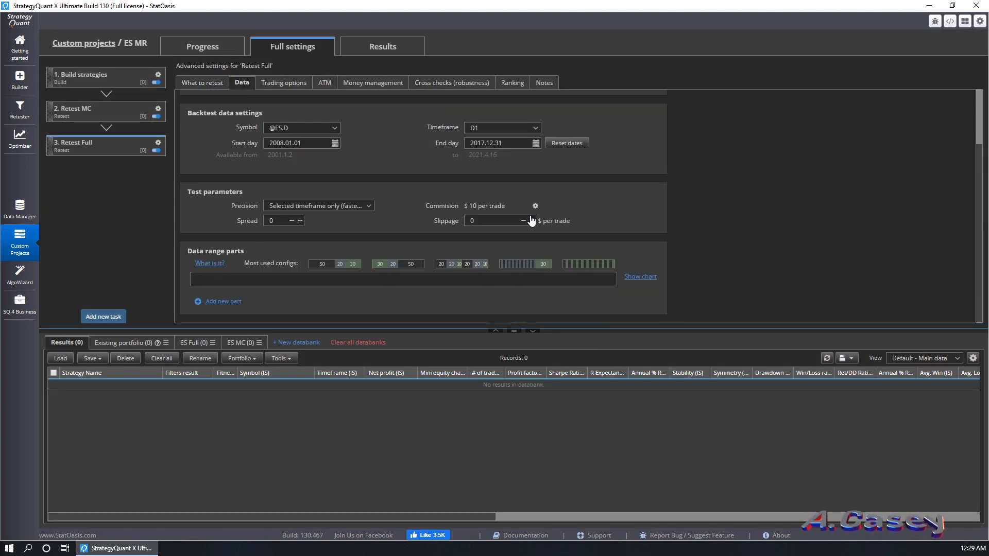
Change the backtest end day to 31 December 2019, keeping the 2008.01.01 start
click(535, 143)
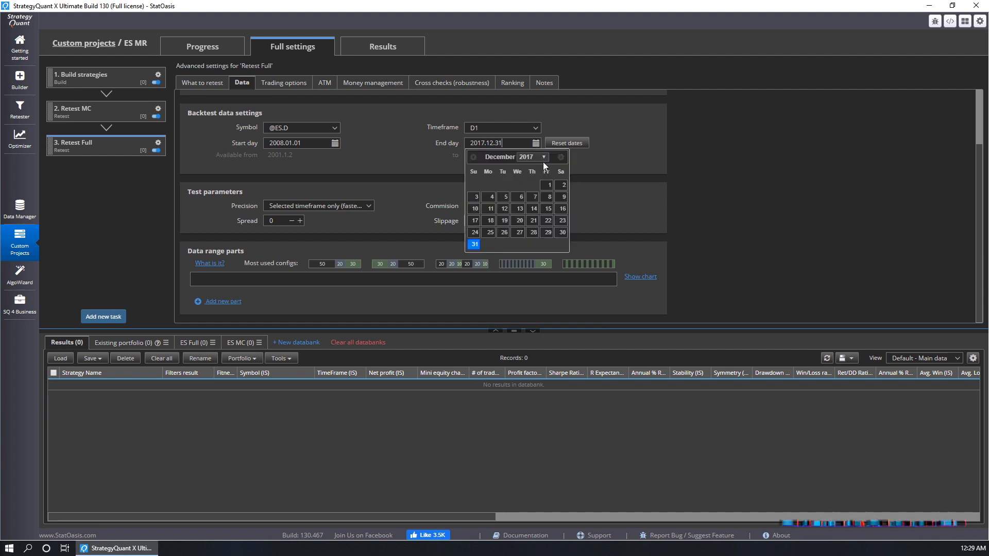
click(560, 157)
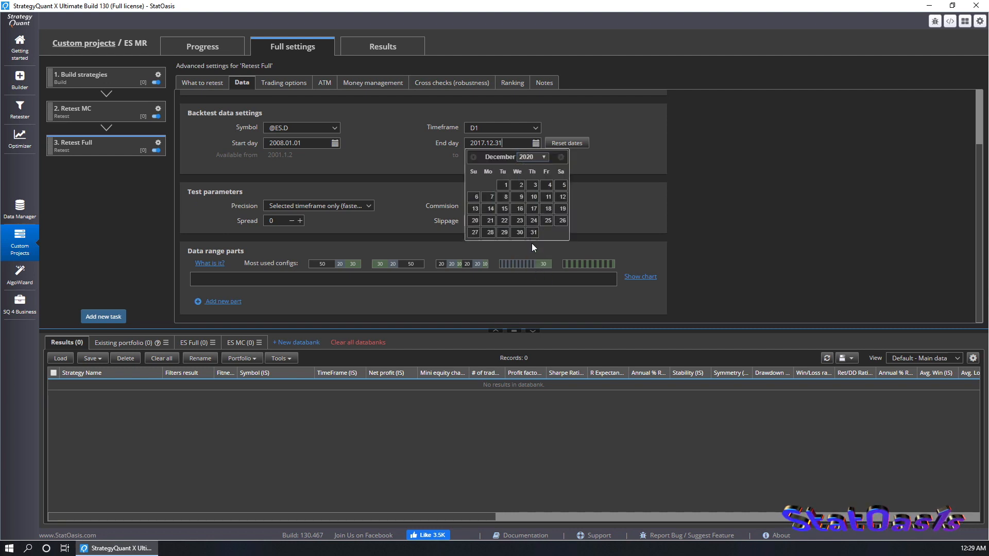
click(532, 157)
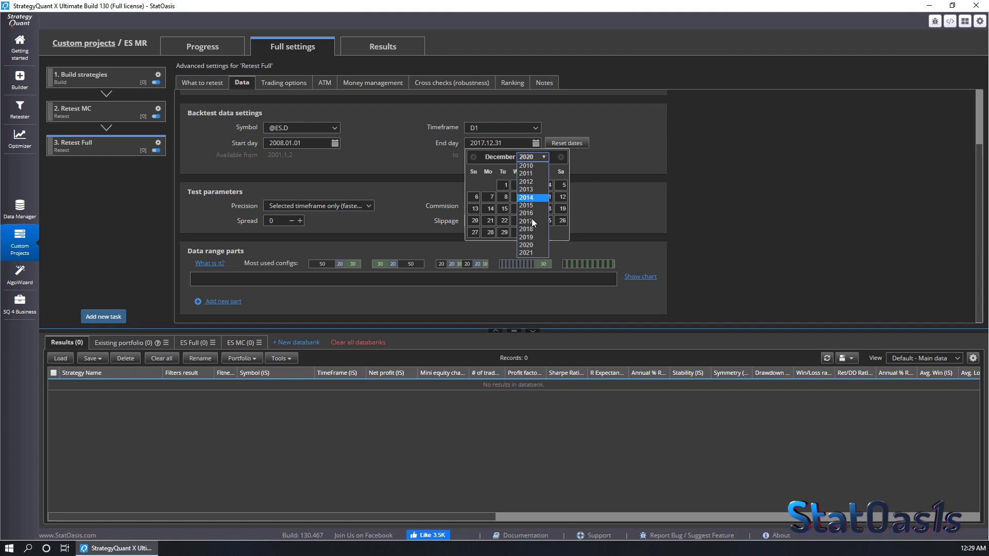
click(526, 236)
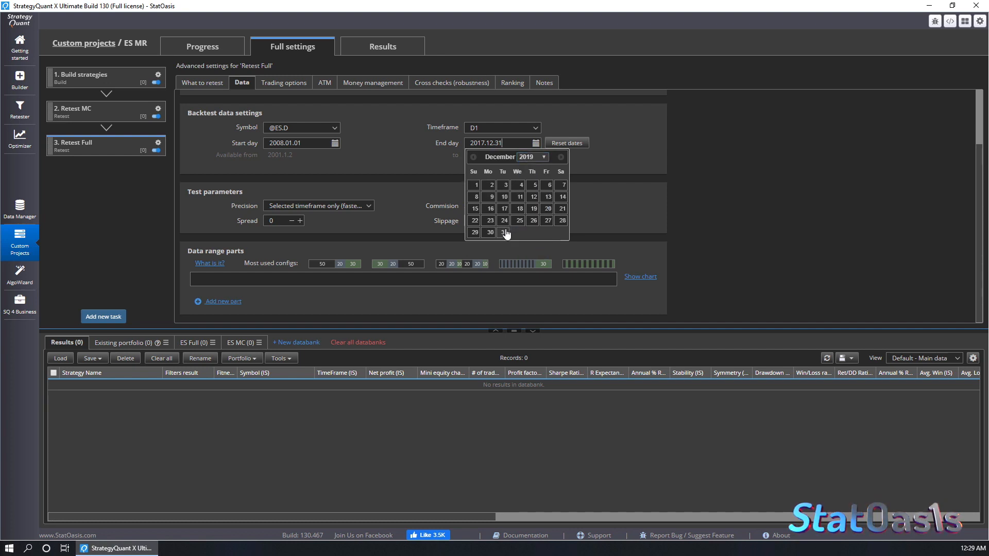
click(504, 232)
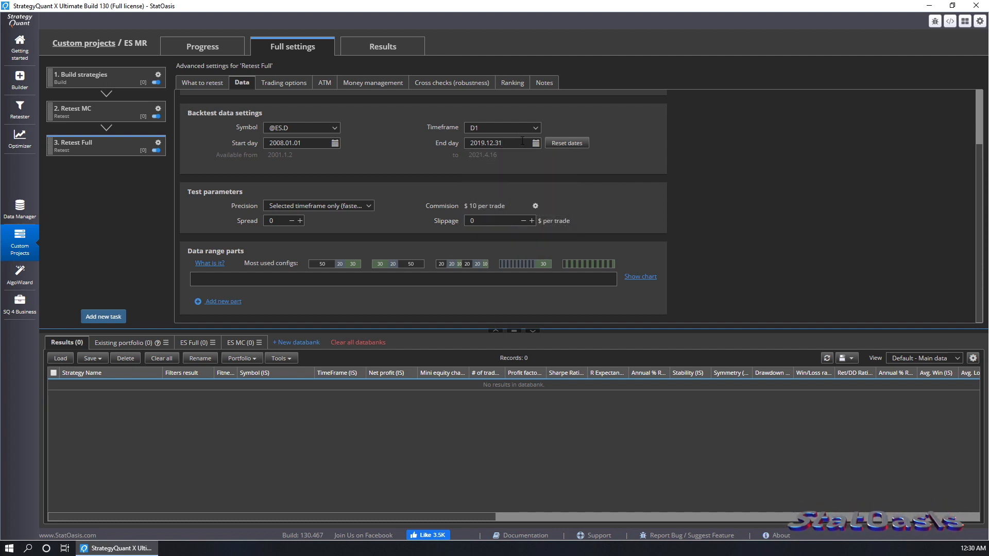
mouse_move(462, 87)
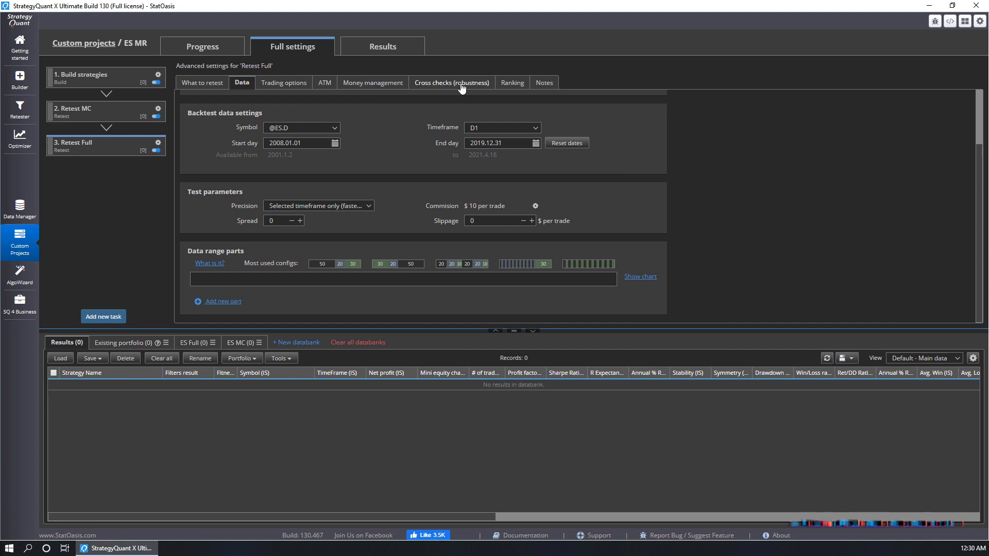
click(511, 82)
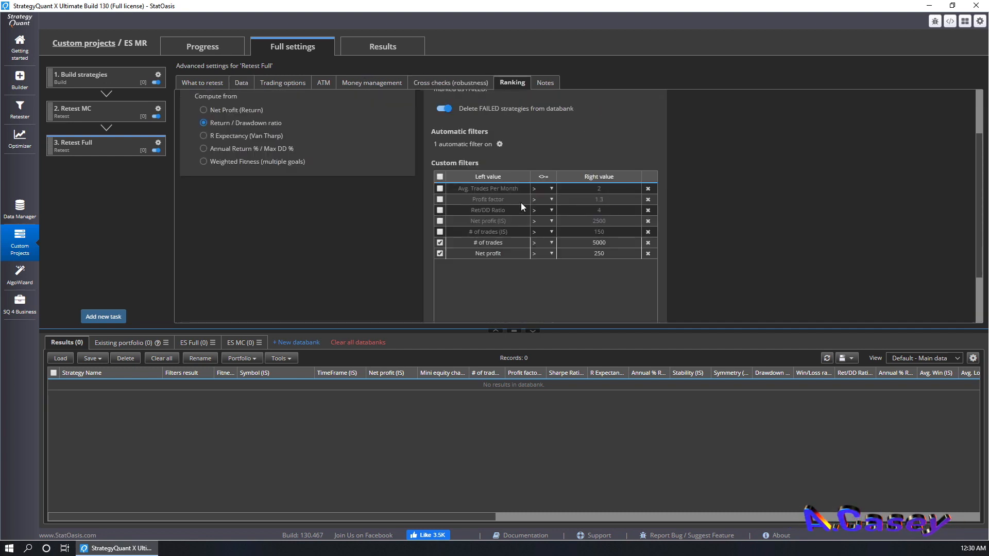
mouse_move(609, 248)
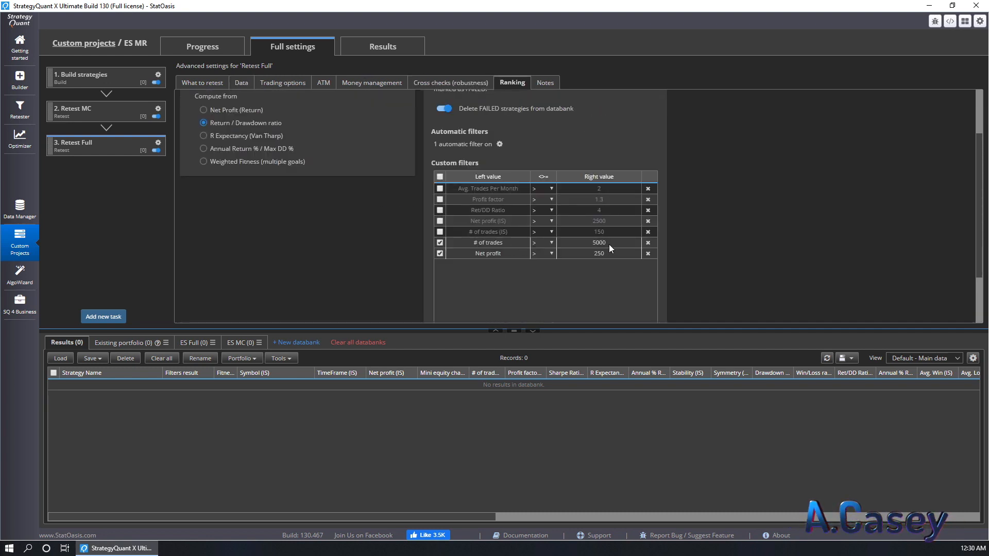
Raise the Net profit filter threshold to 5000, leaving trades at 250
click(599, 242)
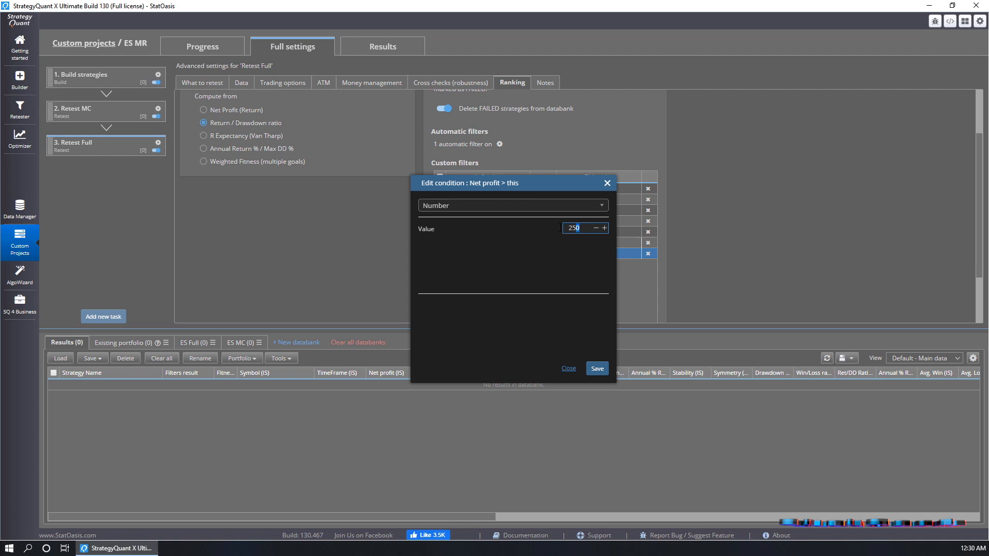
text(5000)
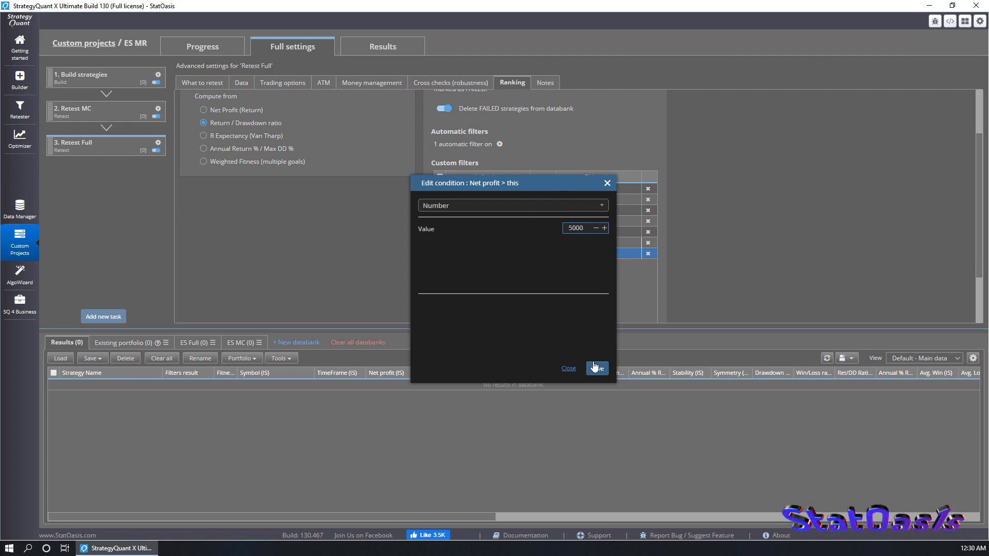
click(595, 368)
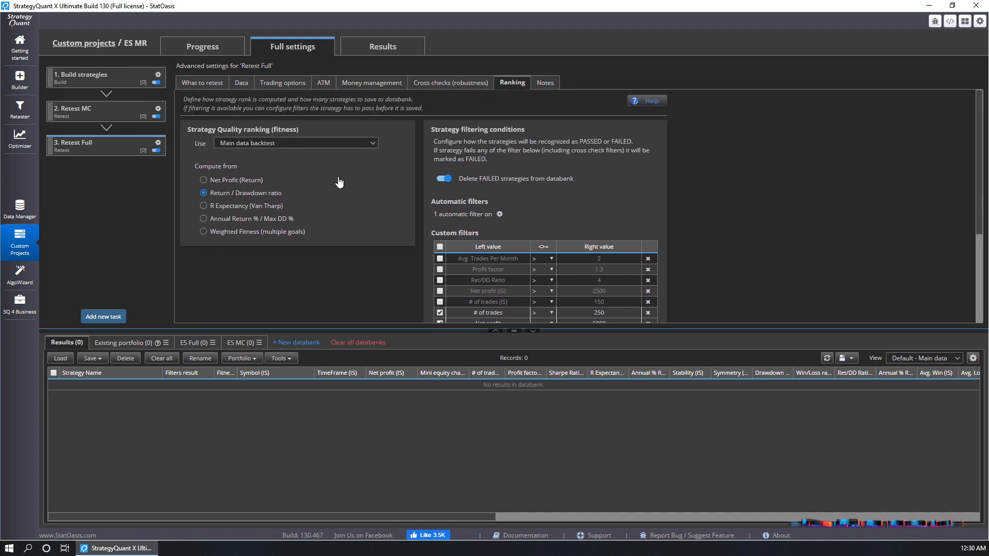
click(450, 82)
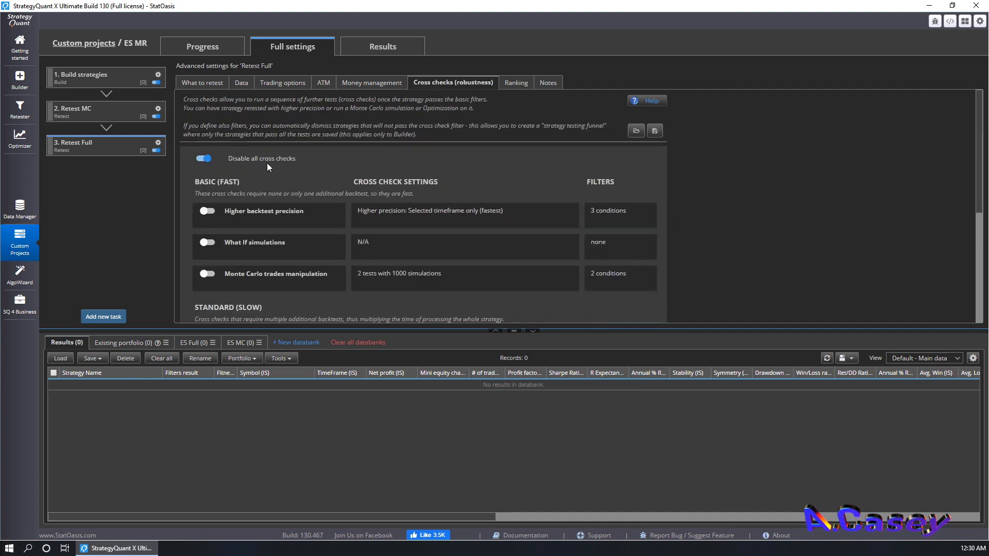
mouse_move(103, 316)
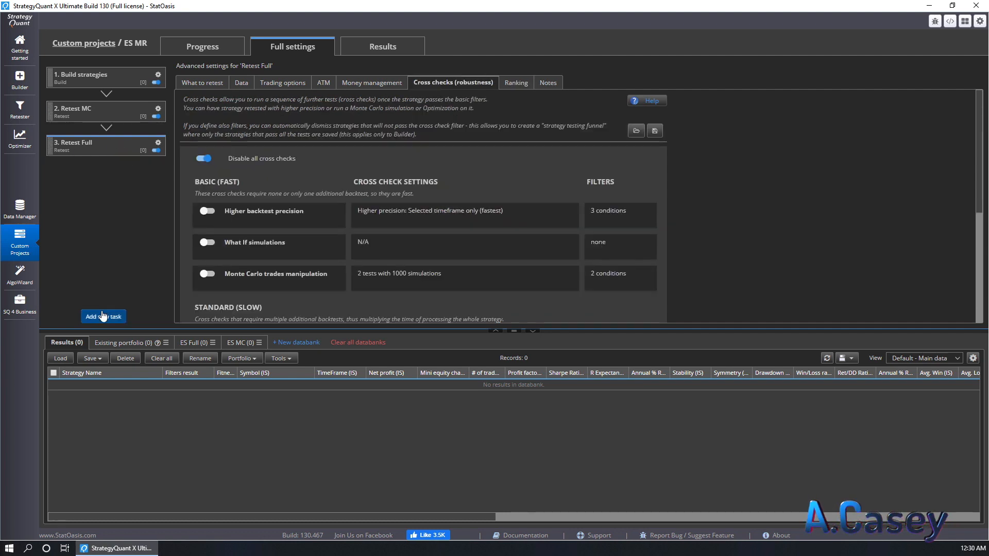
Add a Save to files task exporting from ES Full, using symbol+timeframe as note
click(103, 316)
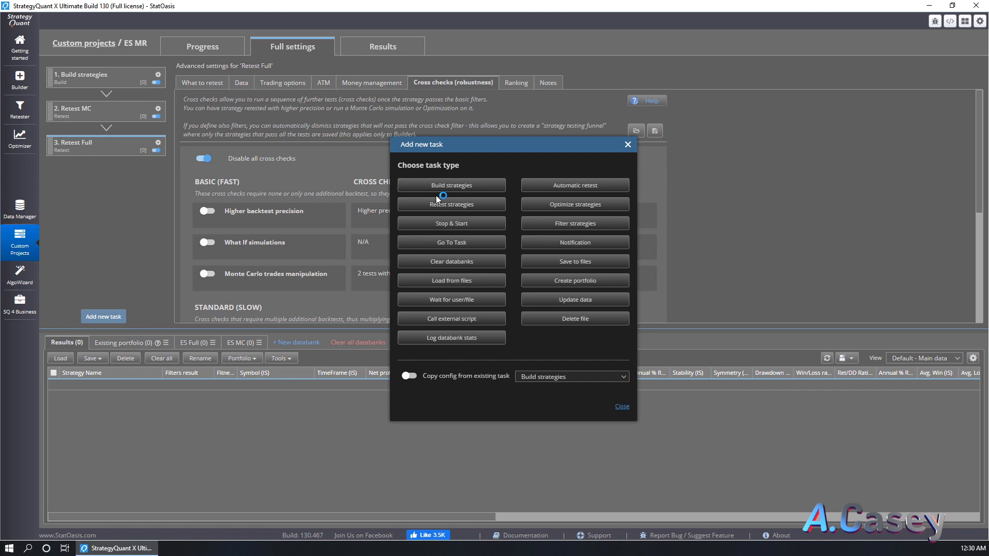
mouse_move(482, 276)
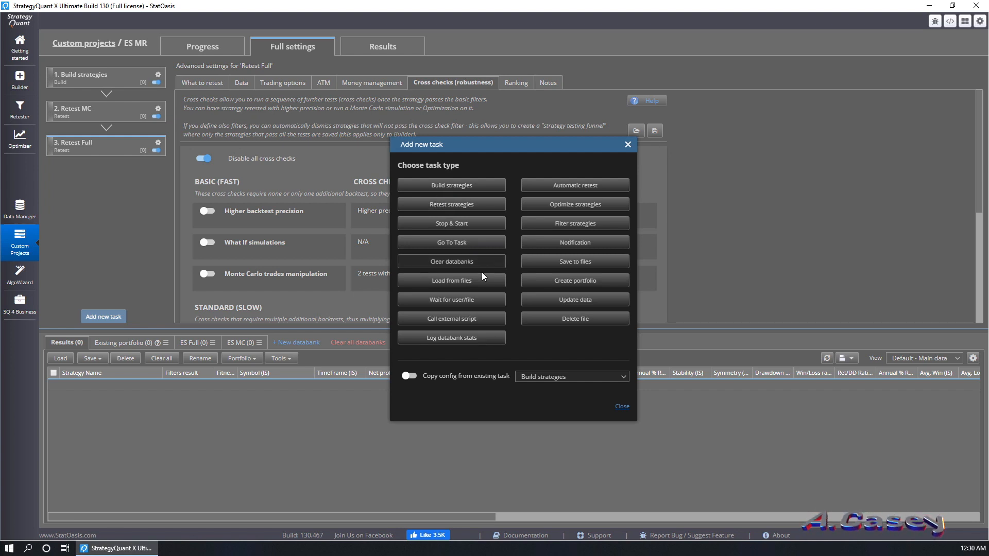
mouse_move(604, 264)
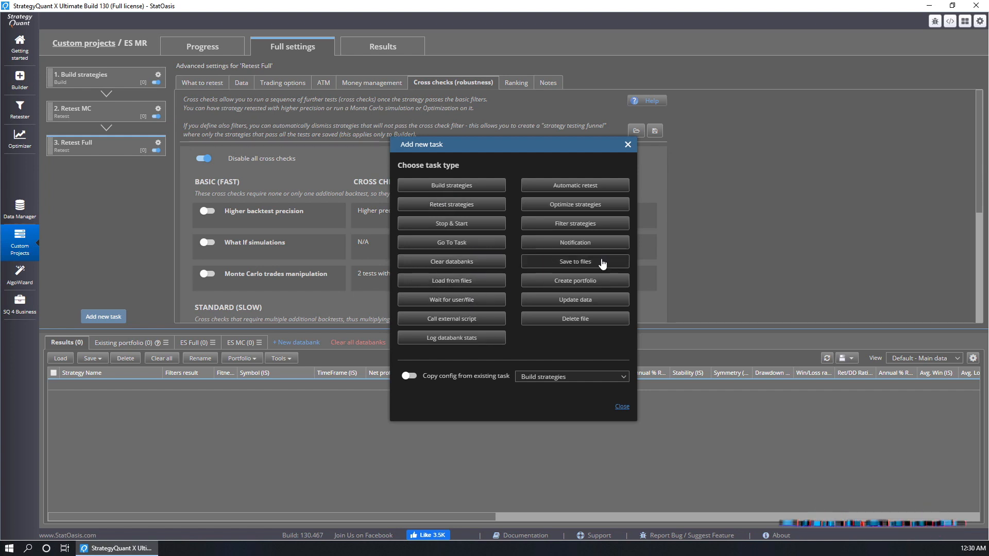
click(575, 261)
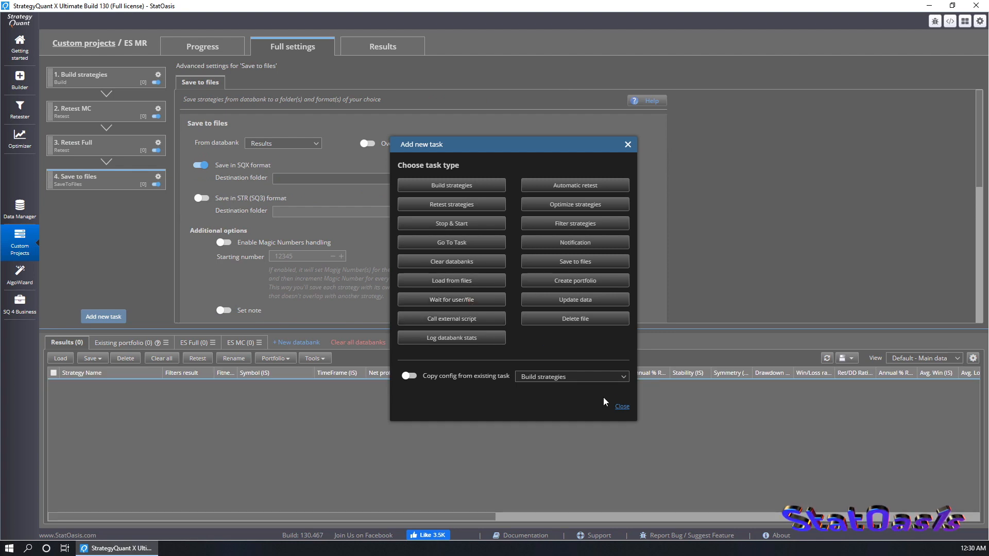
click(622, 406)
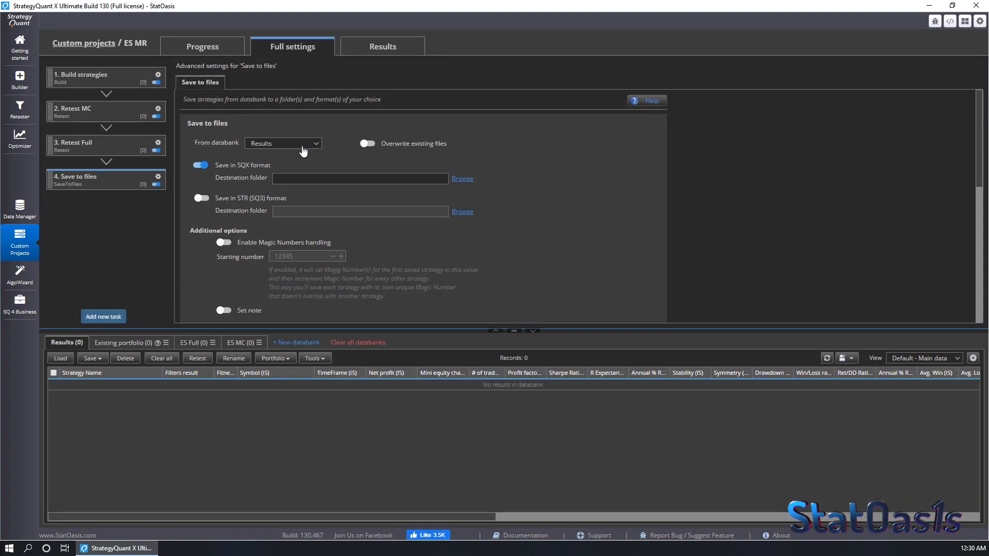
click(283, 143)
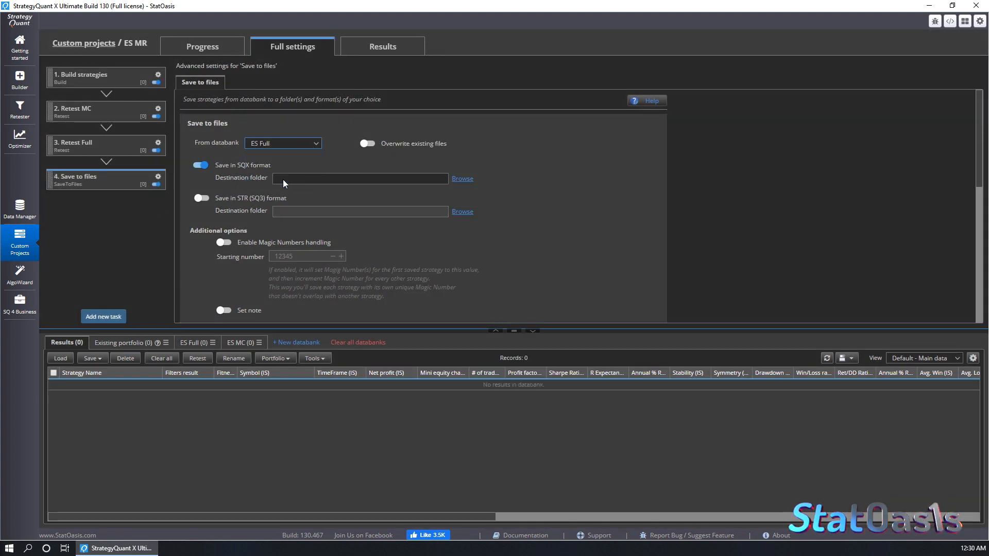
mouse_move(421, 160)
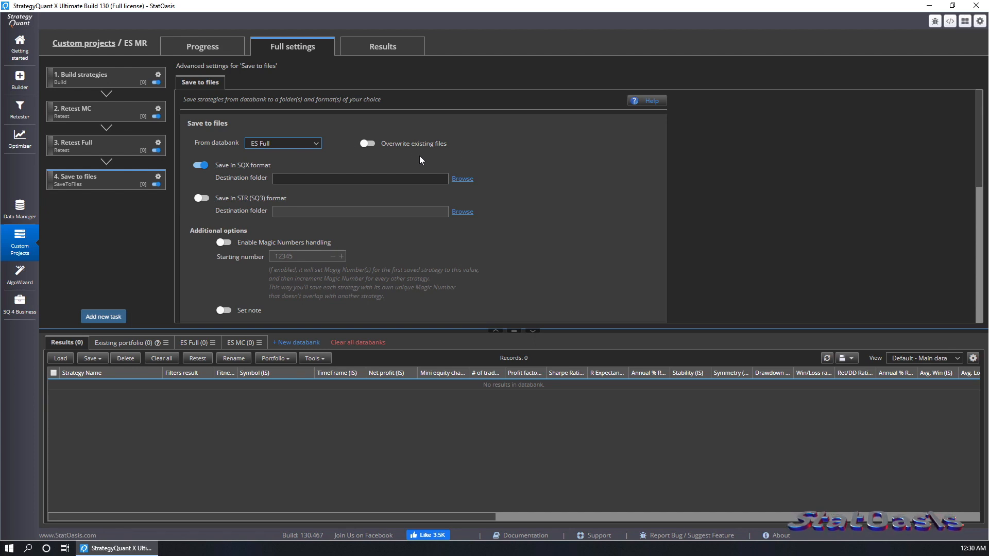
mouse_move(408, 175)
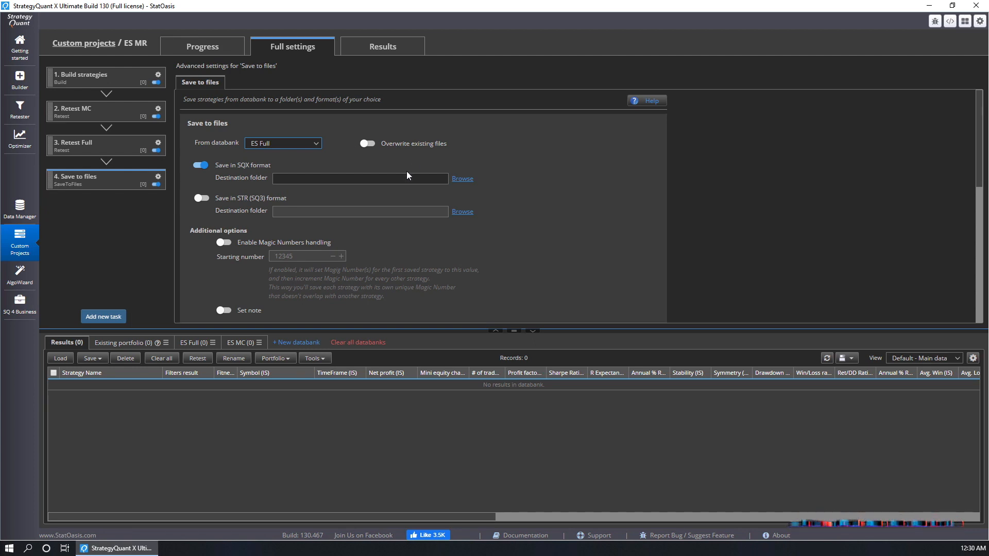
scroll(down, 3)
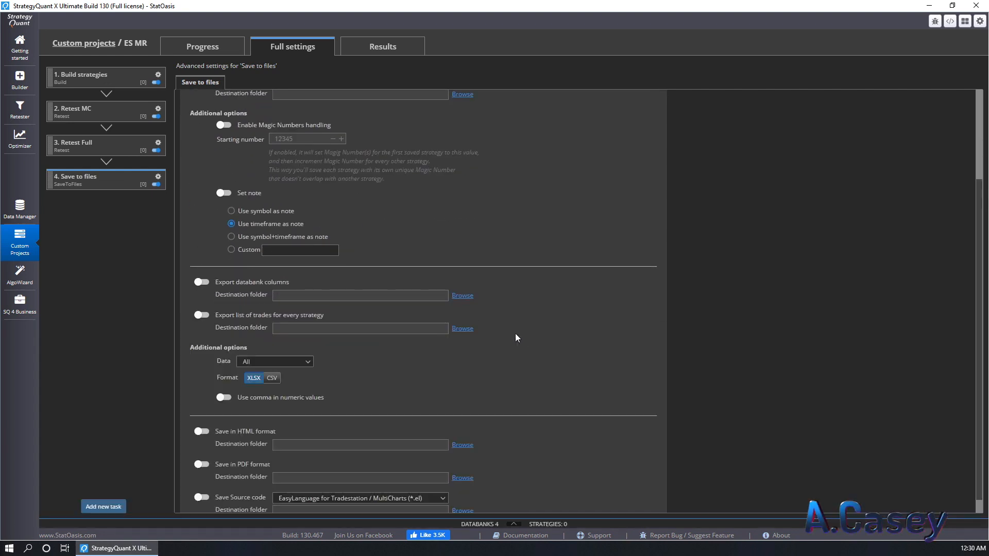
click(230, 236)
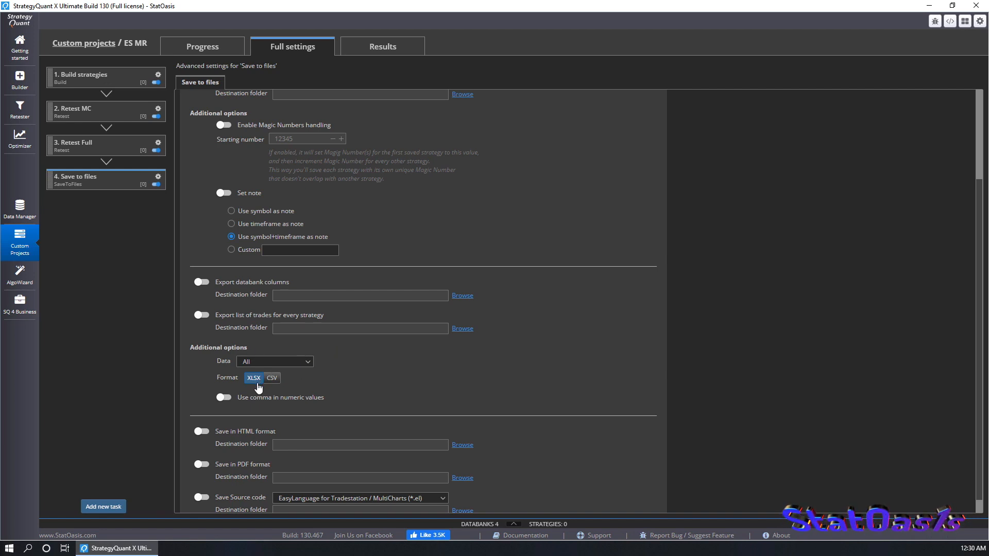
mouse_move(263, 386)
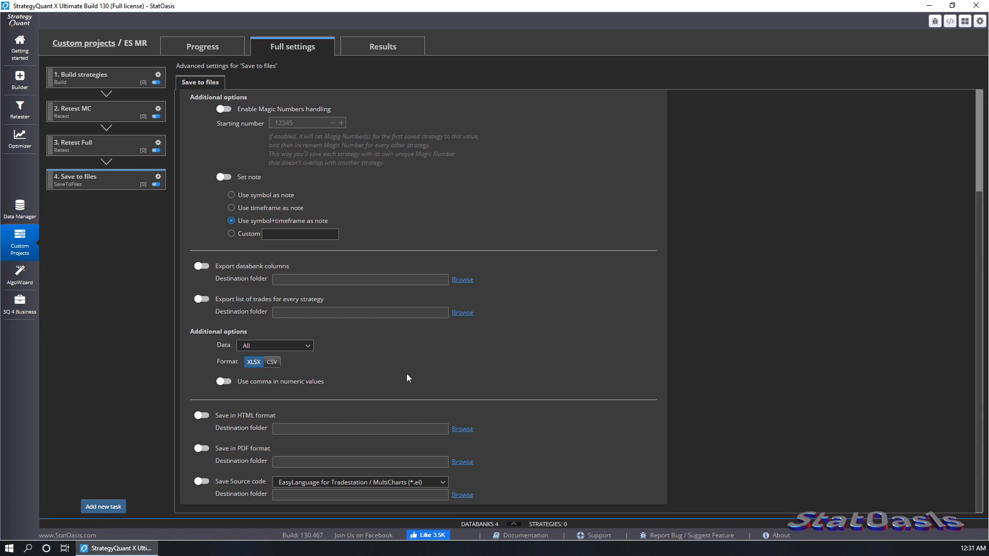
mouse_move(421, 357)
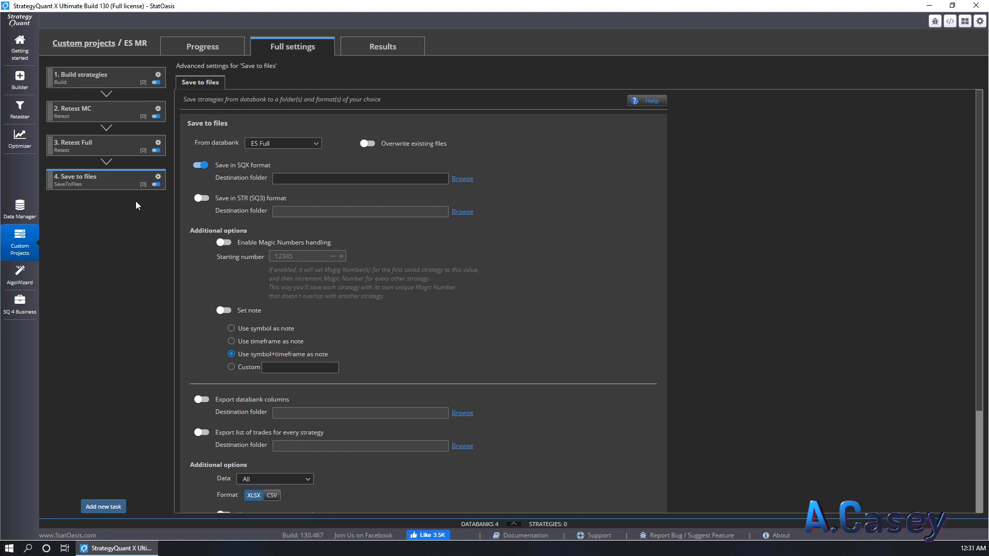
Add a Go To Task step after the Save to files task
click(103, 506)
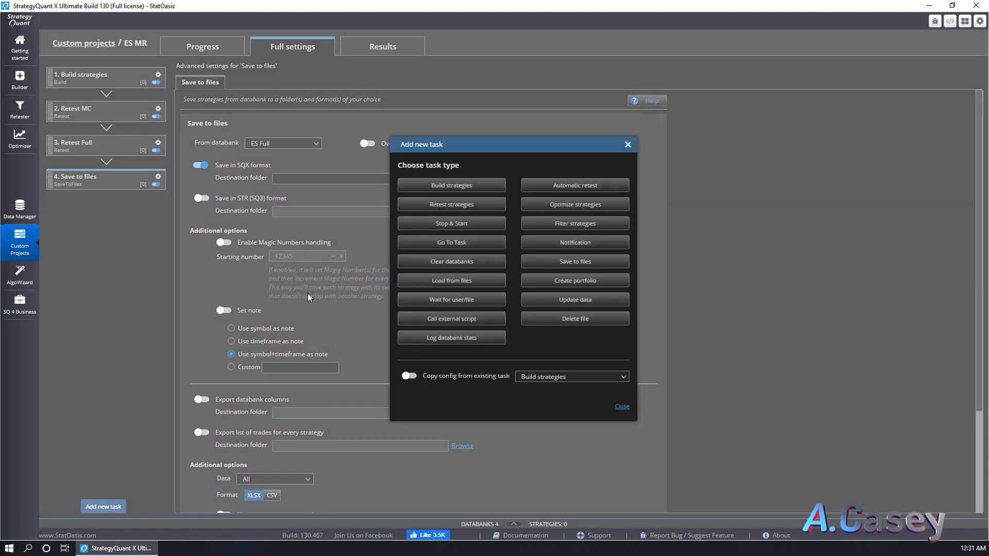
mouse_move(499, 257)
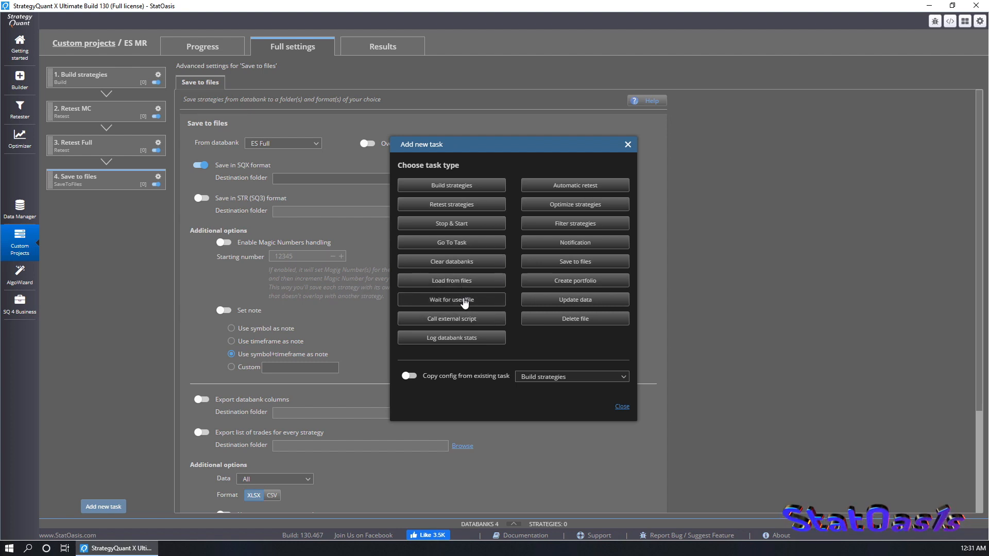
click(451, 242)
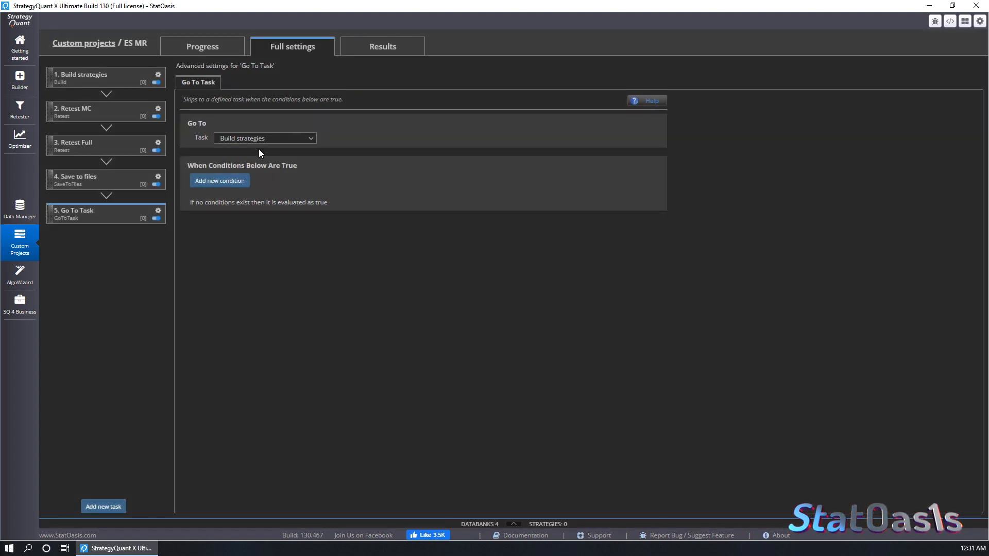
mouse_move(264, 141)
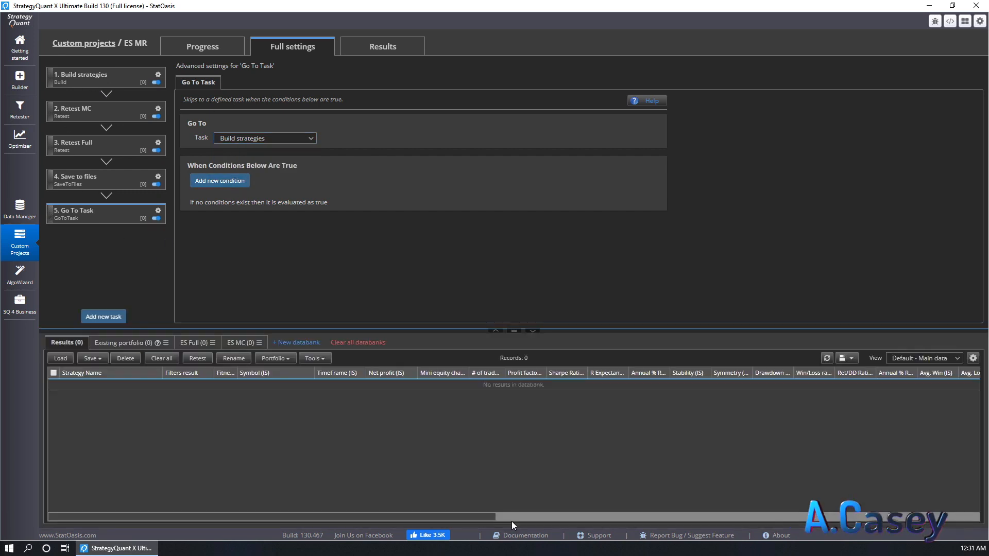
mouse_move(329, 452)
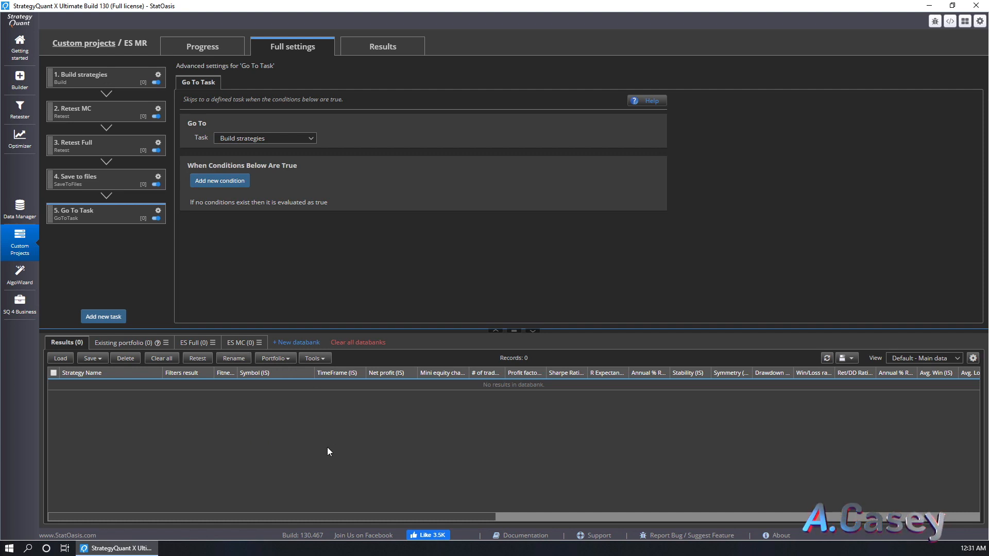
mouse_move(197, 304)
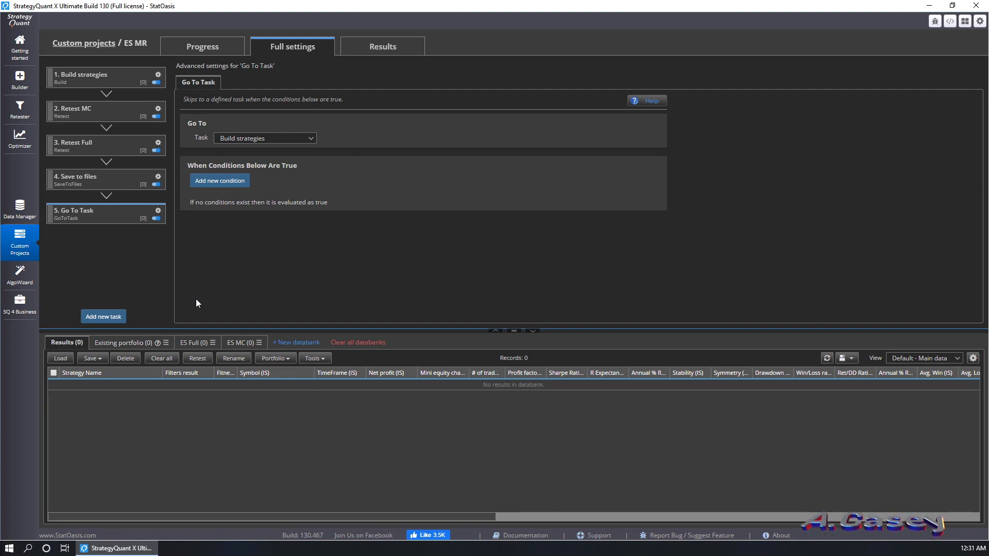
Add a Clear databanks task and remove the extra ES MC databank row
click(103, 316)
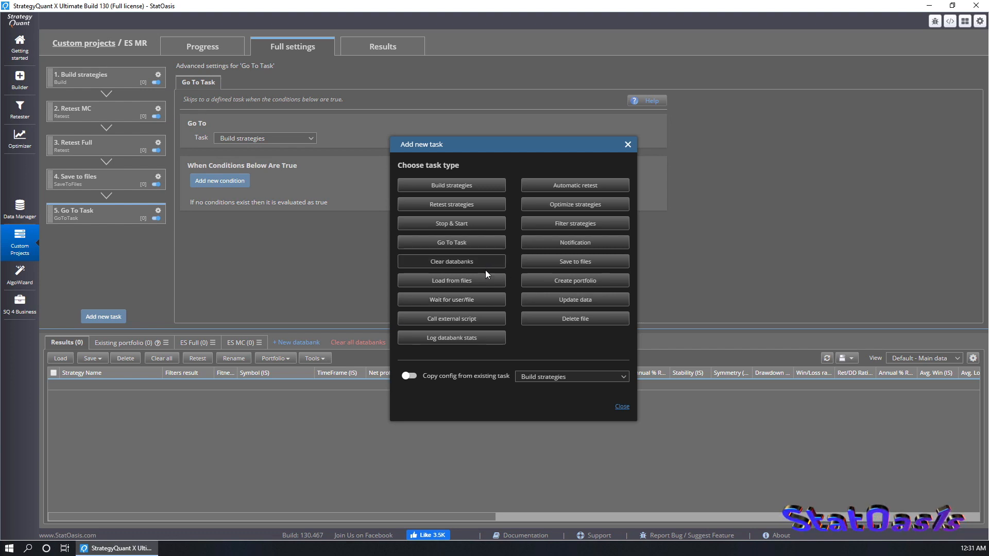
mouse_move(586, 265)
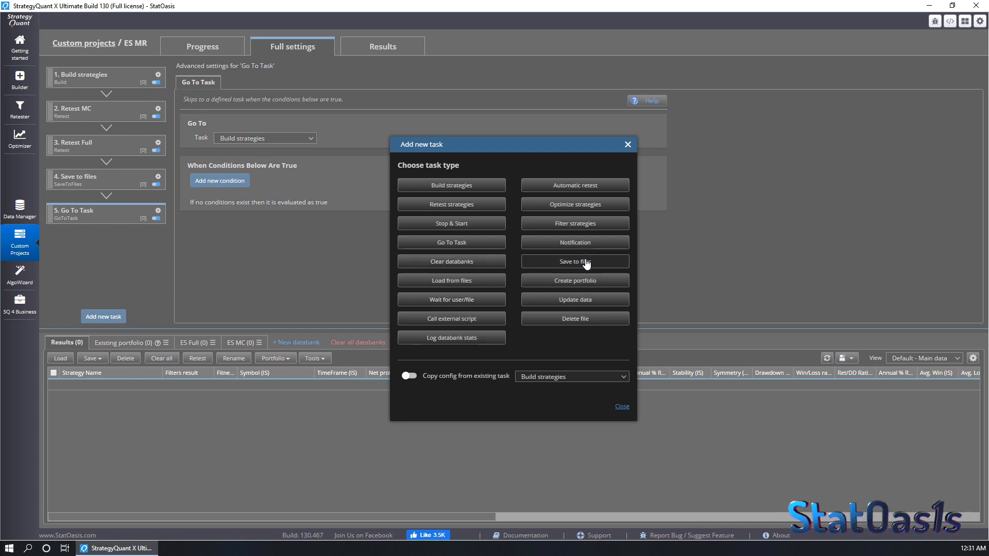
mouse_move(528, 277)
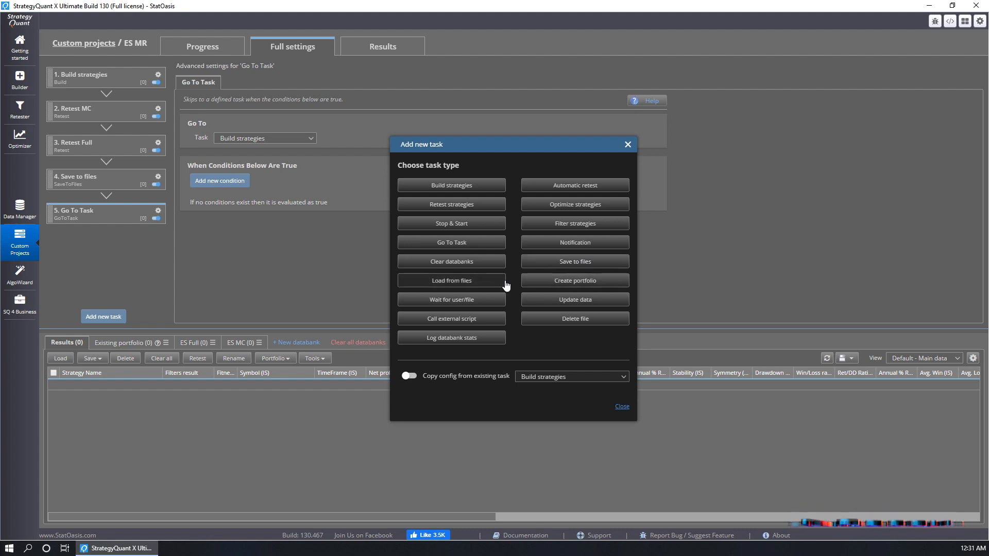
click(451, 261)
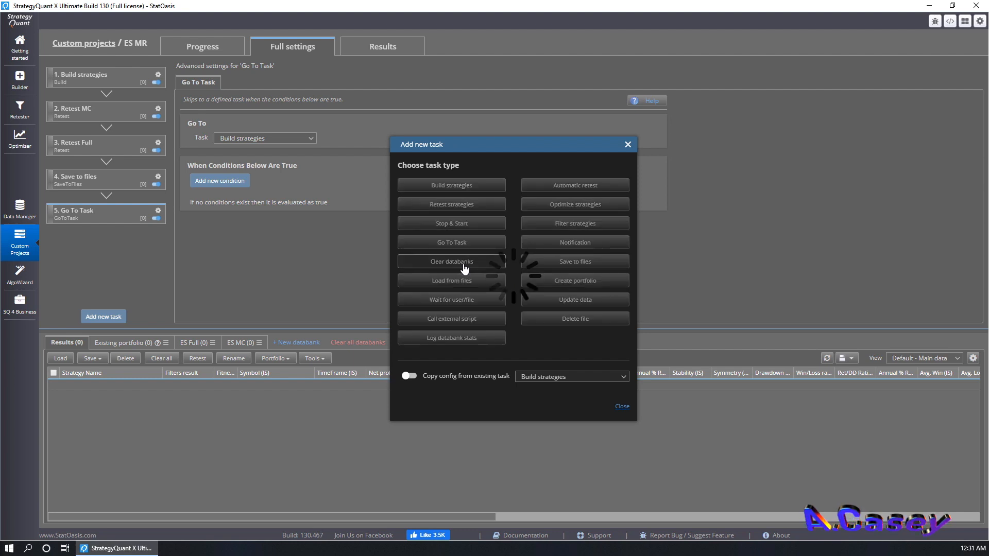
click(451, 262)
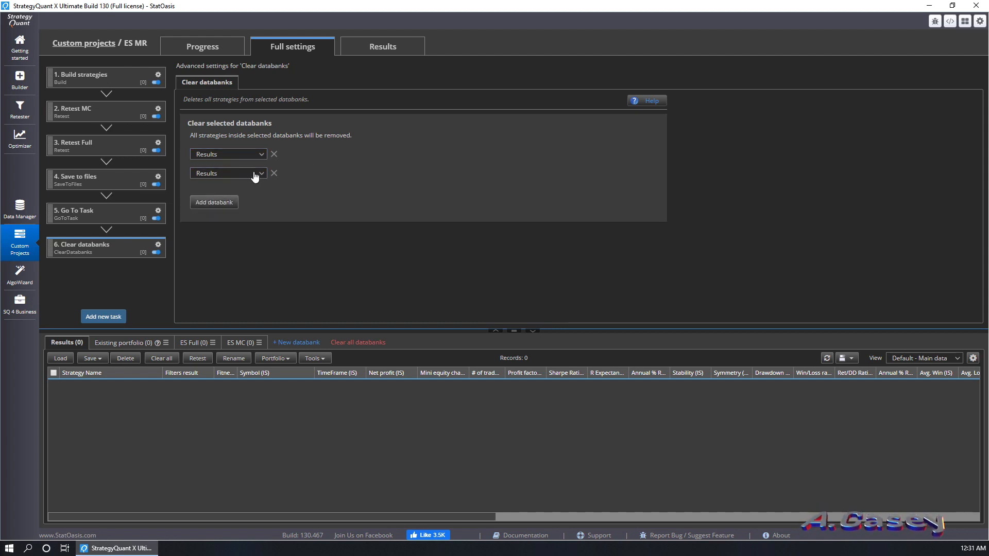
click(254, 173)
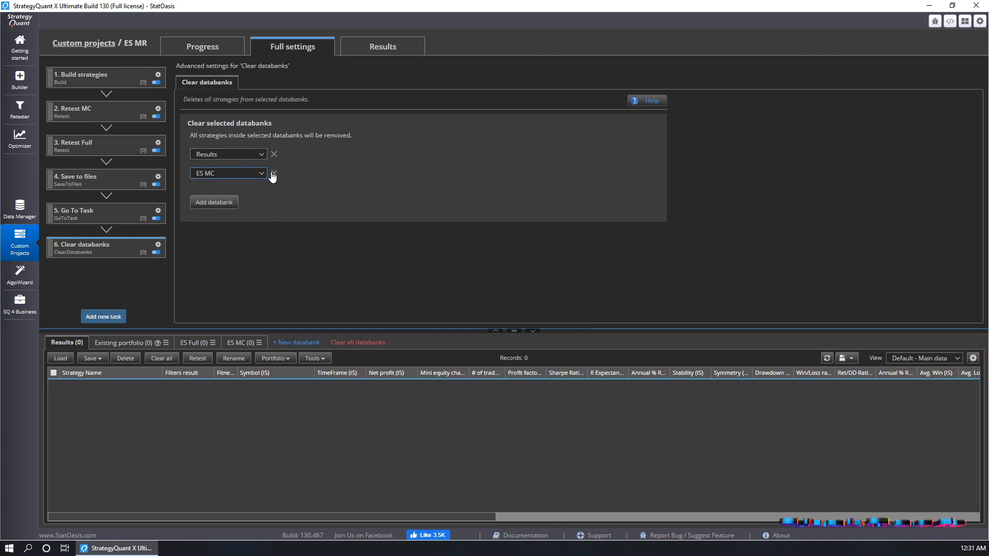
click(272, 174)
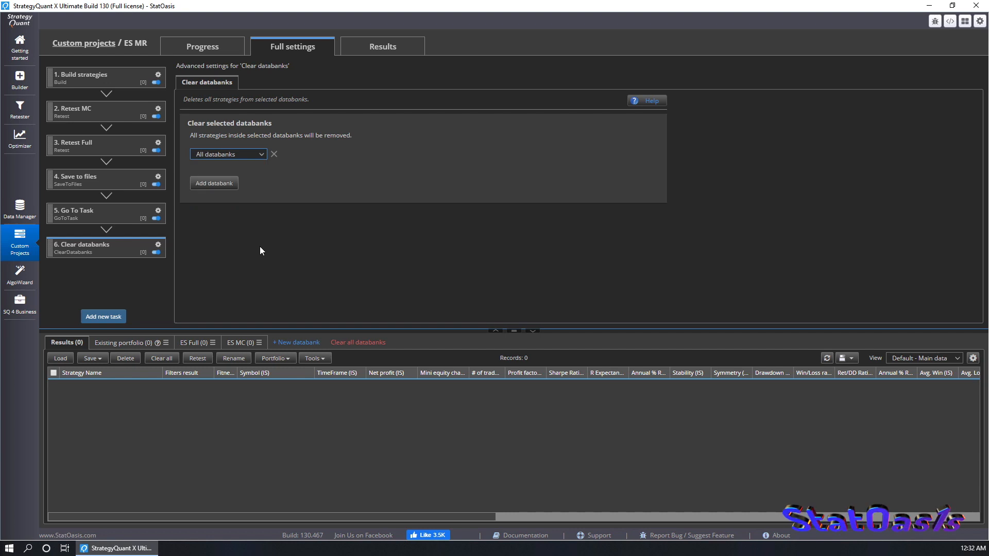
mouse_move(79, 258)
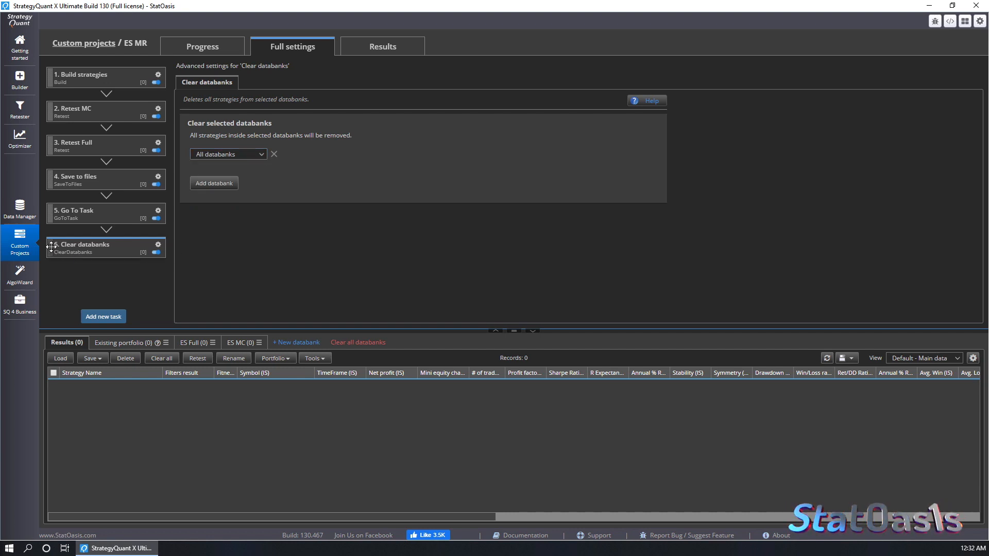
mouse_move(53, 238)
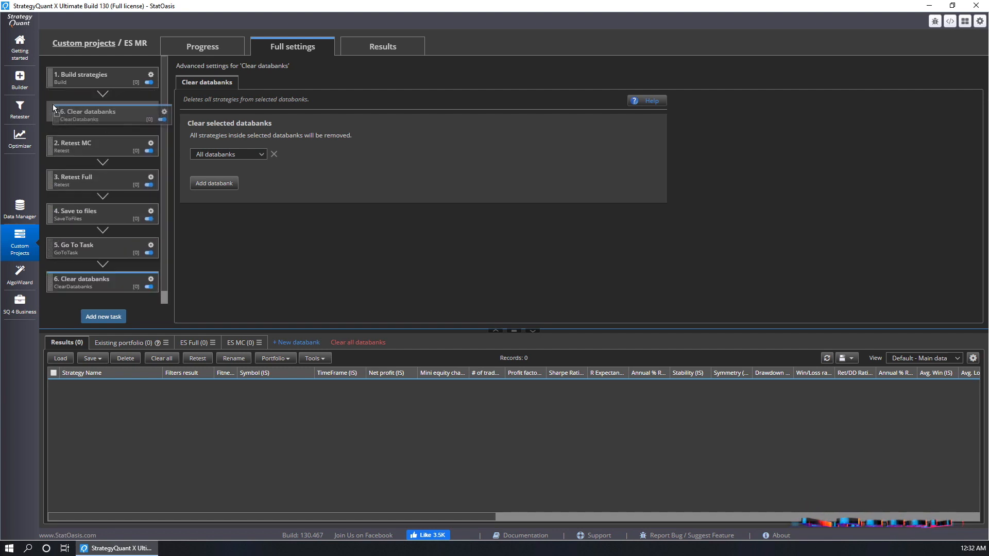
Move Clear databanks to the start of the workflow and point Go To Task back to it
click(82, 77)
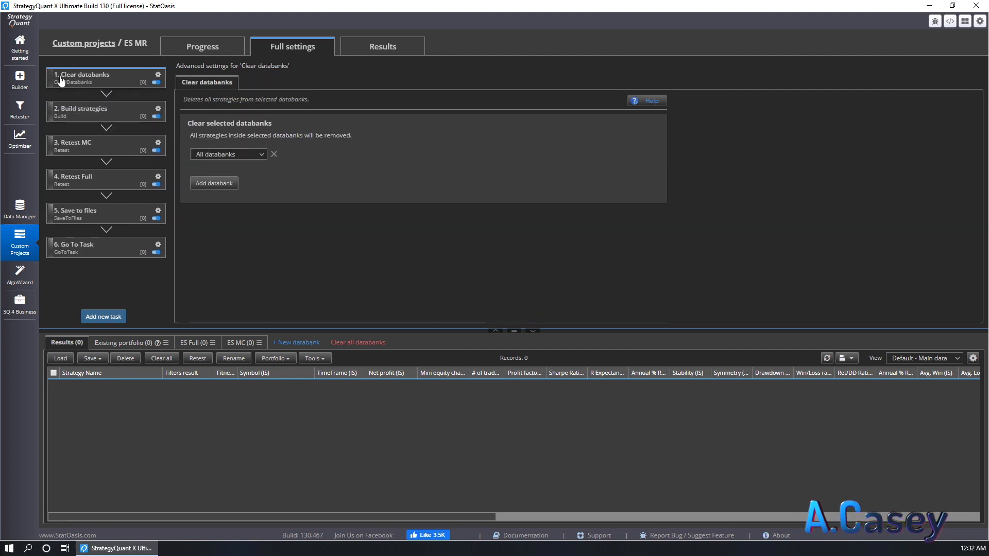
mouse_move(105, 178)
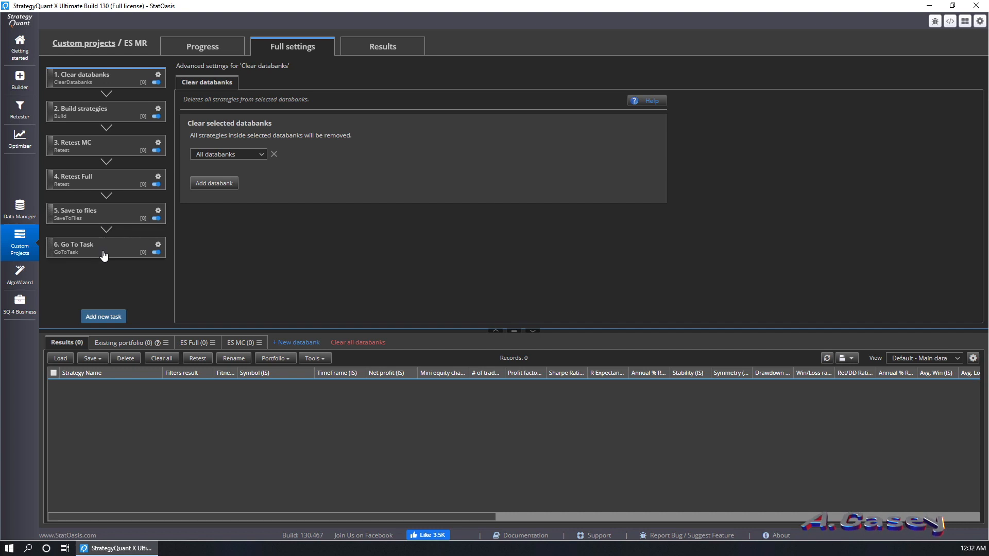
click(92, 248)
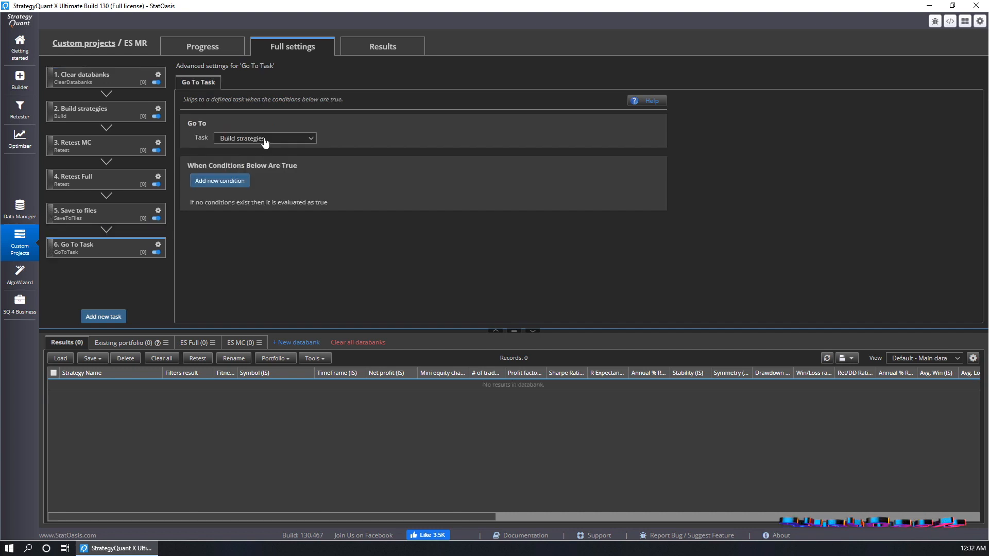
click(264, 138)
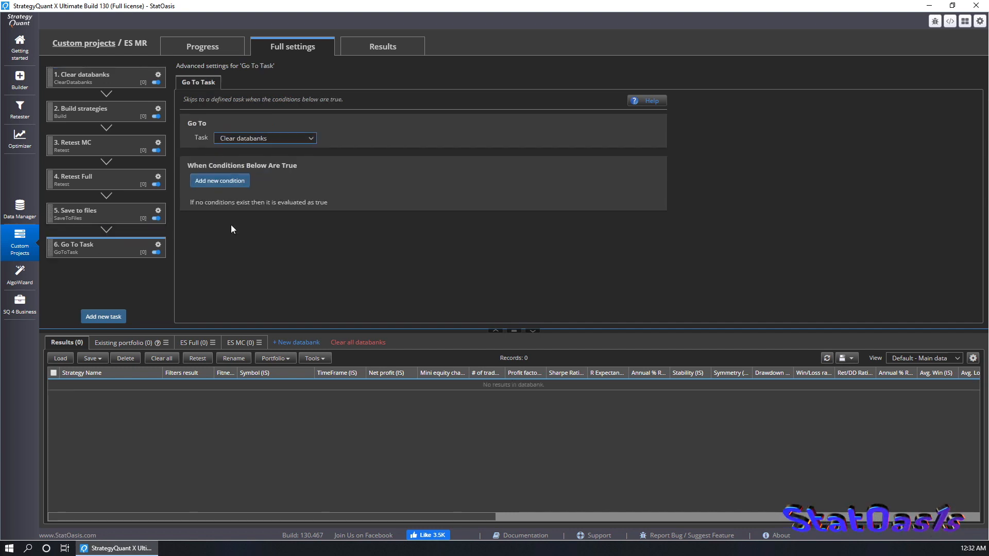
mouse_move(221, 271)
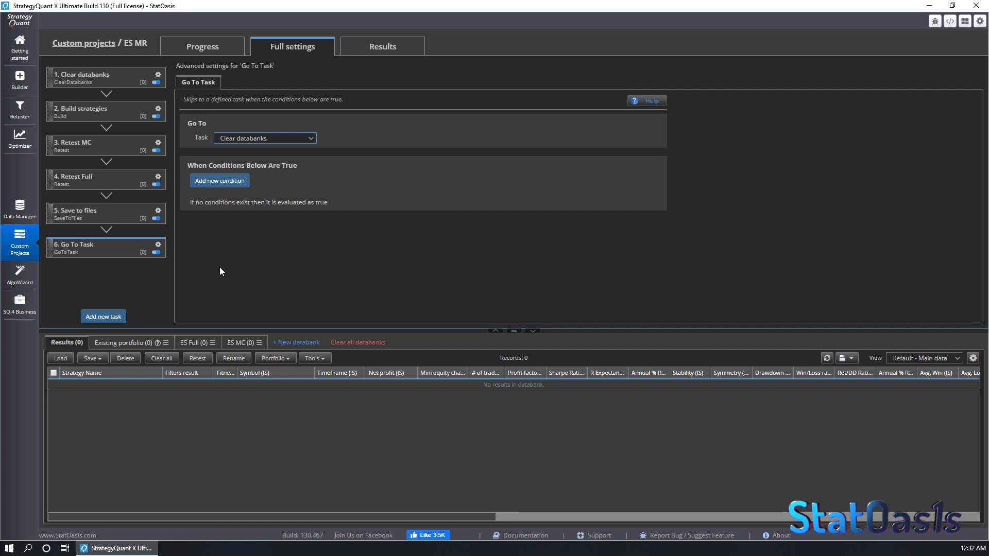
mouse_move(91, 118)
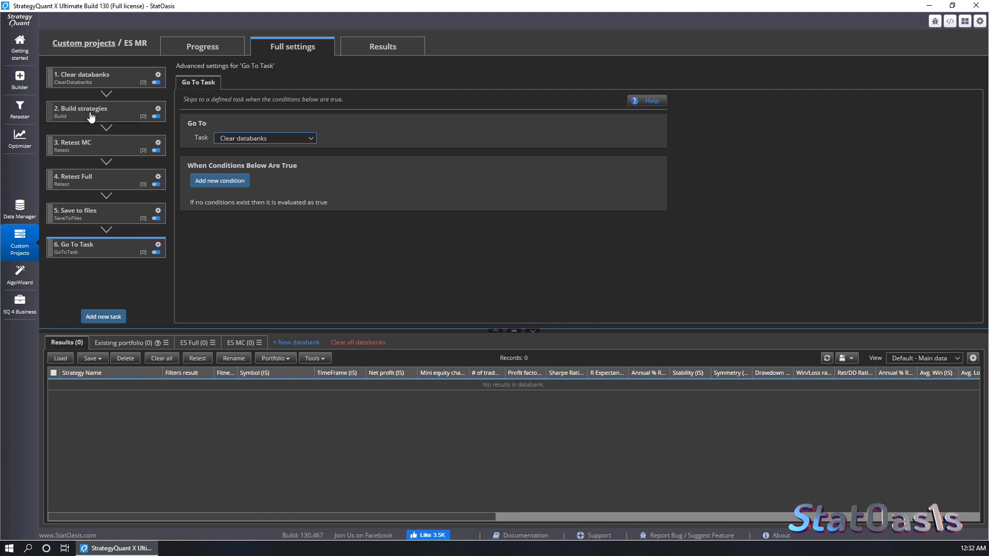
Cap the Build strategies databank at 30 stored strategies in its Ranking settings
click(81, 111)
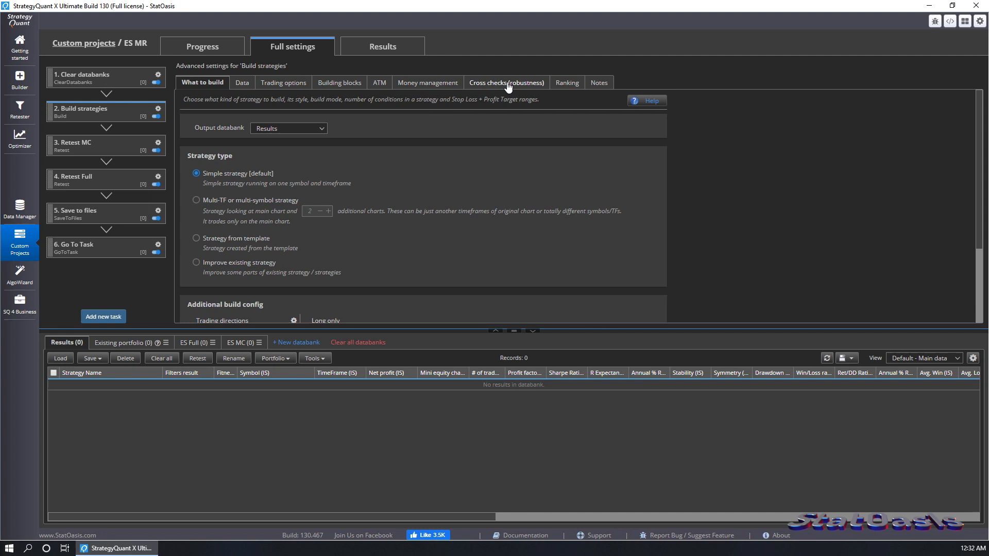
click(506, 83)
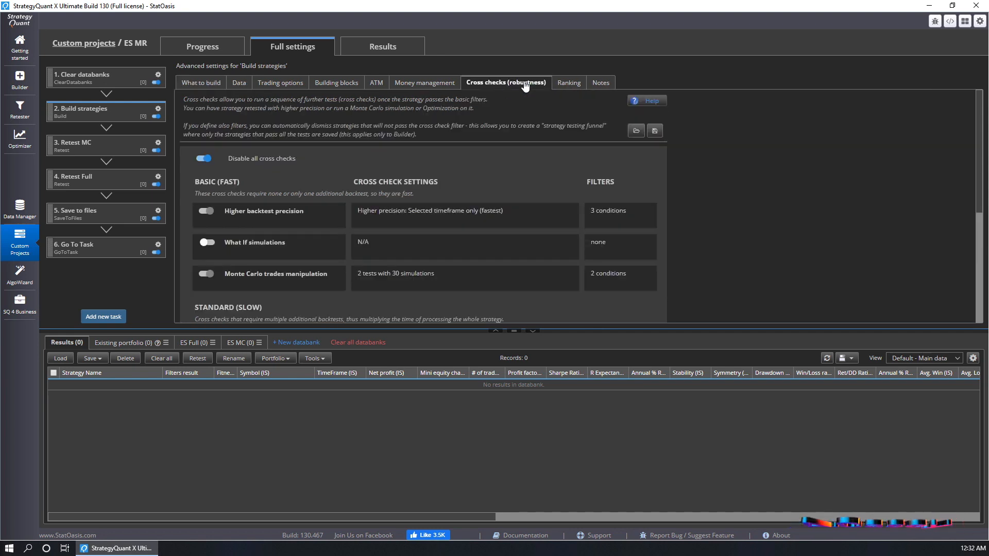
click(568, 82)
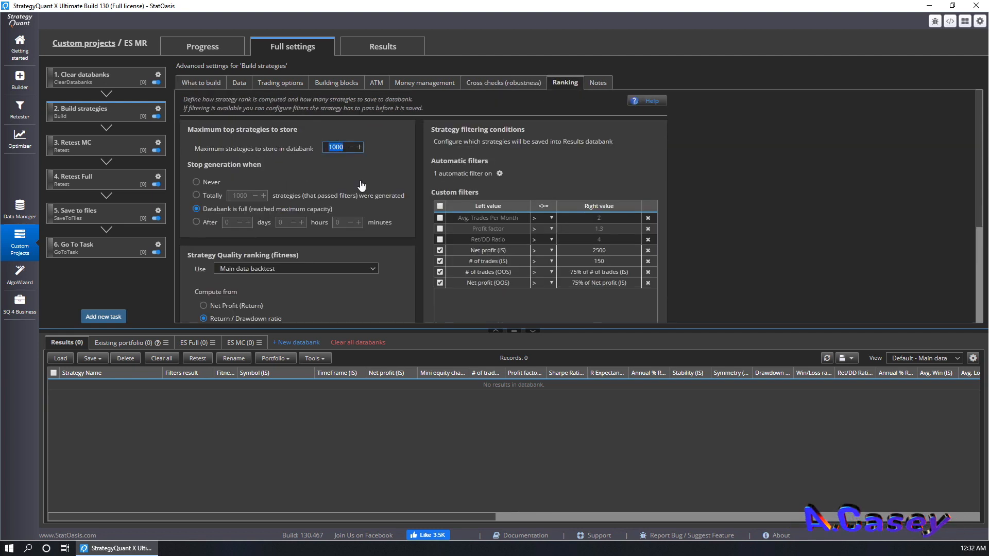
text(10)
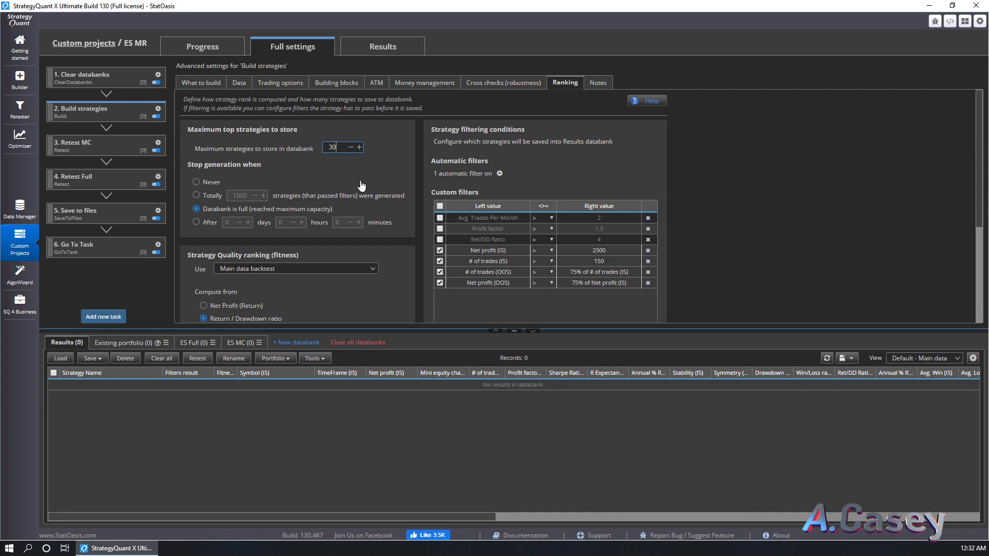
mouse_move(220, 428)
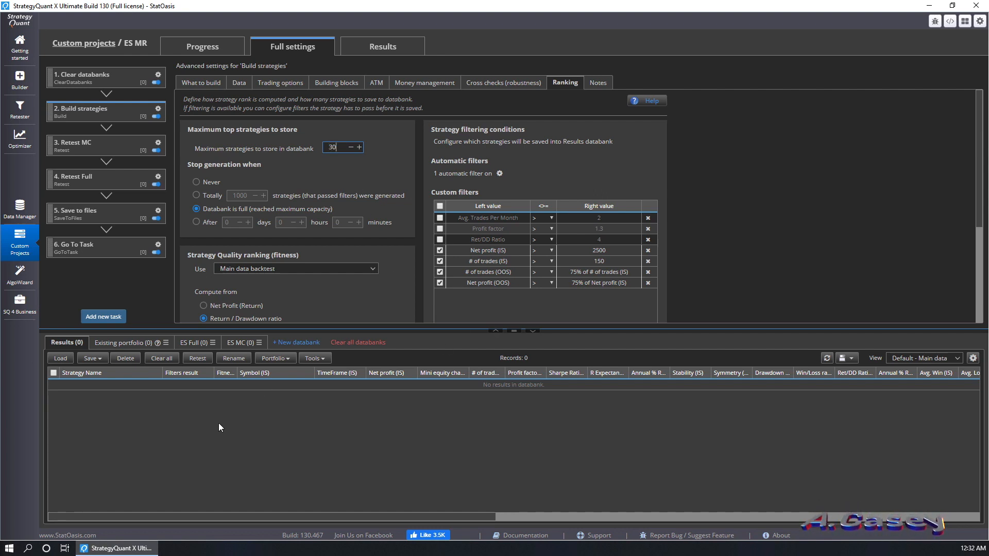
click(80, 77)
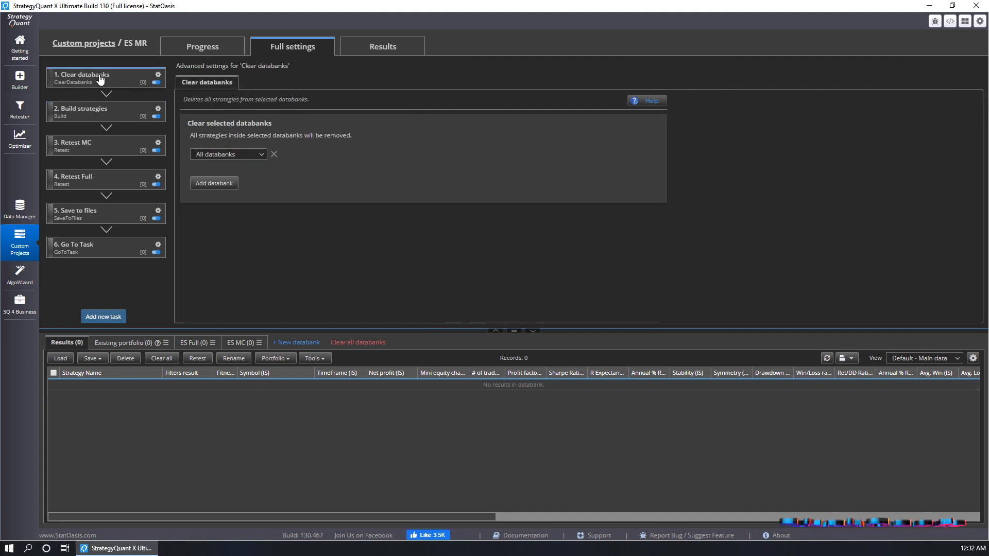
mouse_move(105, 81)
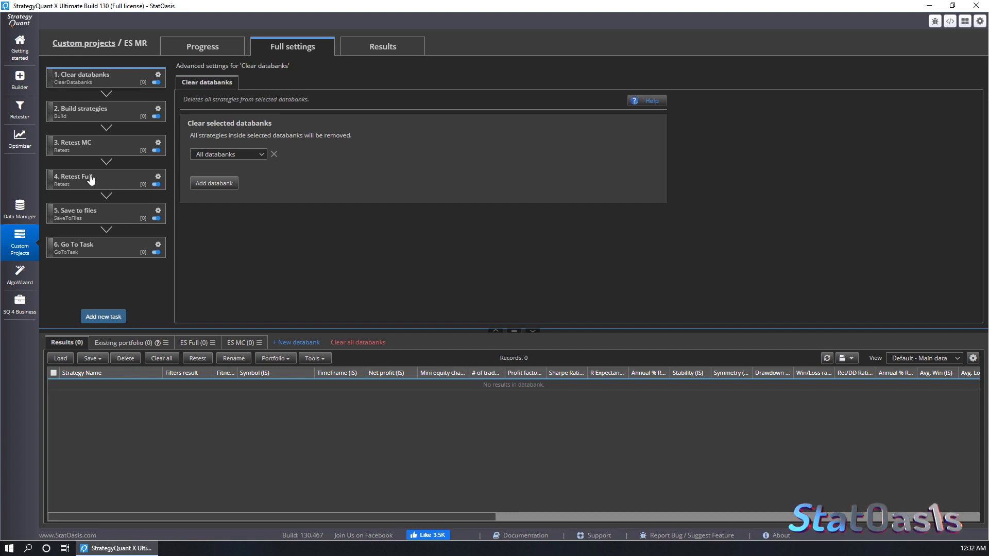
mouse_move(158, 77)
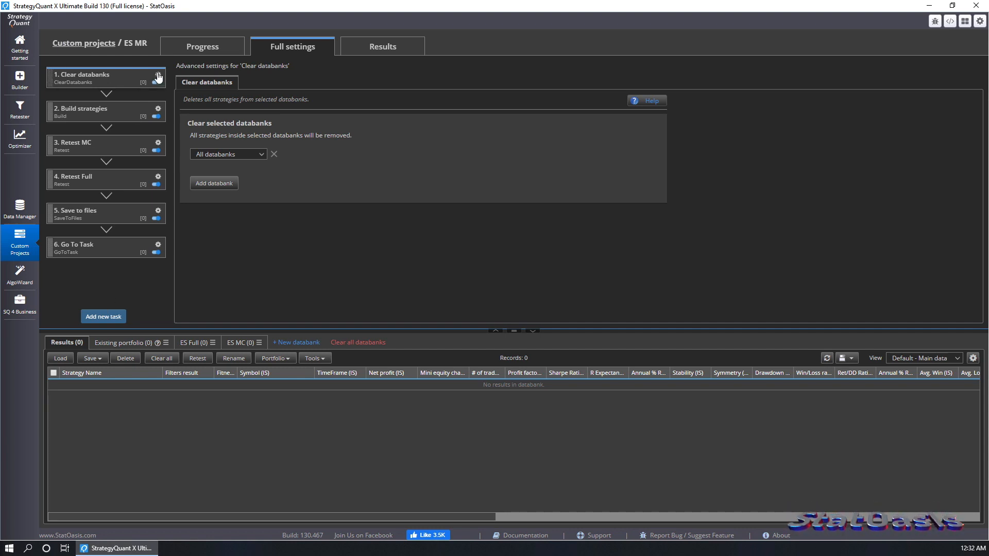
click(202, 45)
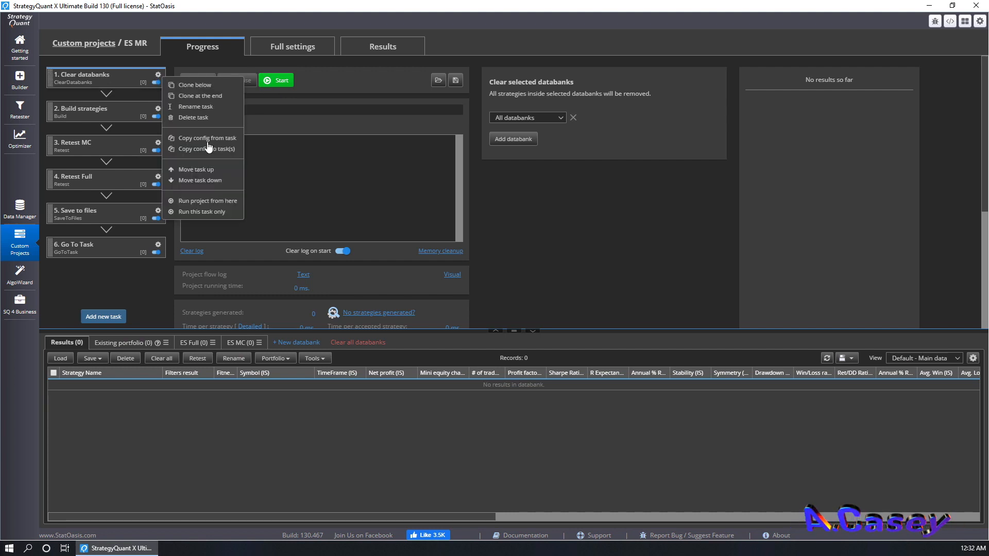
mouse_move(223, 215)
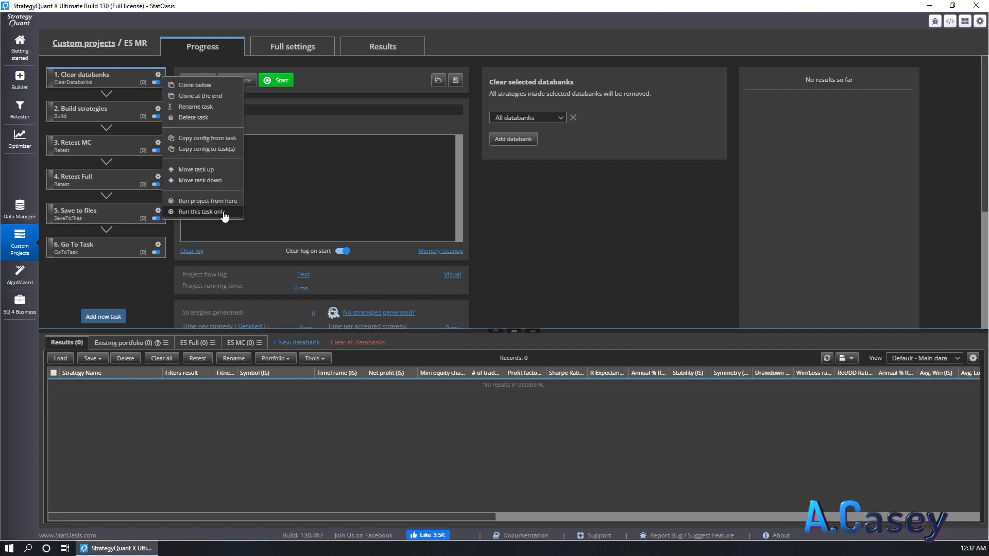
Run only the Clear databanks task and dismiss the resulting stop-loss configuration error
click(198, 211)
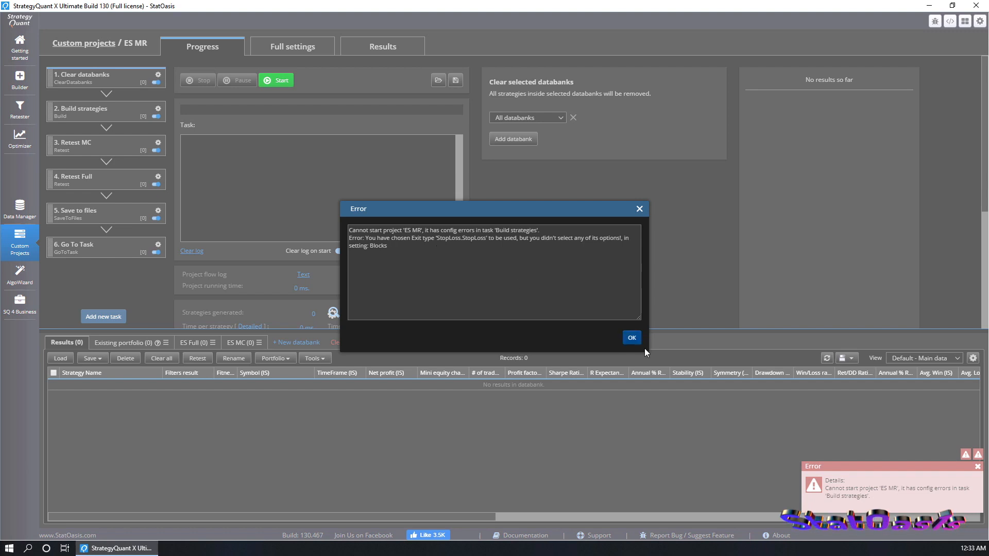
click(631, 338)
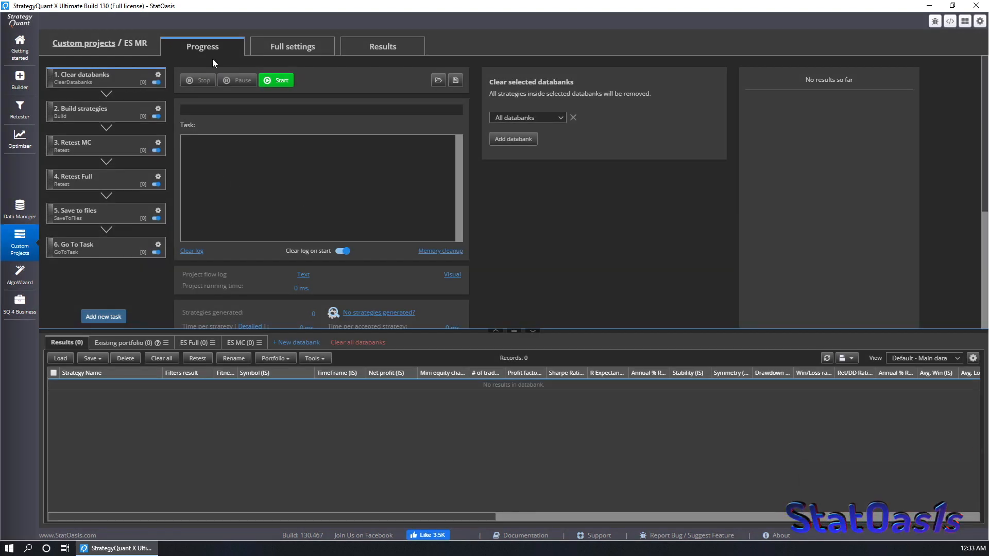
click(292, 45)
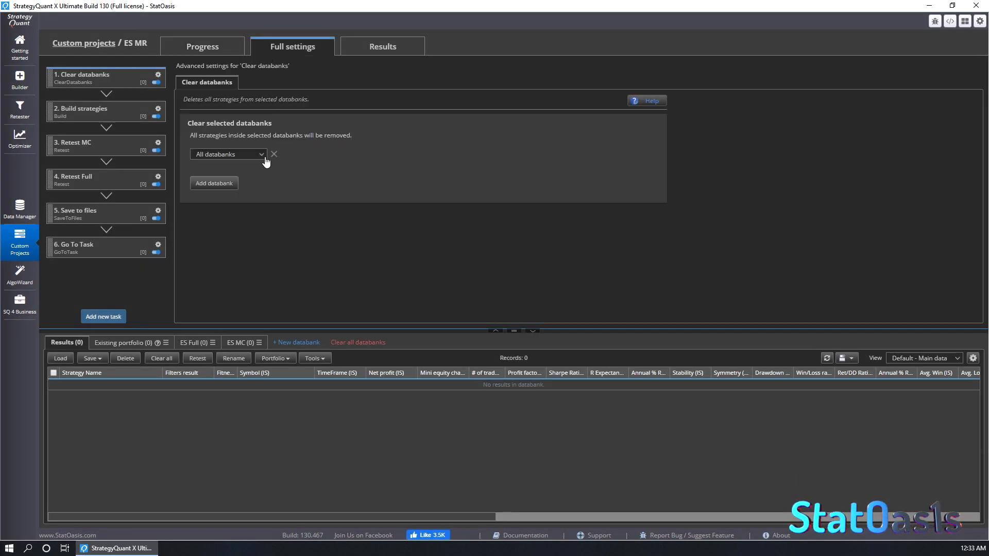
mouse_move(93, 119)
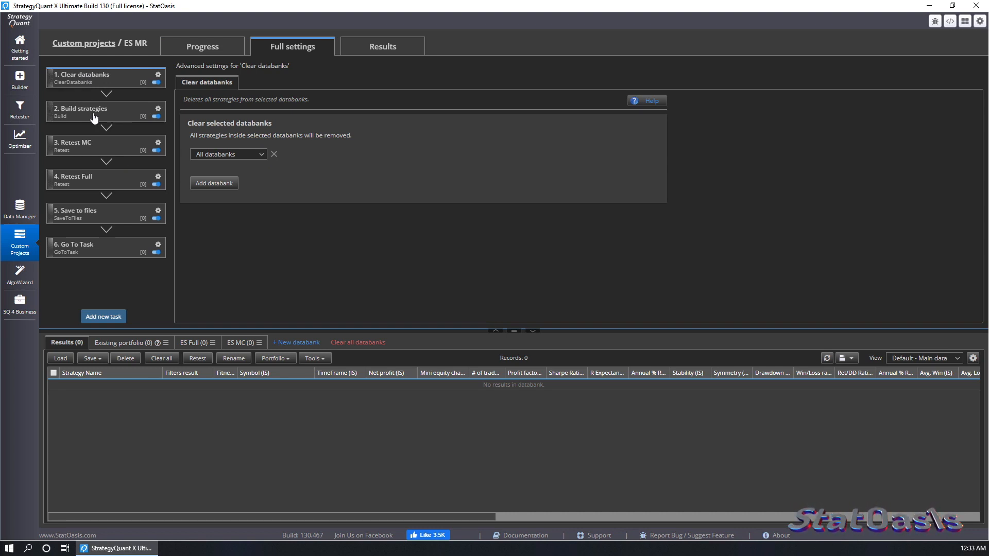
Untick the Stop Loss exit type in the Build strategies building blocks
click(79, 109)
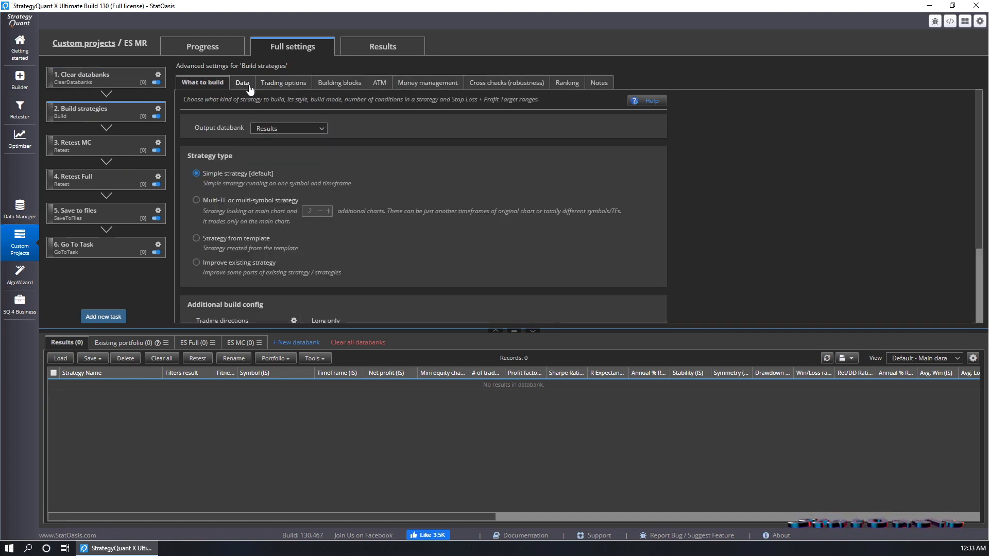
scroll(down, 3)
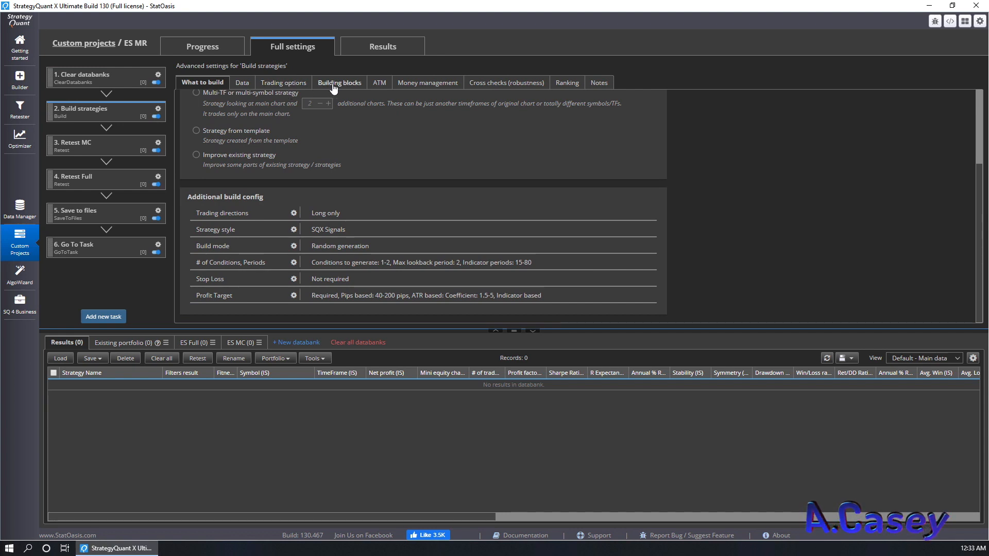
click(339, 82)
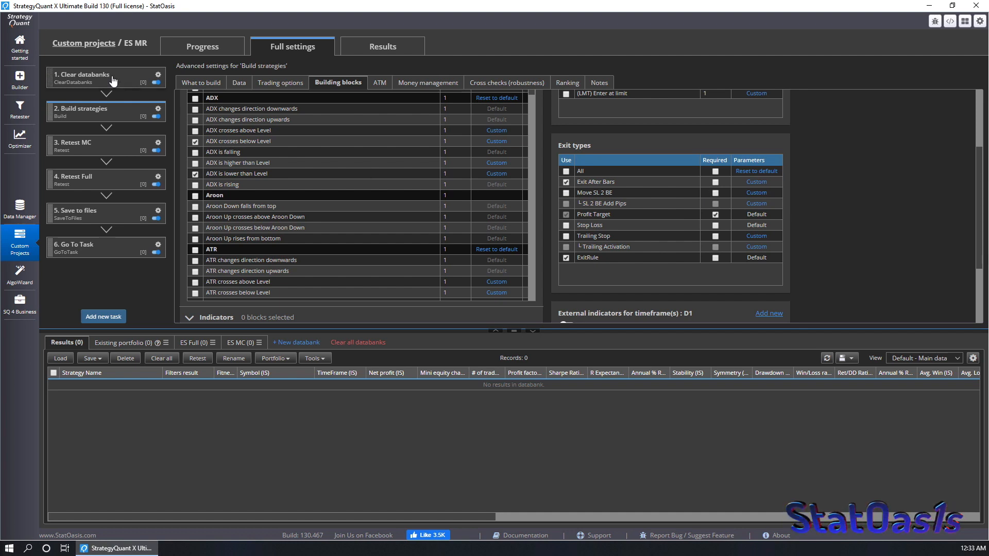
click(202, 46)
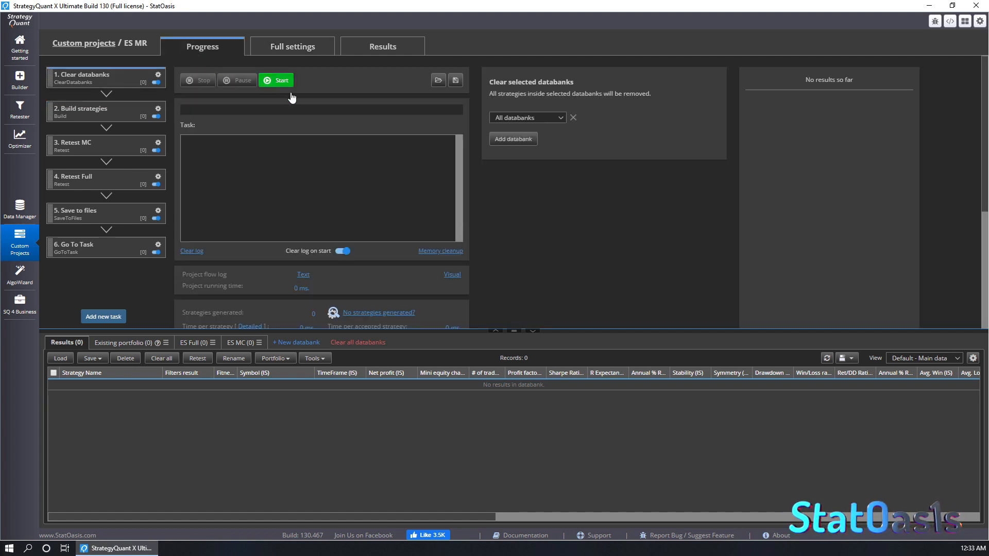
Retry the run, dismiss the missing-folder error, and give Save to files a desktop SQX directory
click(276, 80)
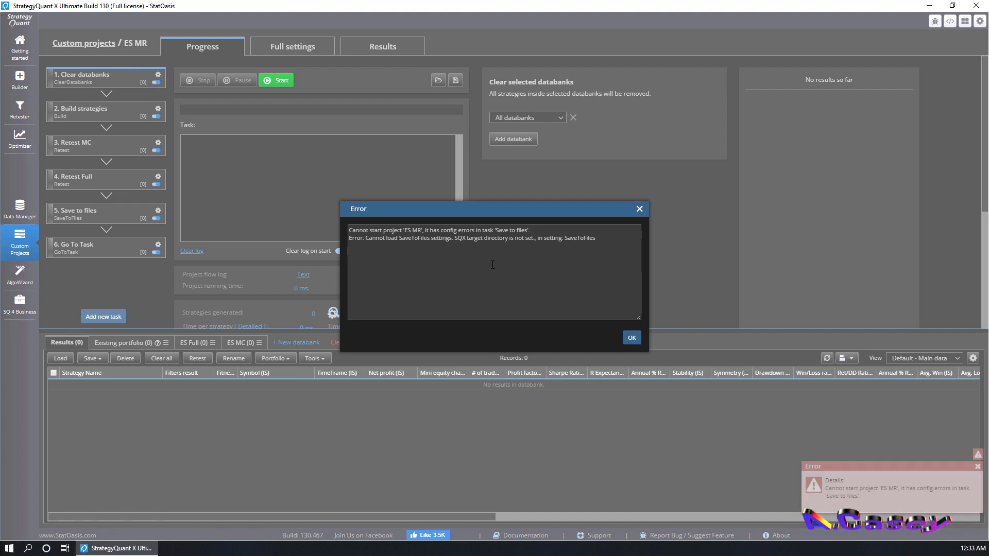
click(631, 338)
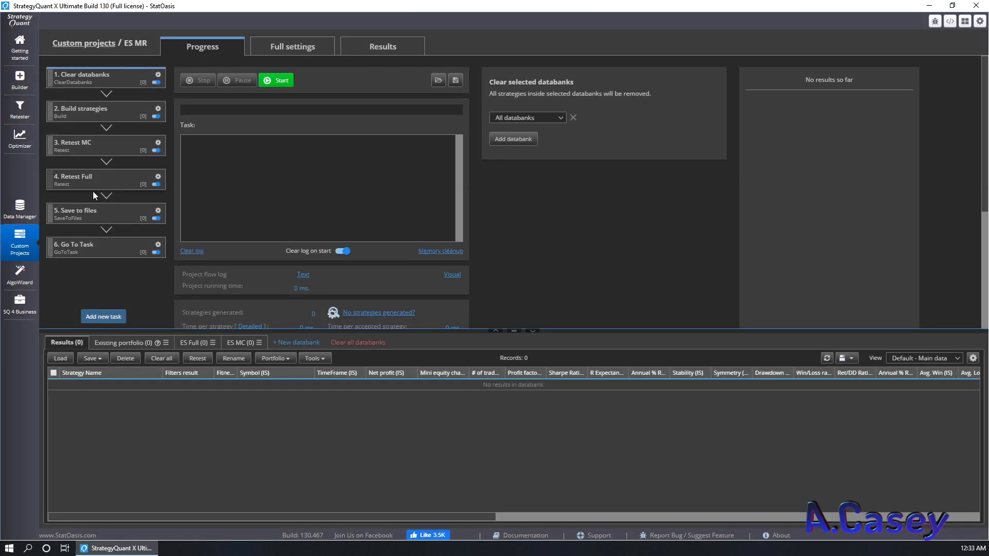
click(93, 213)
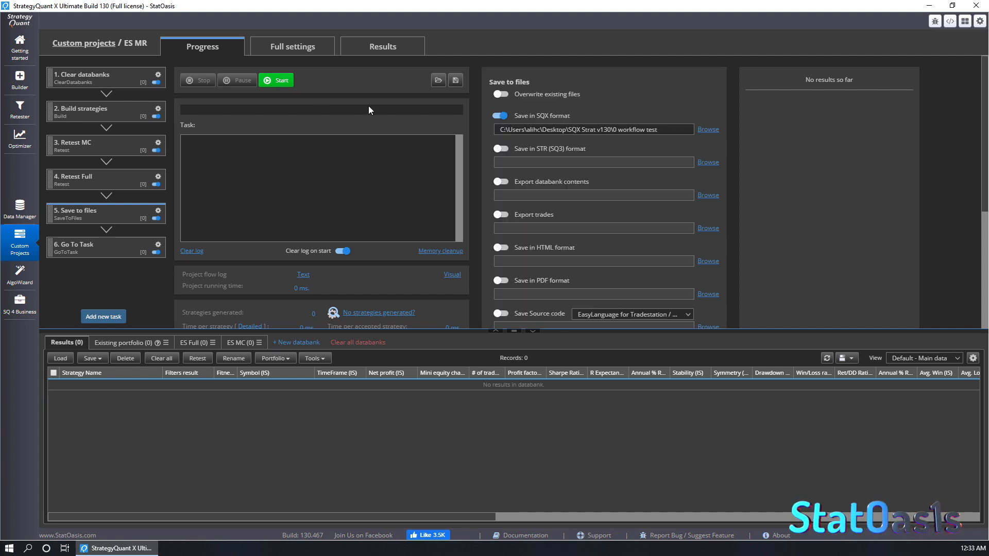
Start the ES MR project run, building 30 strategies and retesting them with Monte Carlo
click(276, 80)
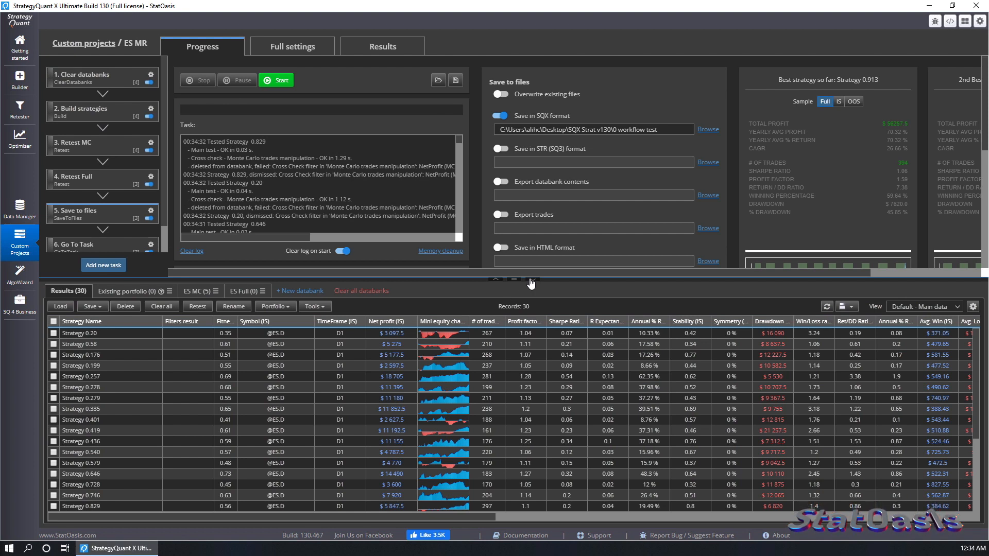
mouse_move(86, 94)
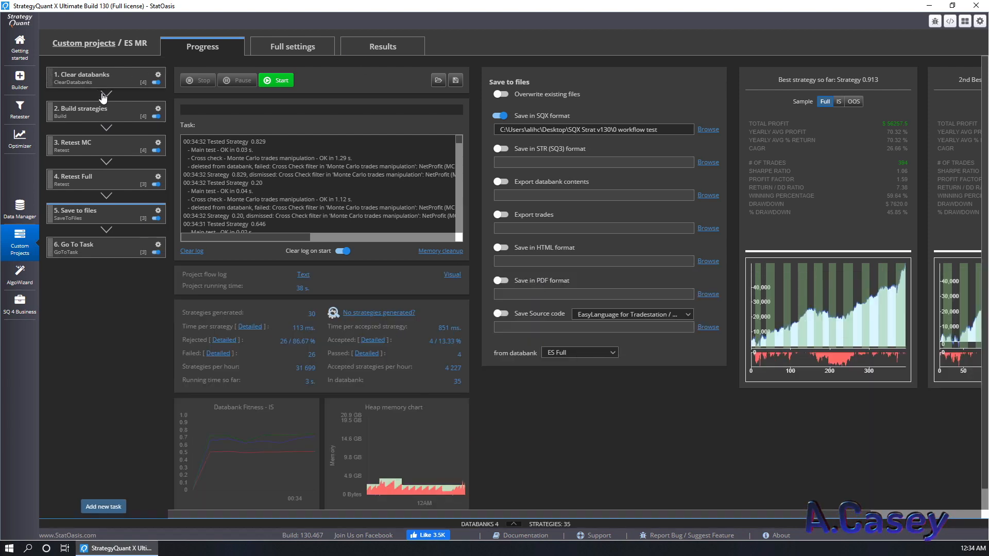
Set the Build strategies maximum strategies stored in the databank back to 1000
click(292, 46)
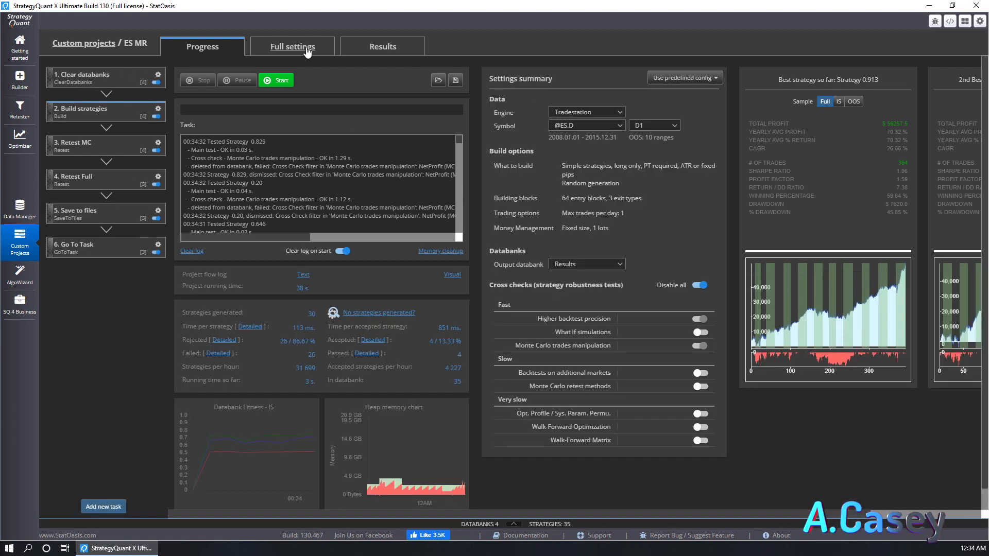
click(292, 46)
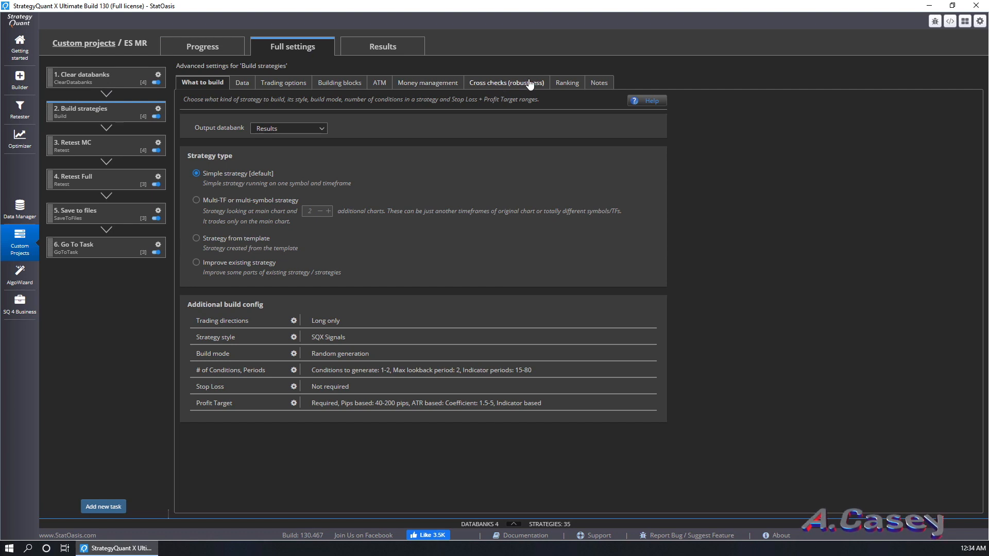
click(564, 82)
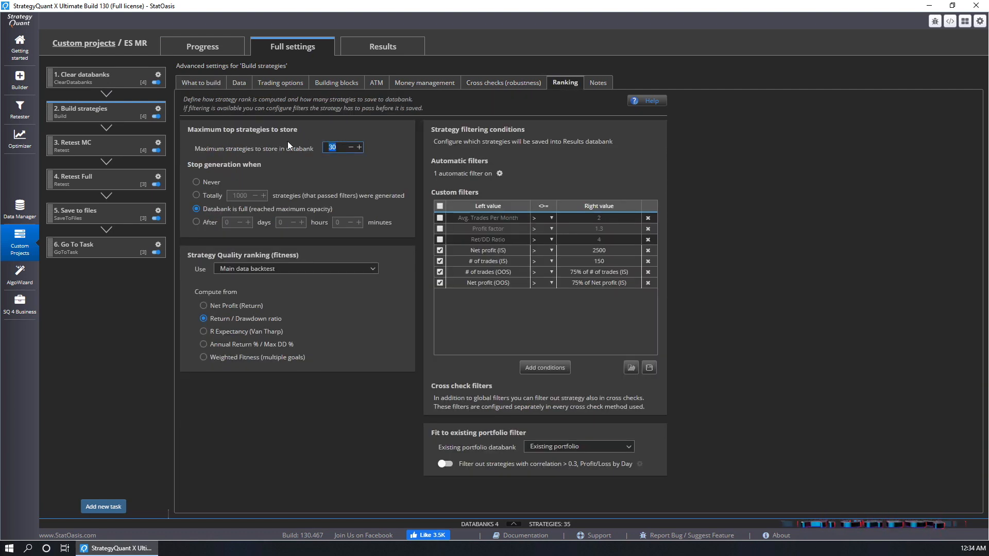
text(1000)
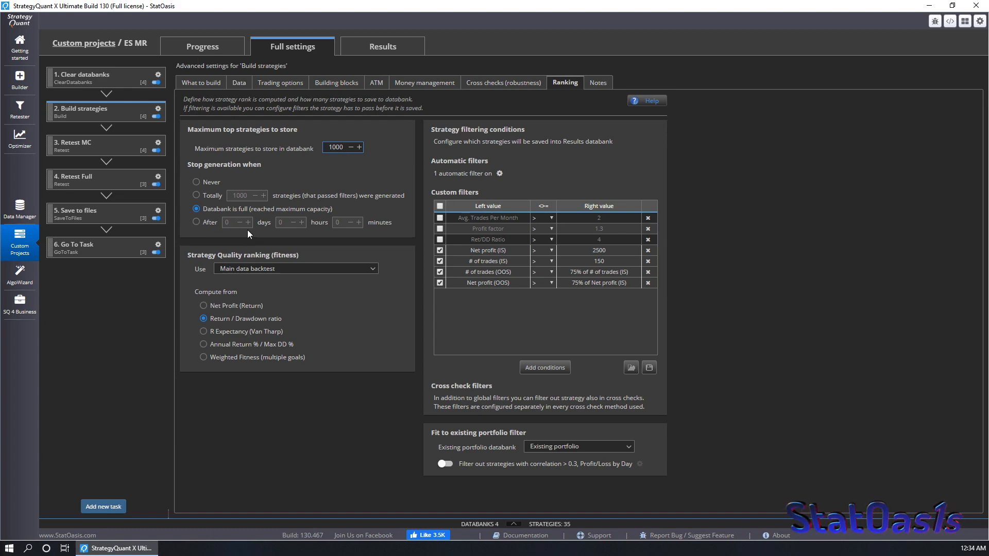
click(82, 77)
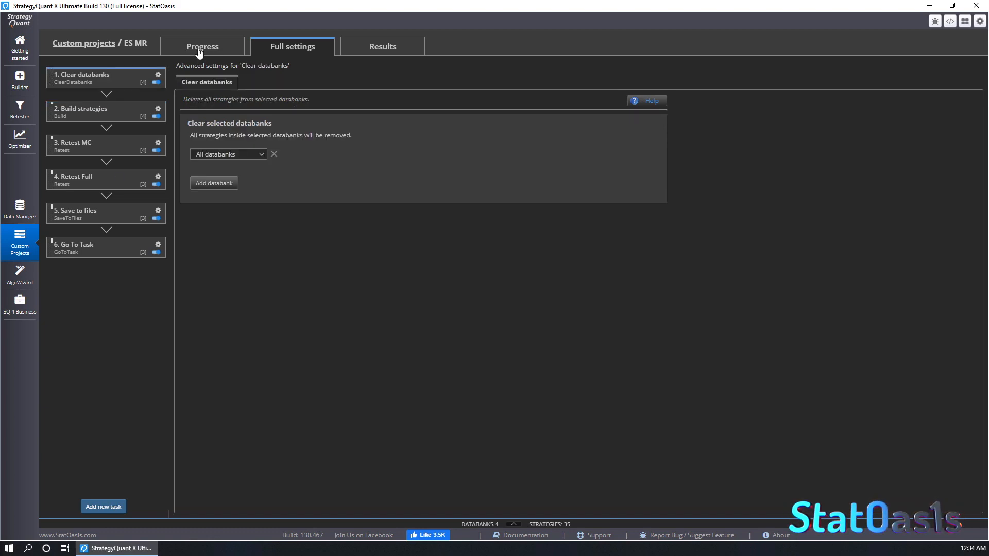
Clone the ES MR custom project from the custom projects list
click(87, 43)
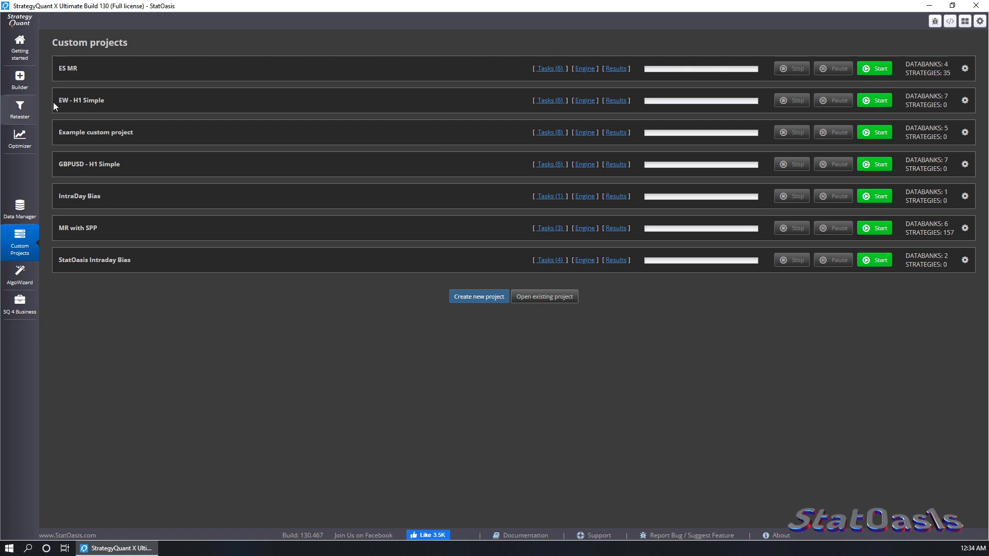
mouse_move(316, 73)
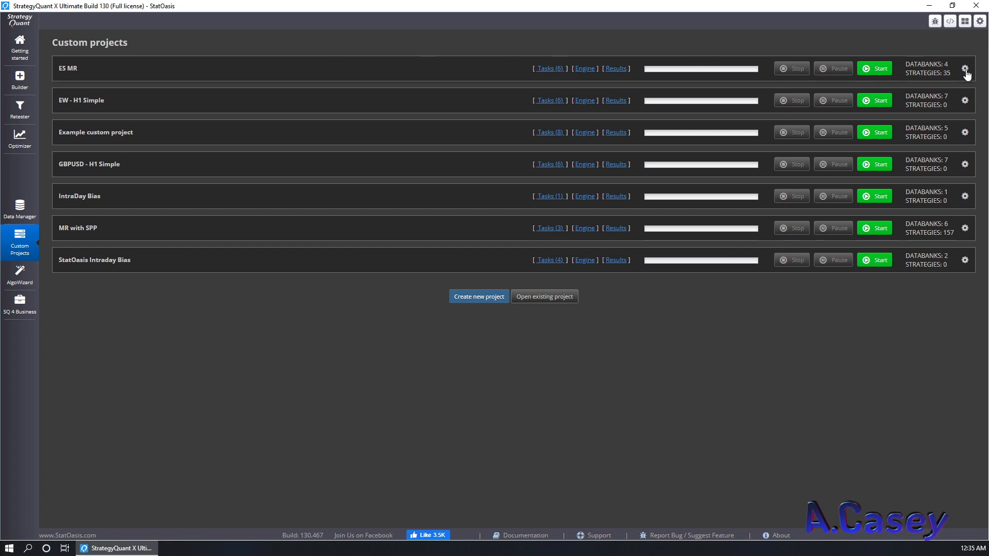
click(966, 68)
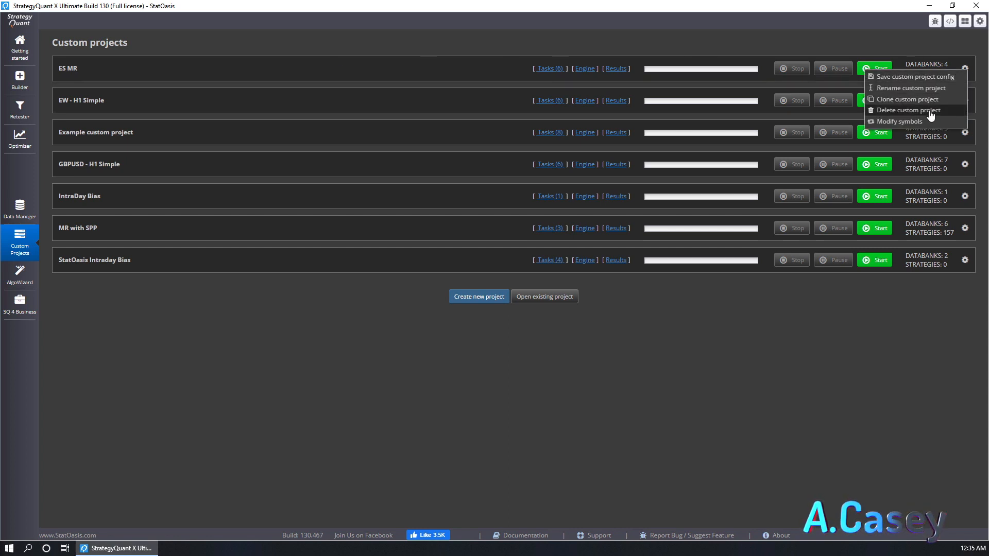
mouse_move(931, 102)
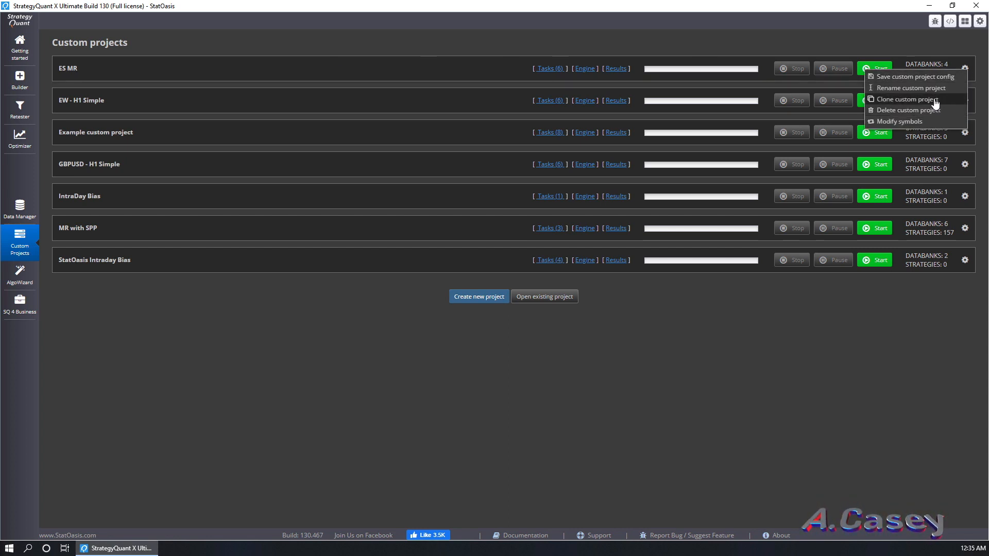
click(908, 99)
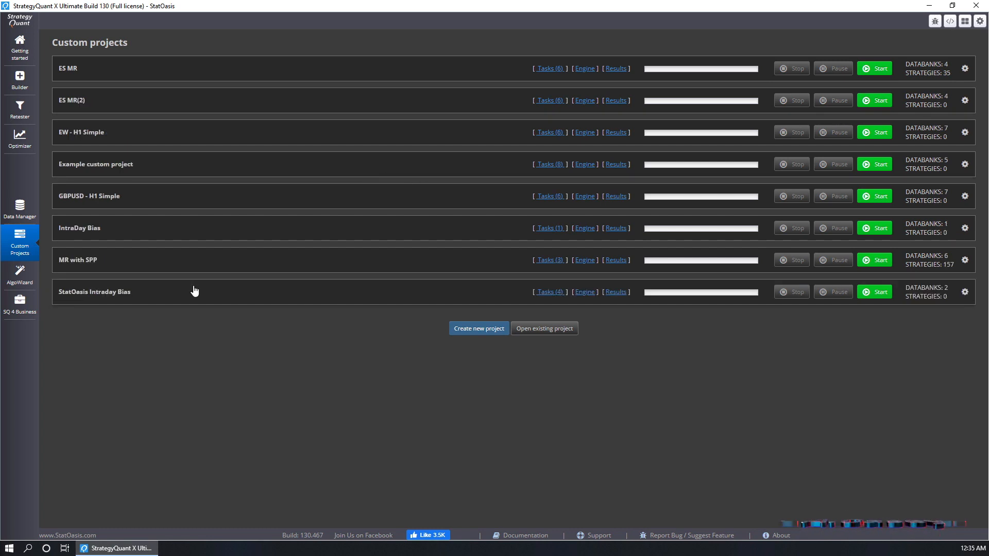
mouse_move(190, 200)
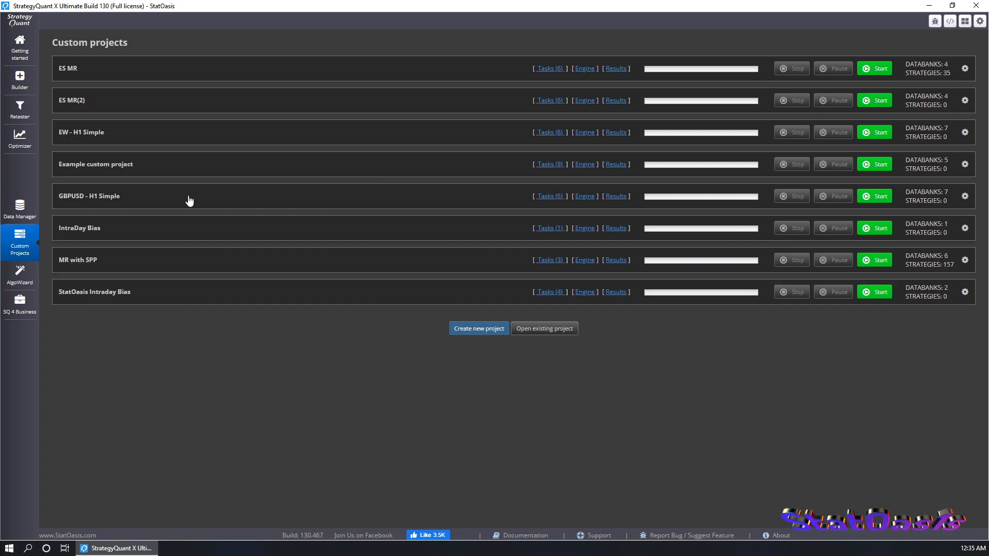
Rename the ES MR(2) copy to 'YM MR' and save
click(966, 100)
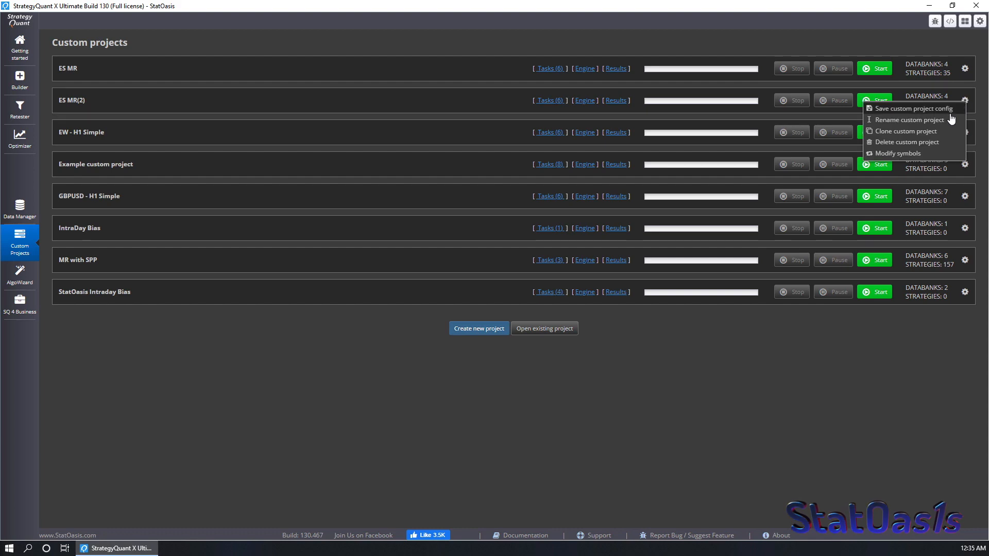
click(907, 120)
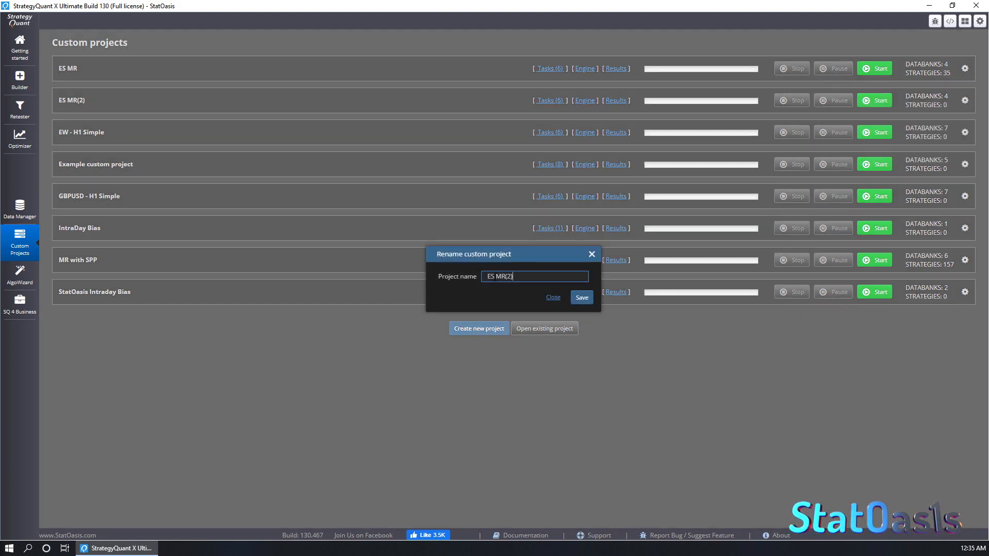
text(YM MR)
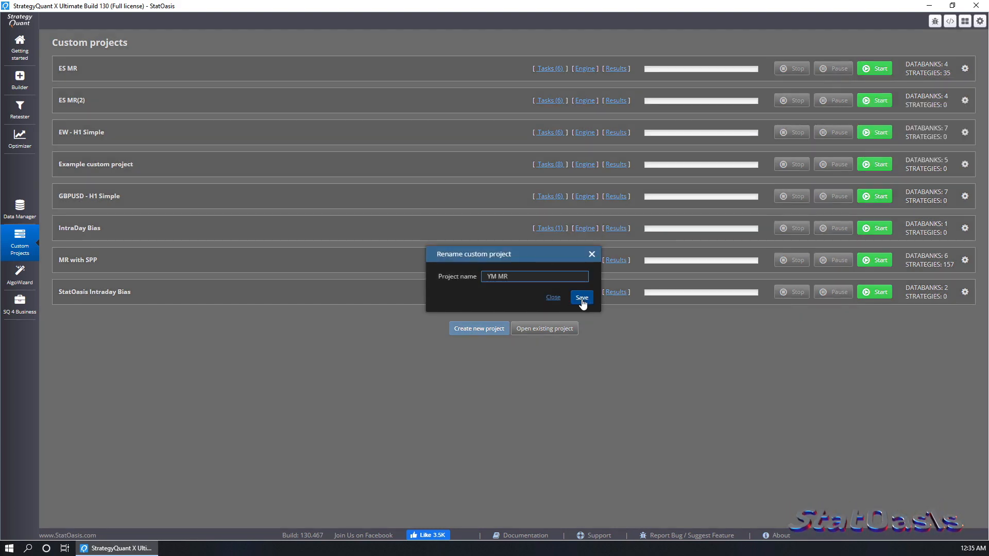
click(581, 297)
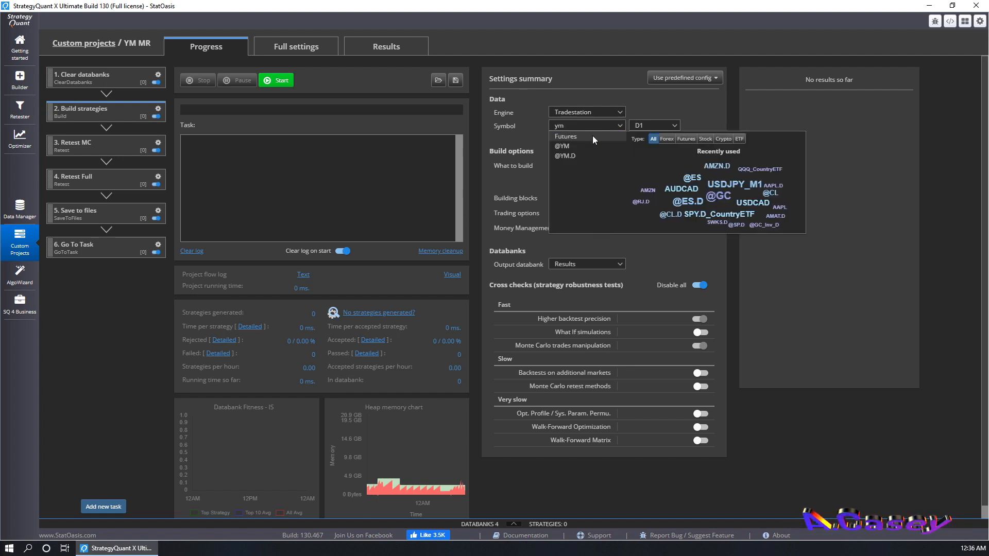
click(564, 156)
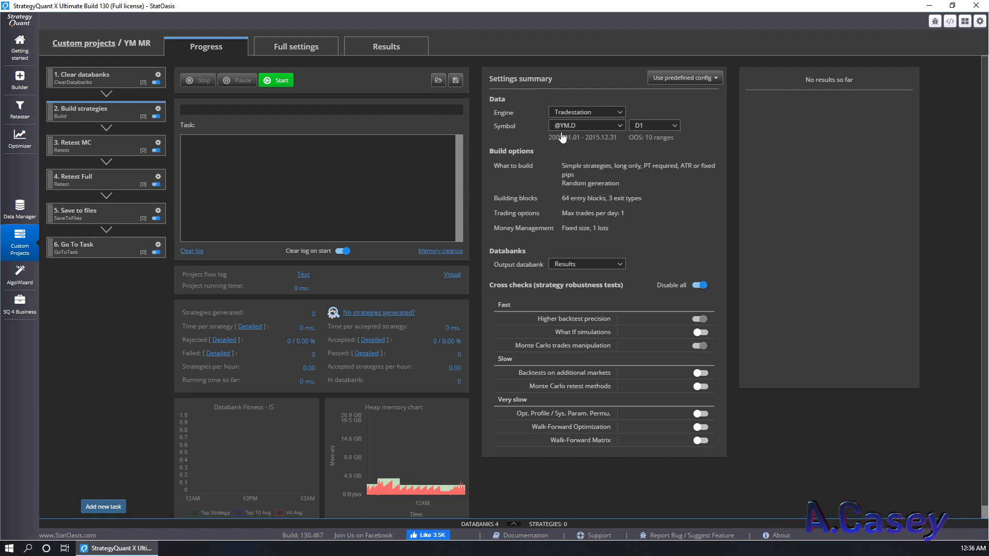
mouse_move(353, 291)
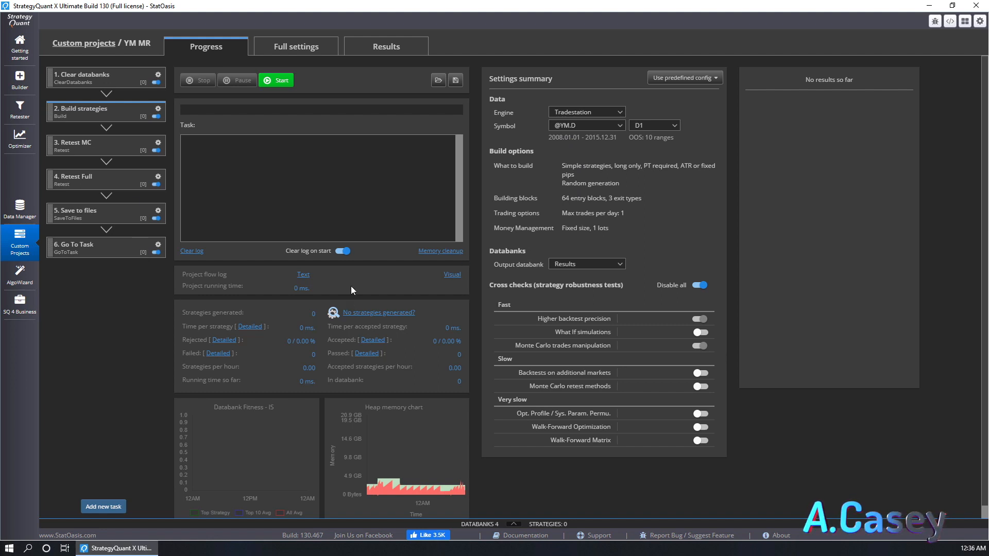
mouse_move(518, 285)
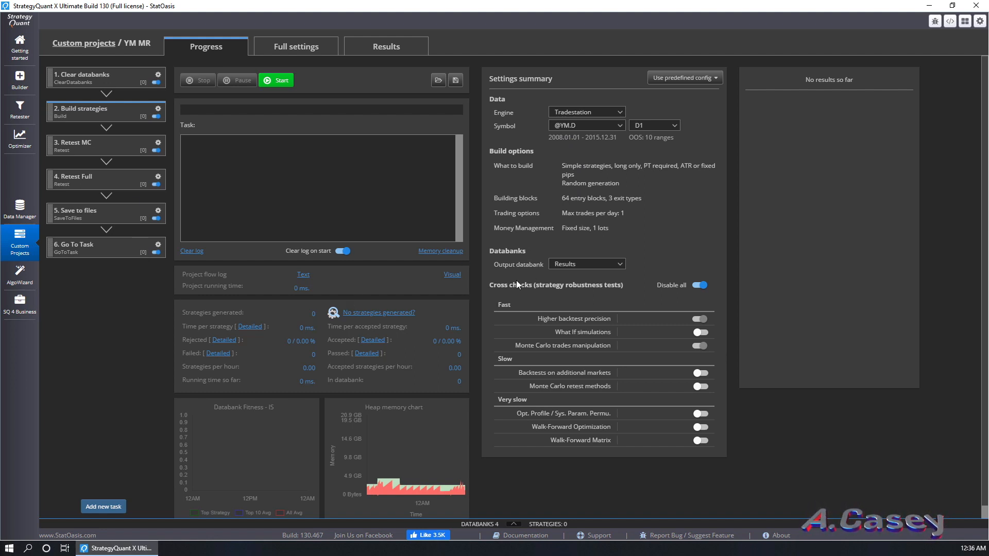
mouse_move(250, 189)
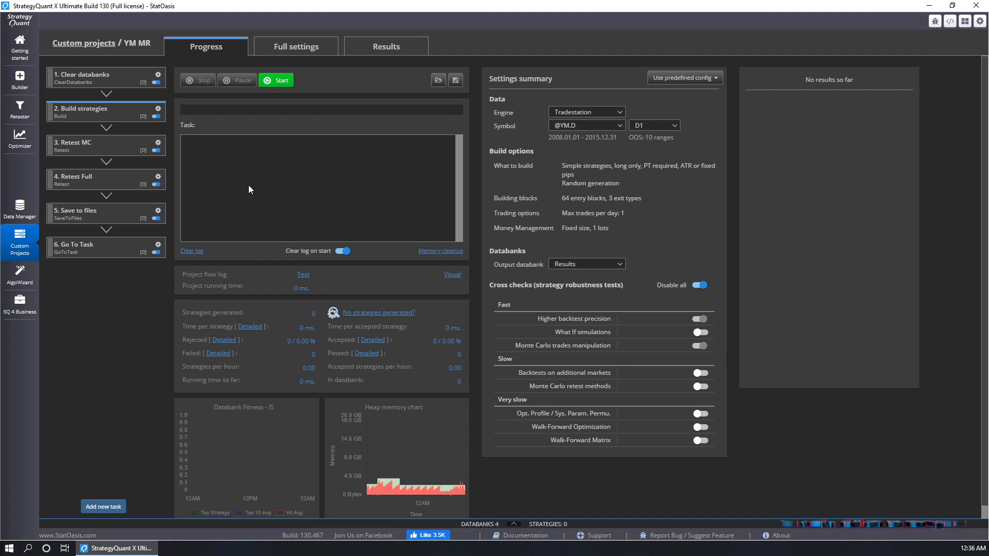
click(103, 146)
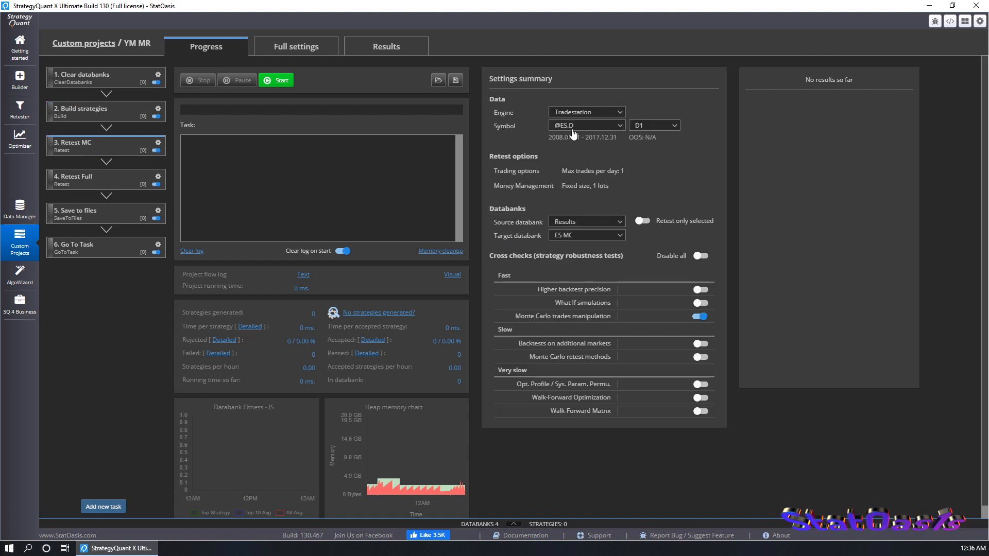
click(585, 125)
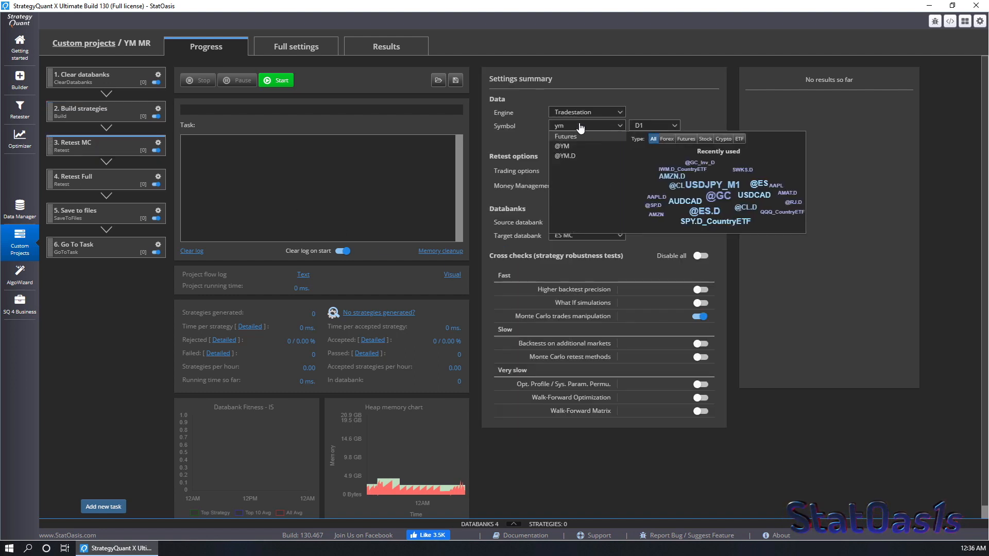
click(565, 155)
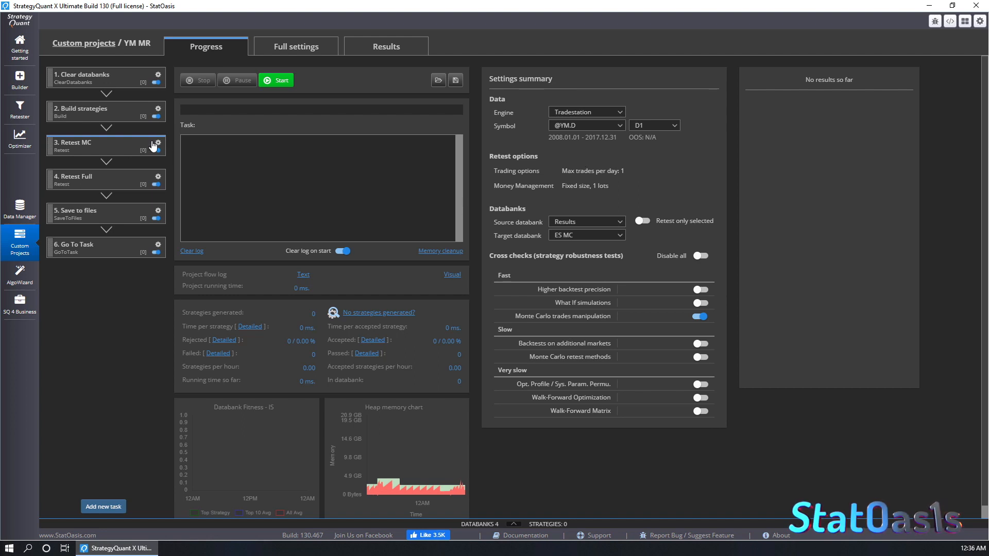
click(585, 125)
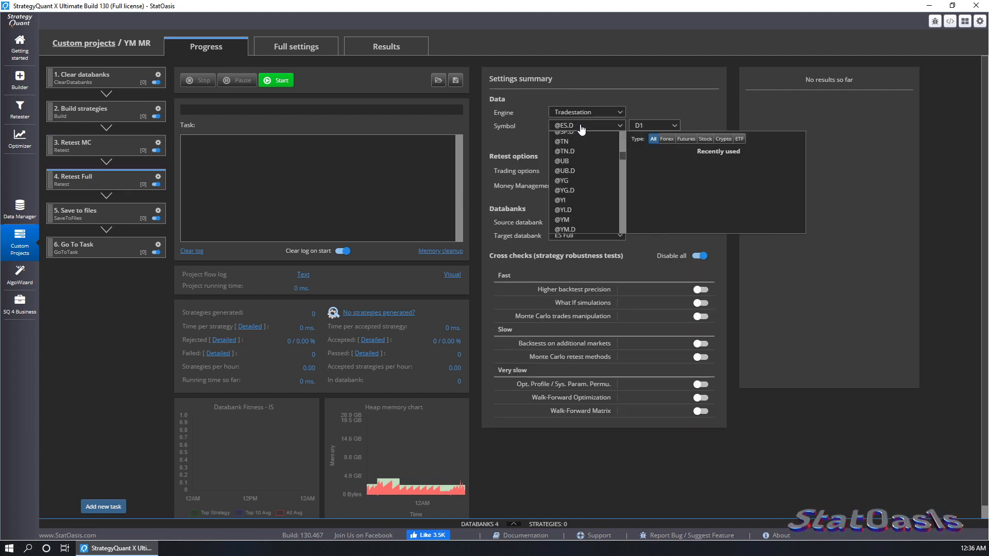
text(ym)
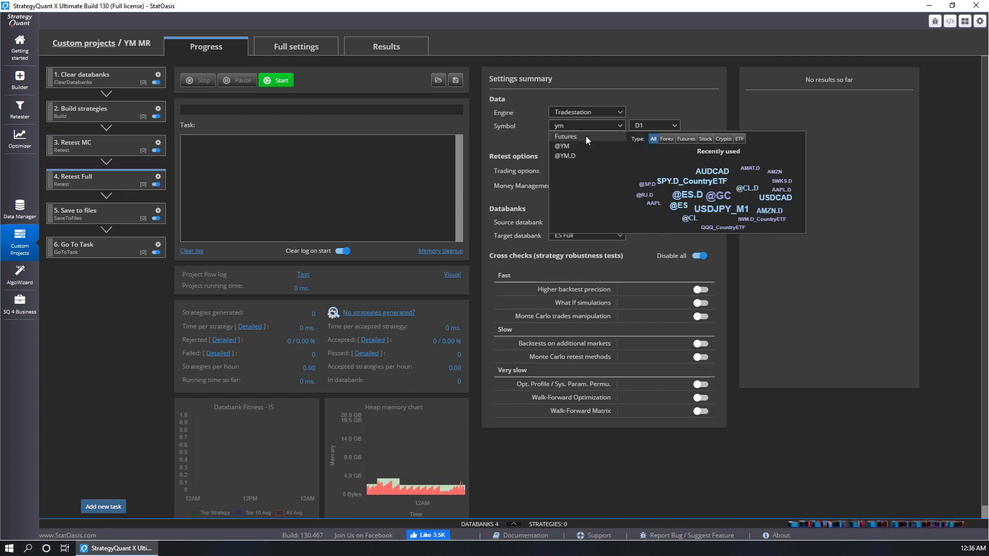
click(564, 156)
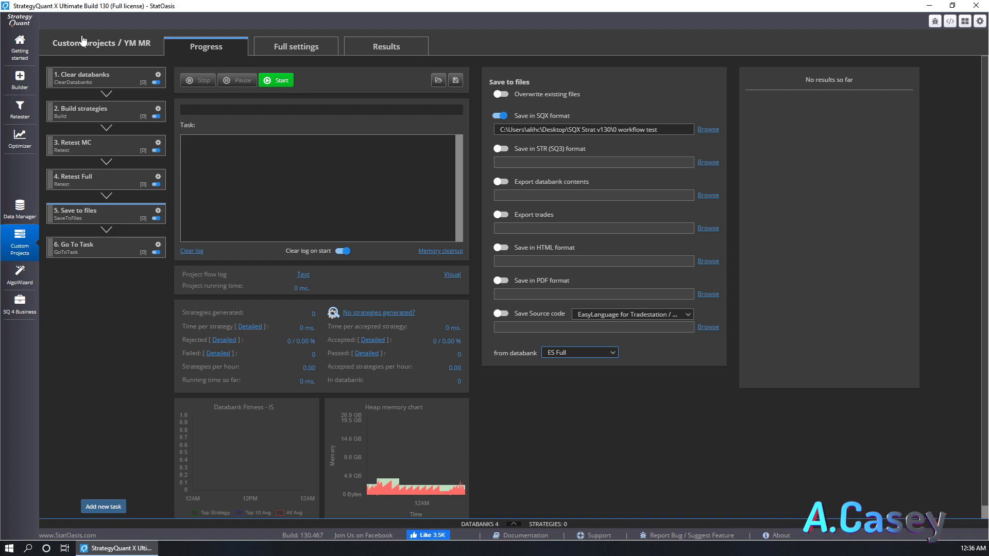
click(76, 43)
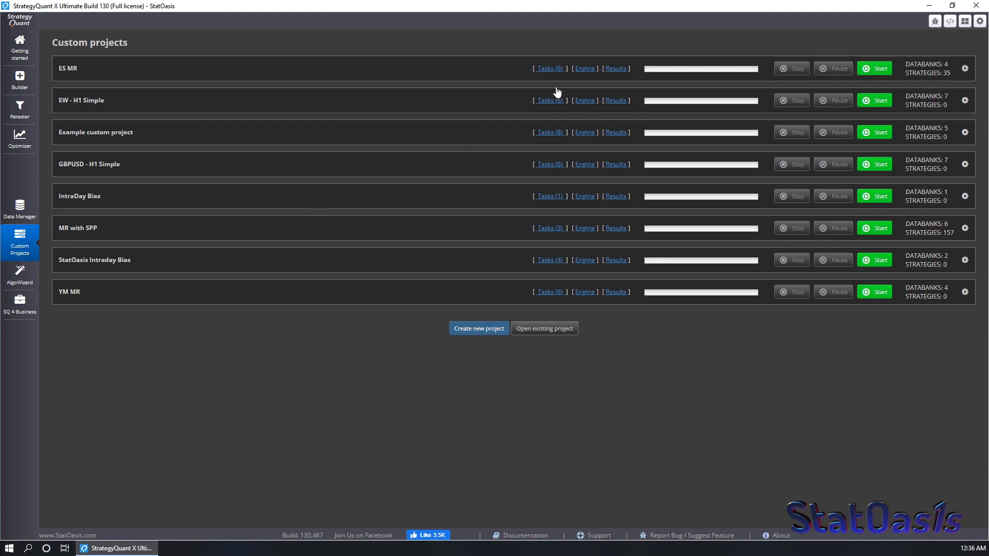
mouse_move(91, 70)
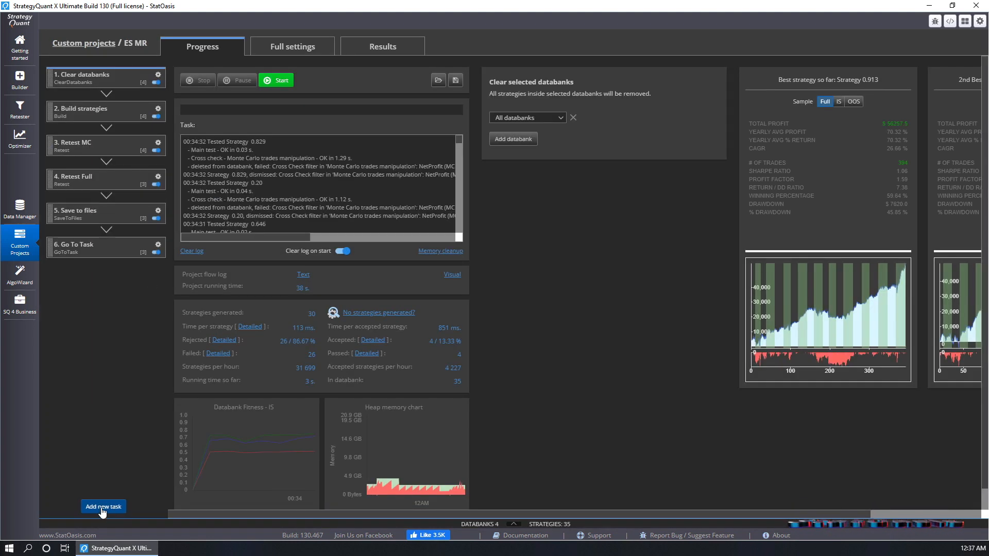
Select ES MR's task 6, Go To Task, showing its unconditional jump to Clear databanks
click(93, 247)
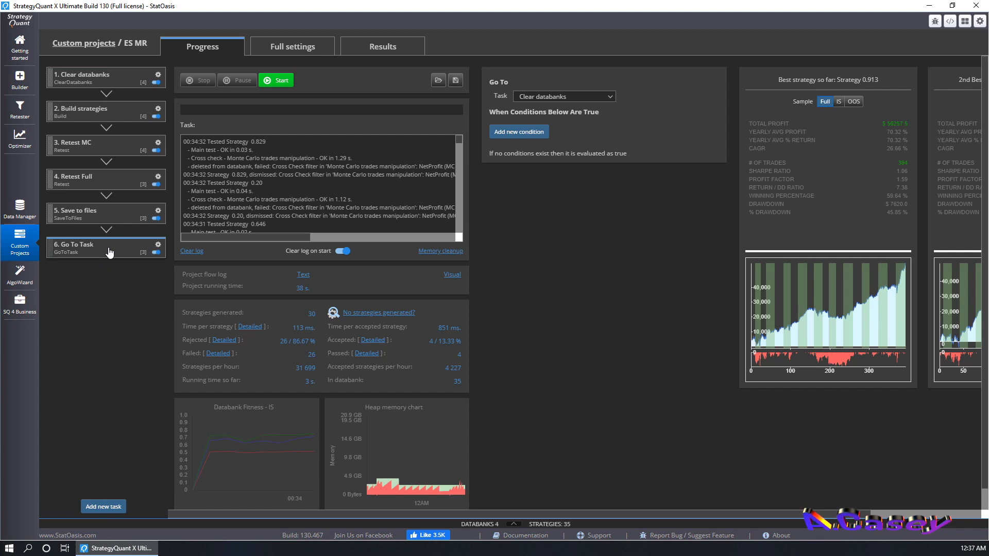
mouse_move(524, 134)
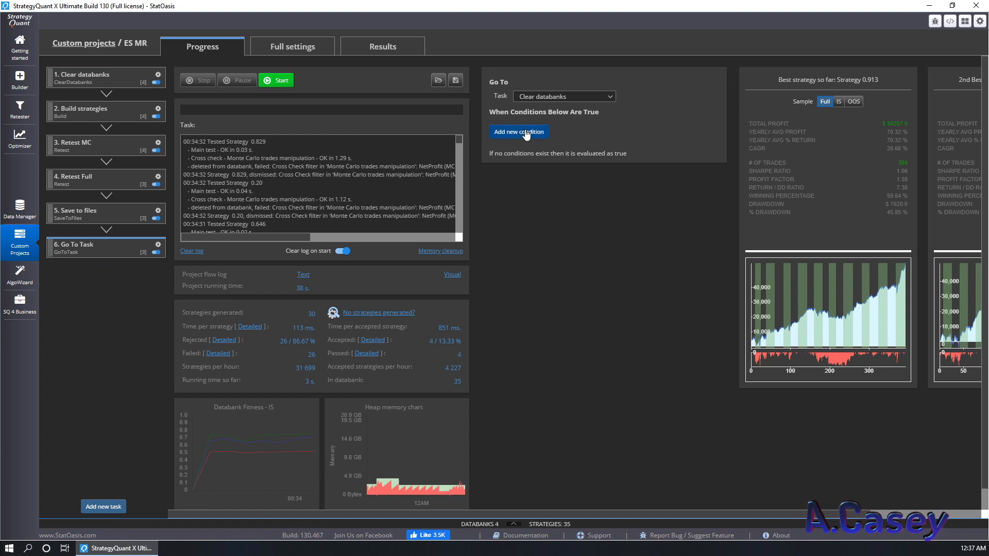
Add a 'Project run time is lower than 12 minutes' condition to Go To Task and save
click(519, 132)
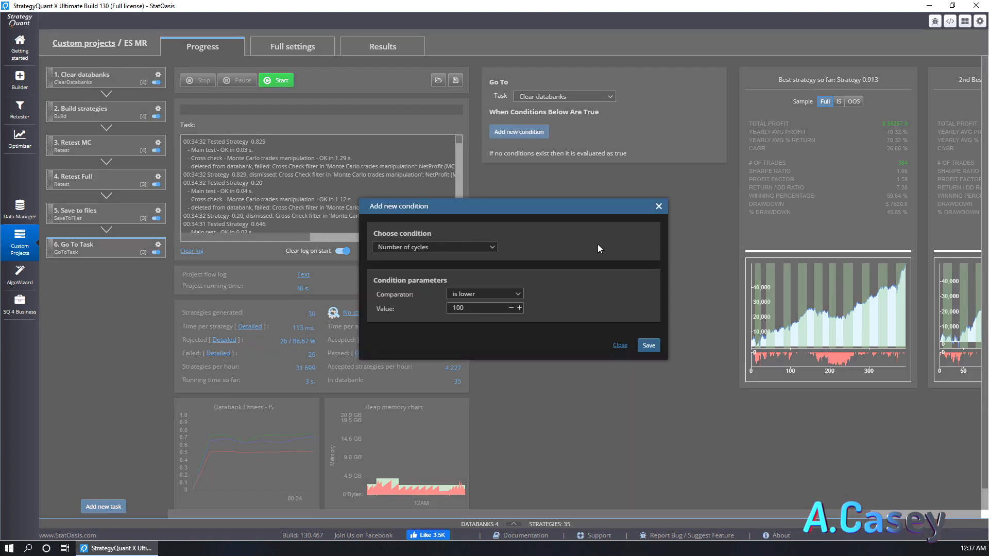
click(435, 247)
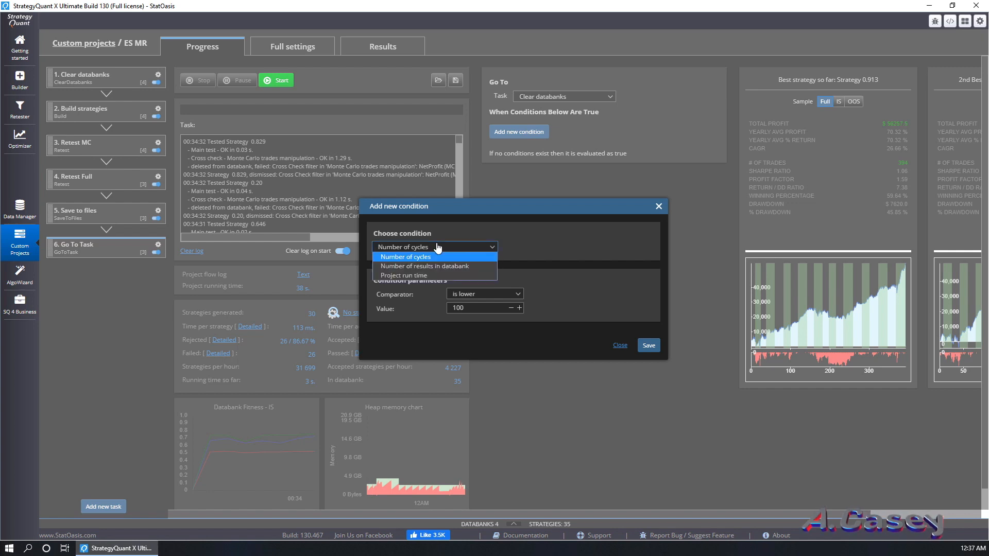
click(402, 275)
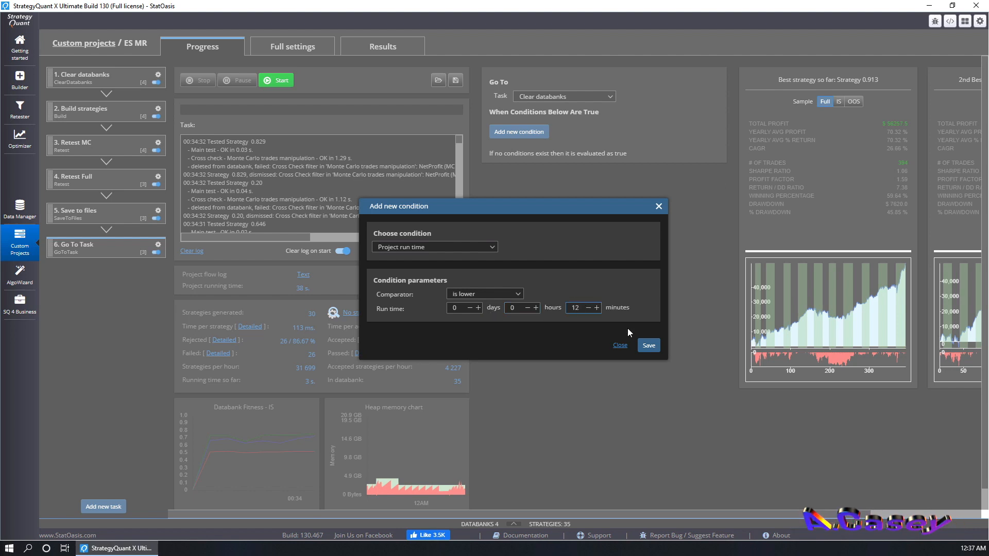
click(648, 345)
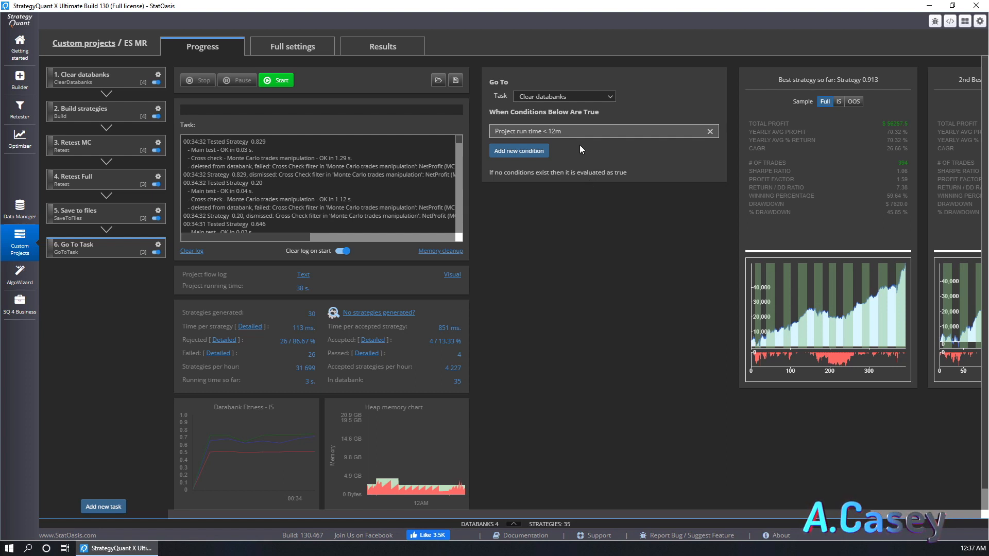
mouse_move(565, 138)
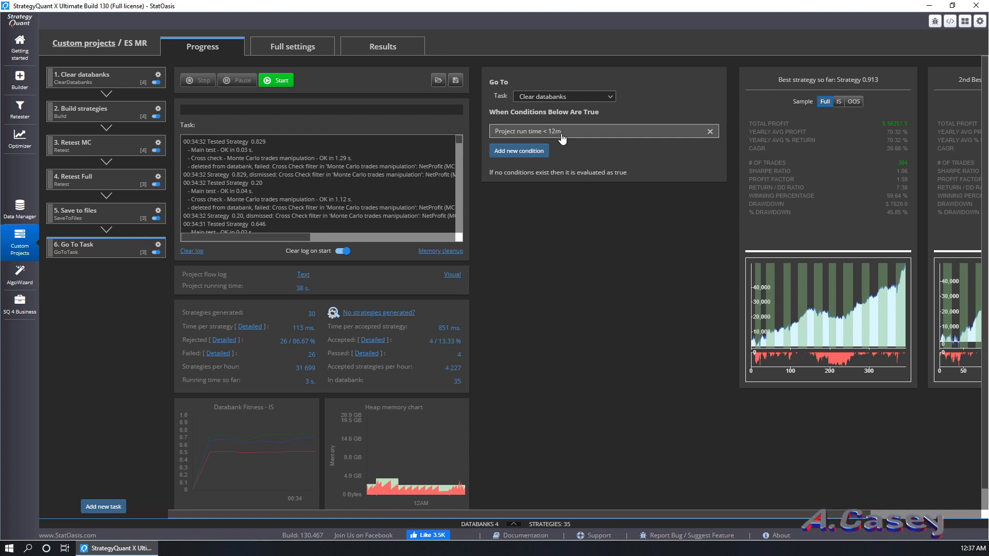
mouse_move(114, 241)
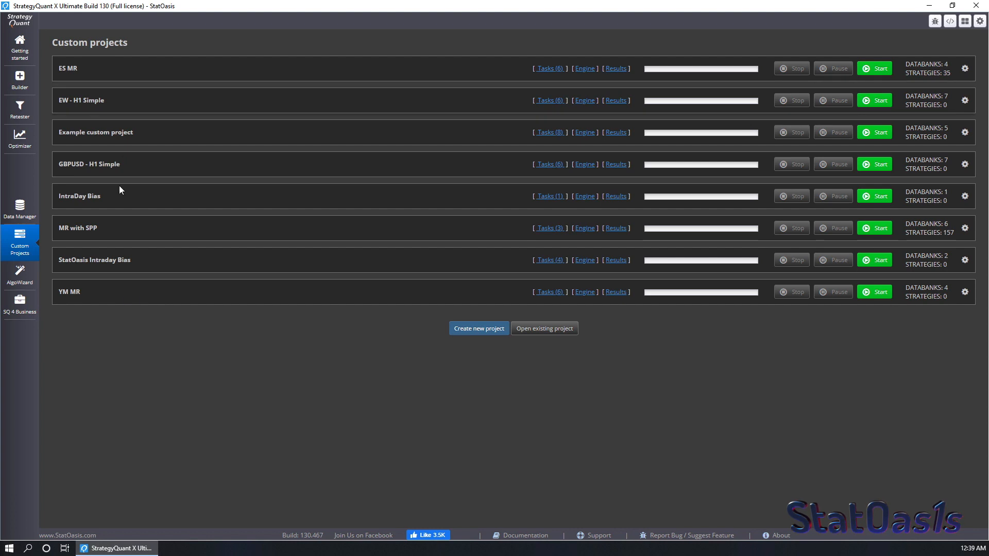
mouse_move(572, 286)
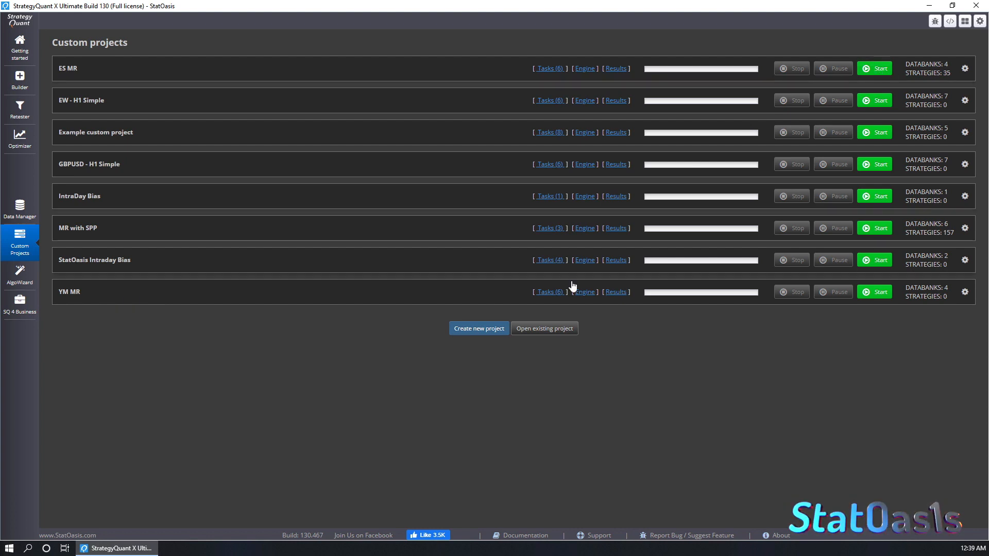